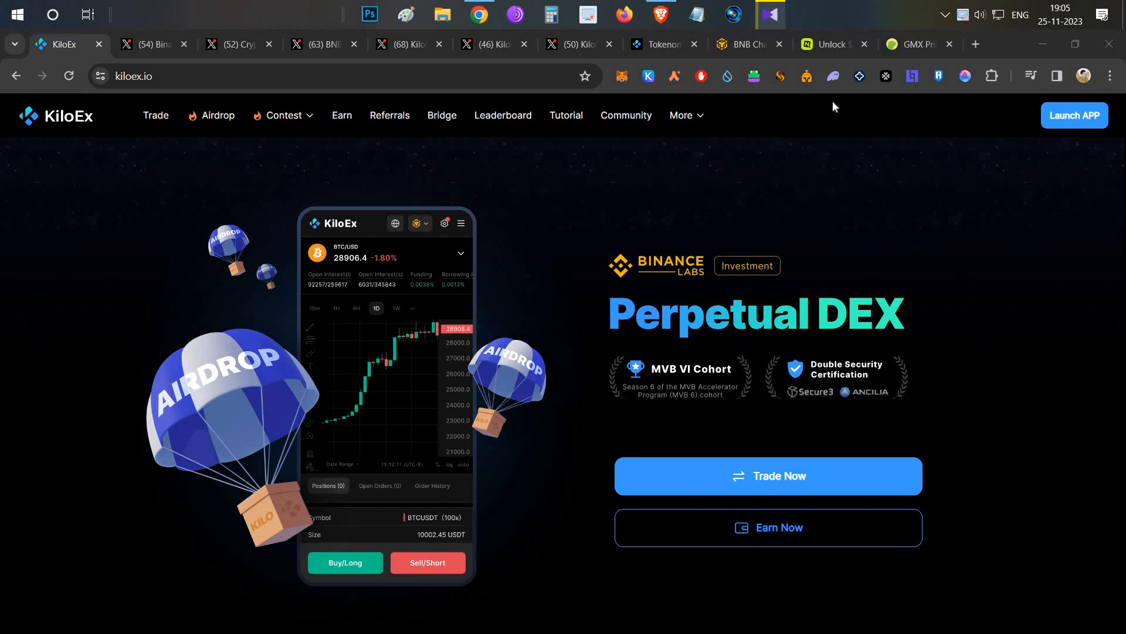
Browse the CryptoHindi channel's latest airdrop and token guide videos on YouTube
click(283, 115)
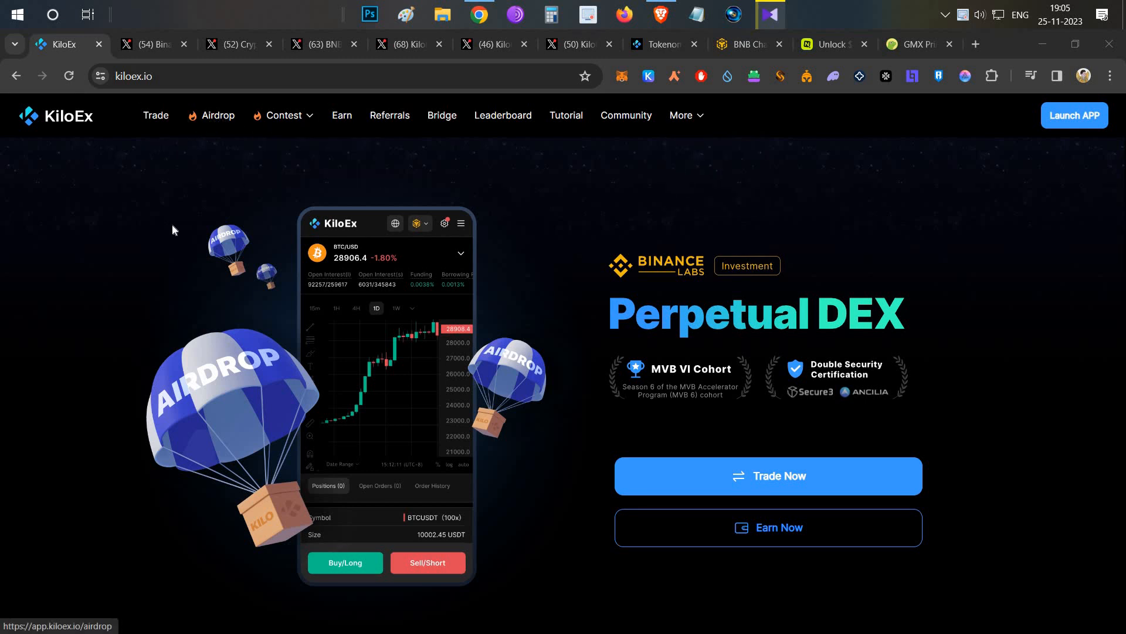
mouse_move(145, 300)
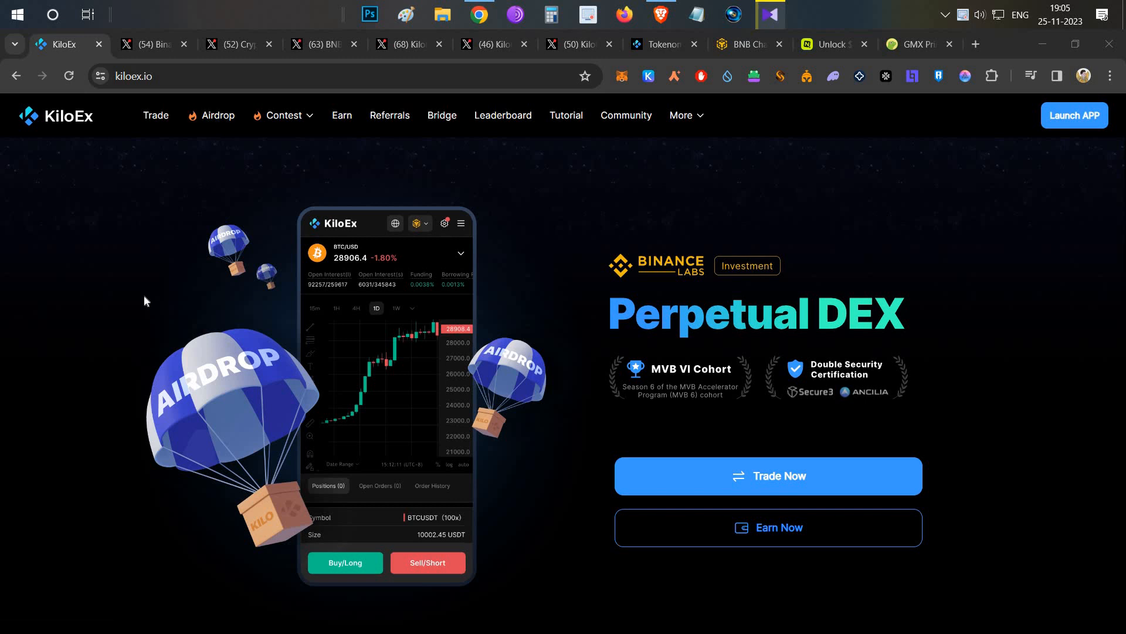
mouse_move(585, 140)
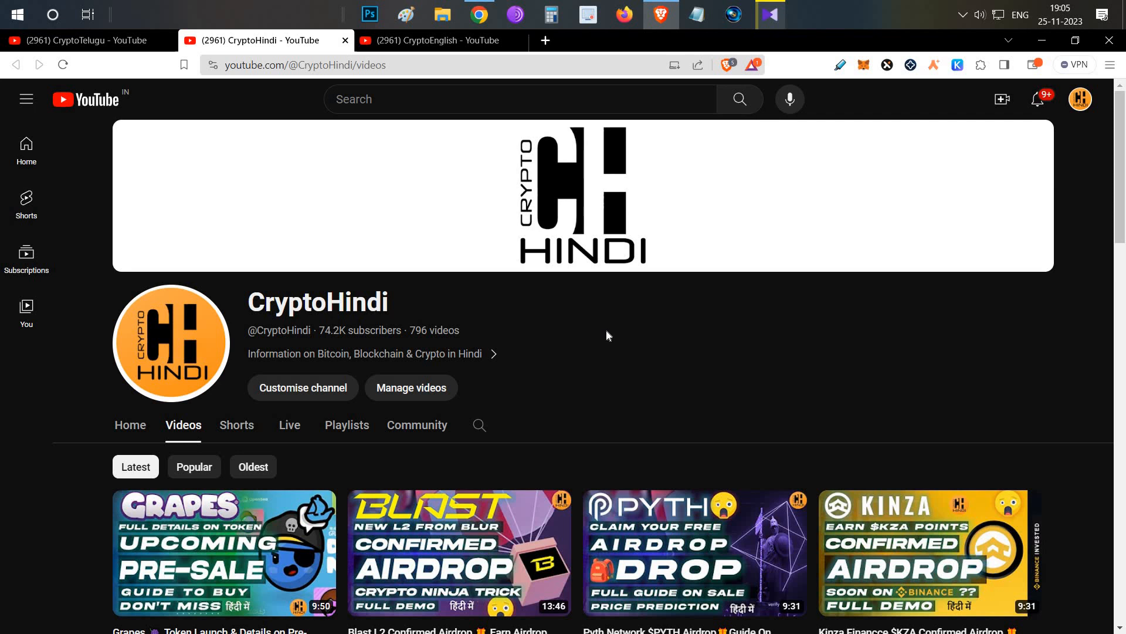
scroll(down, 3)
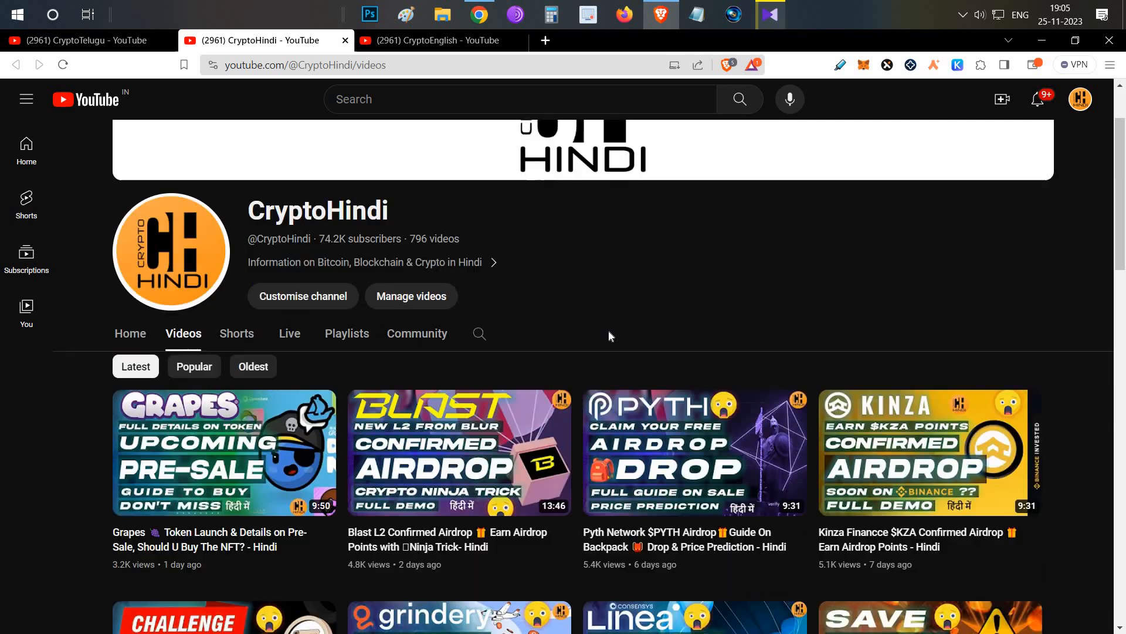
scroll(up, 3)
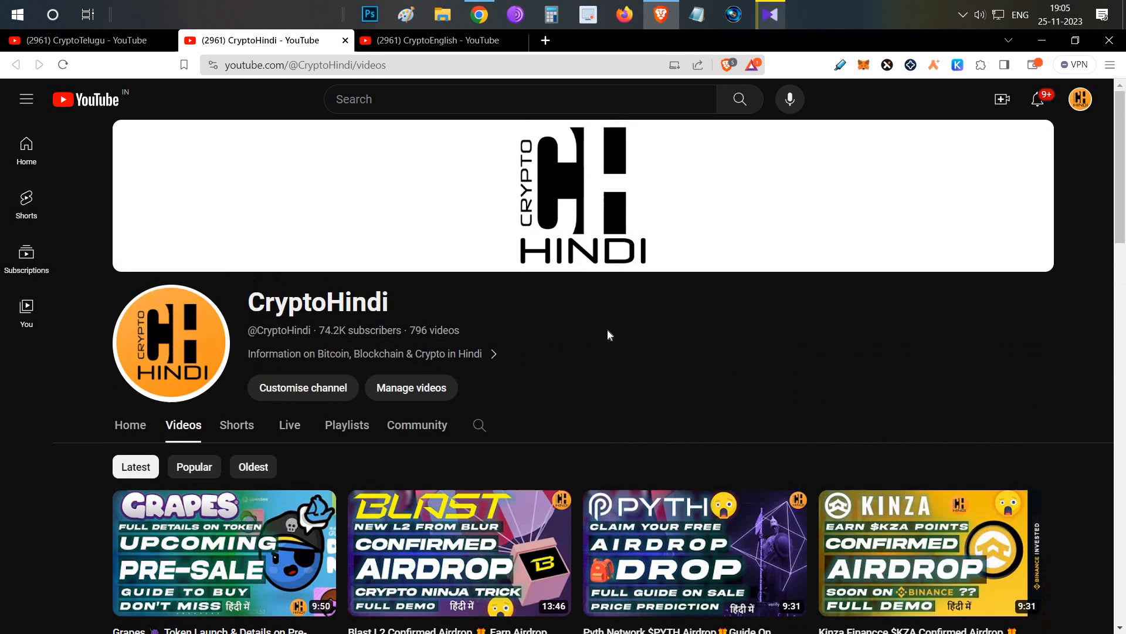
mouse_move(605, 92)
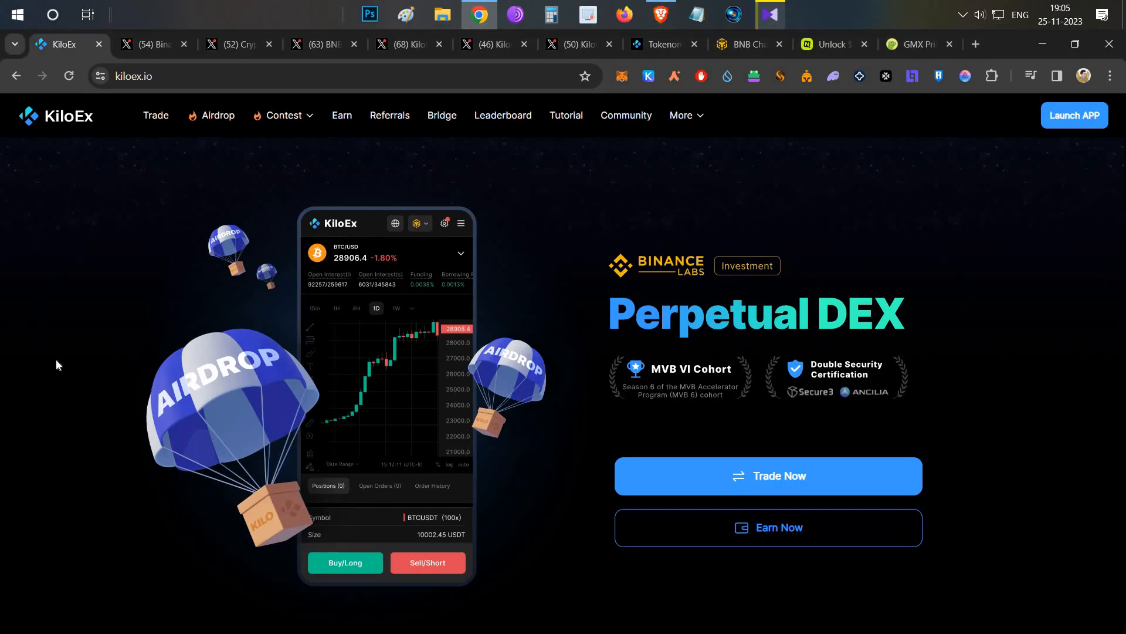
Open and skim CryptoTelugu's airdrop mega thread on X
click(231, 44)
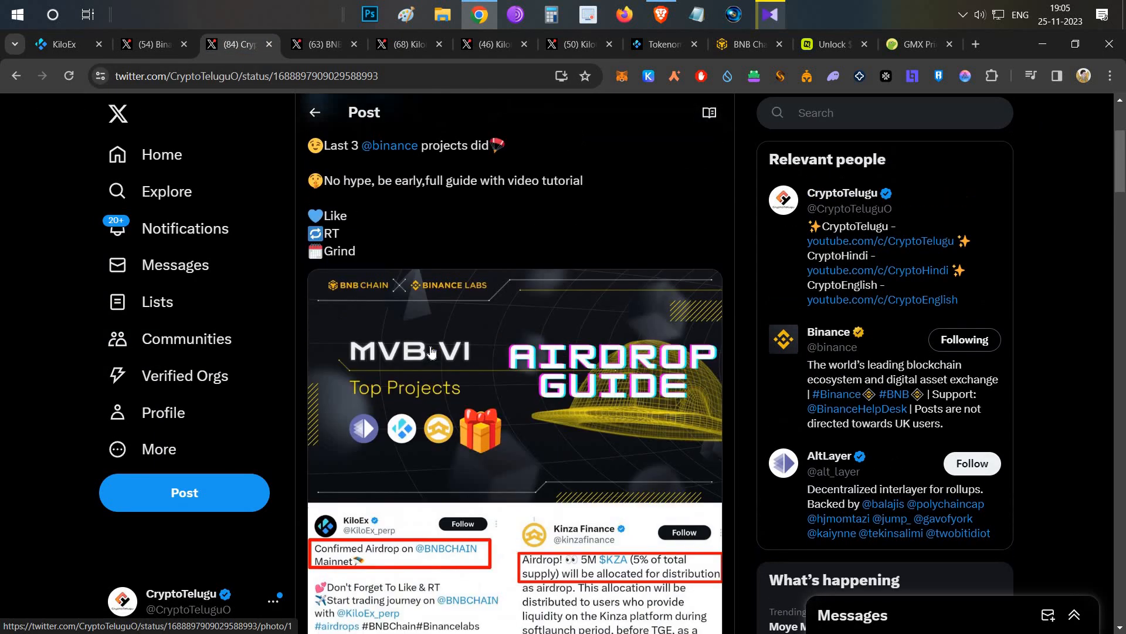
scroll(down, 3)
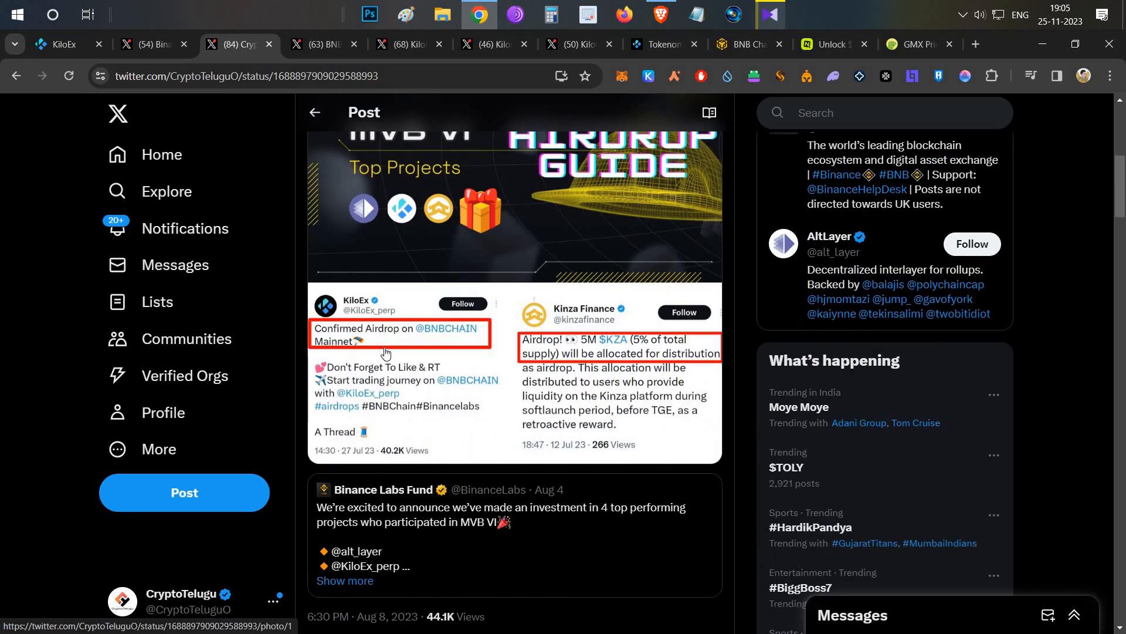
scroll(up, 3)
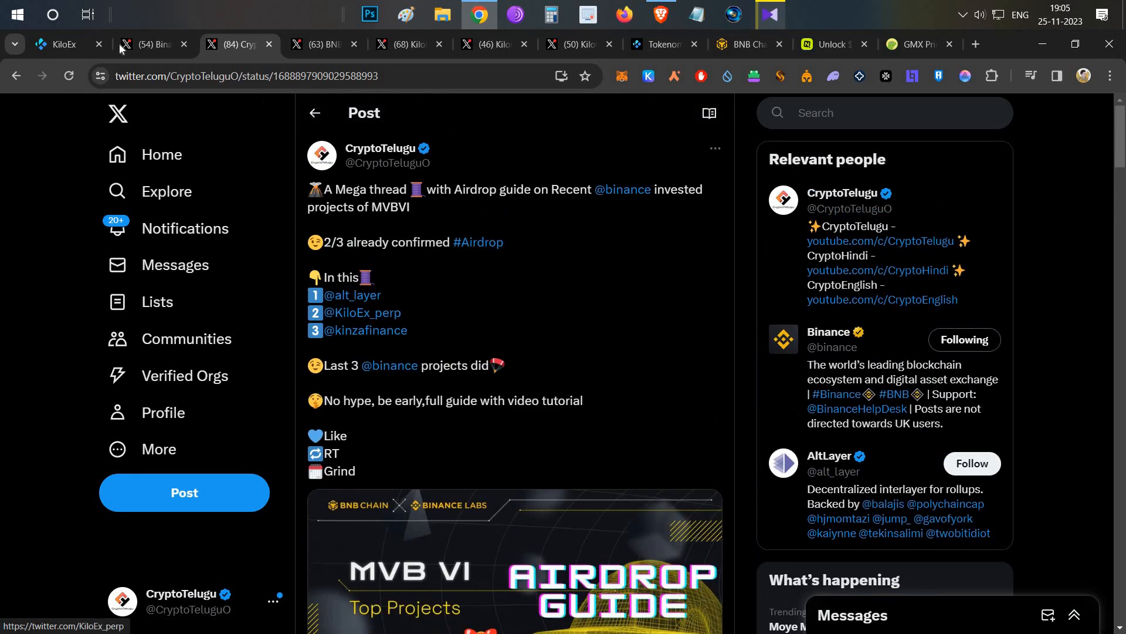
Review Binance Labs' MVB VI investment post and highlight 'MVB VI'
click(151, 44)
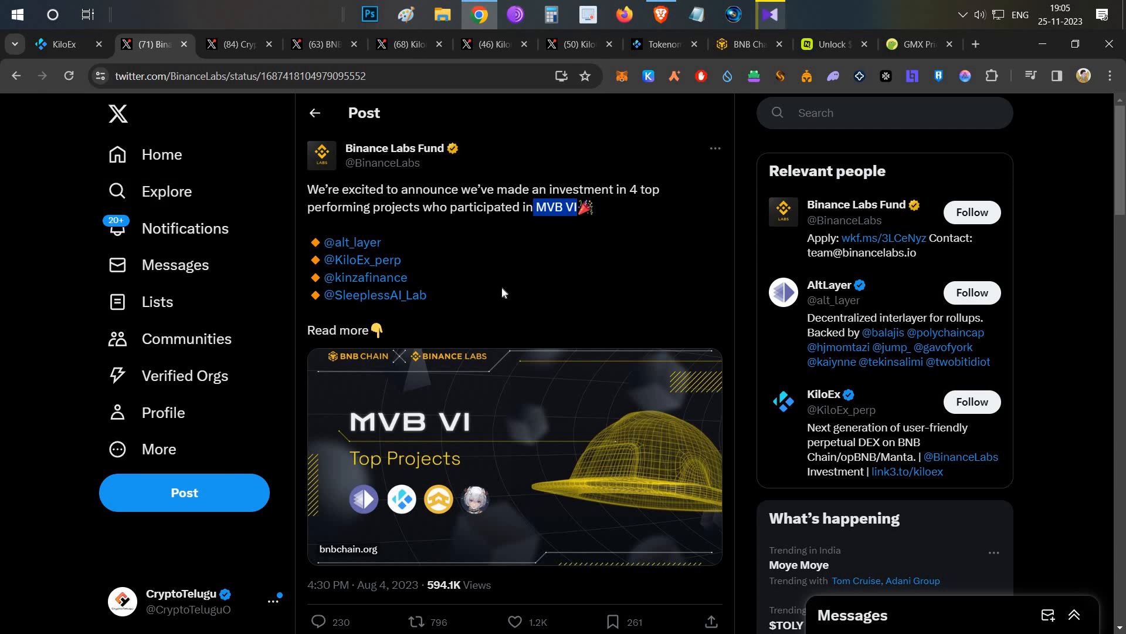
scroll(down, 3)
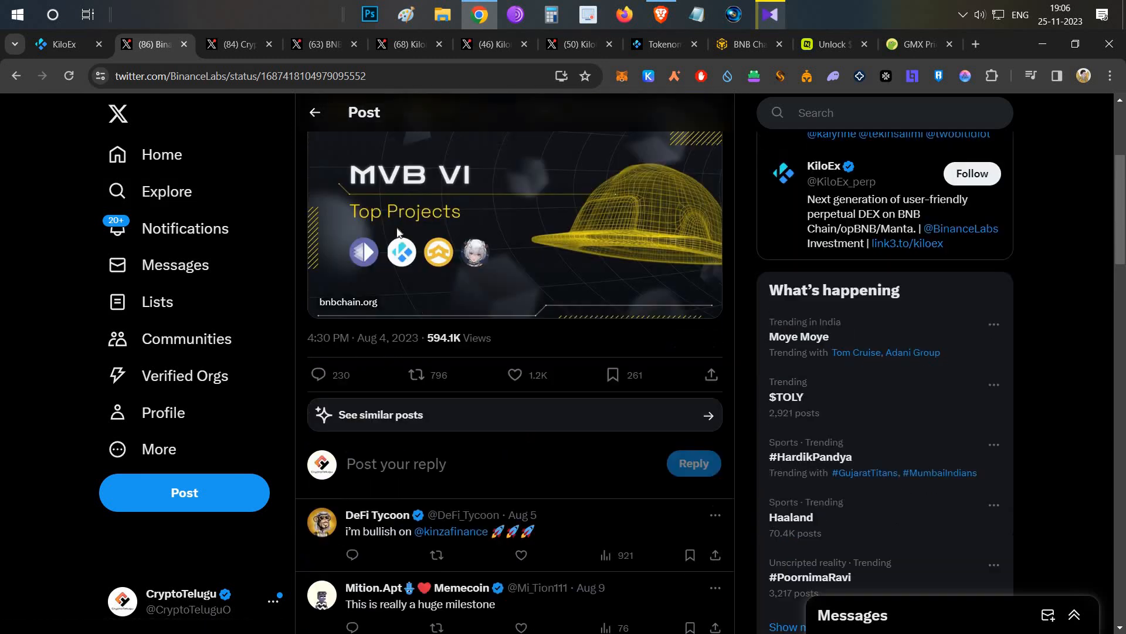
scroll(up, 3)
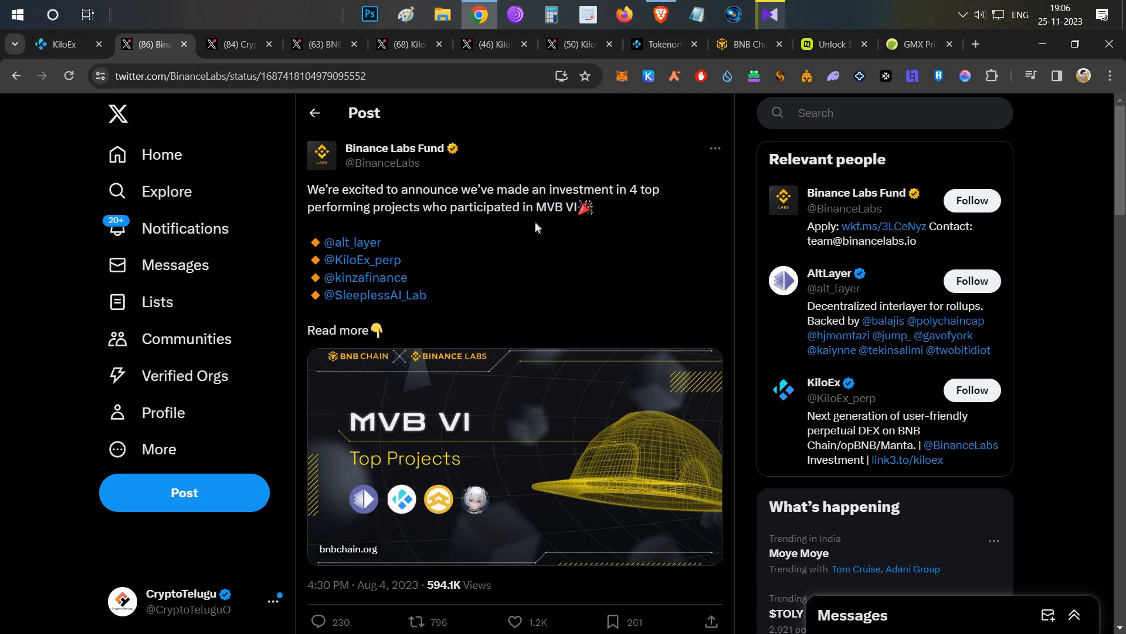
double_click(545, 207)
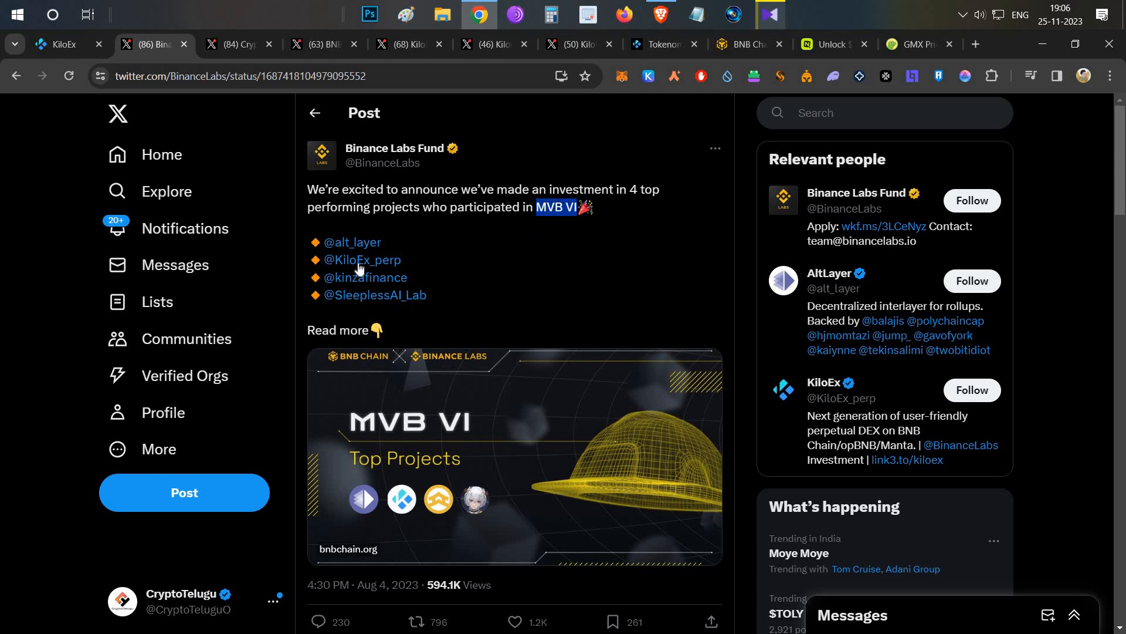
mouse_move(361, 259)
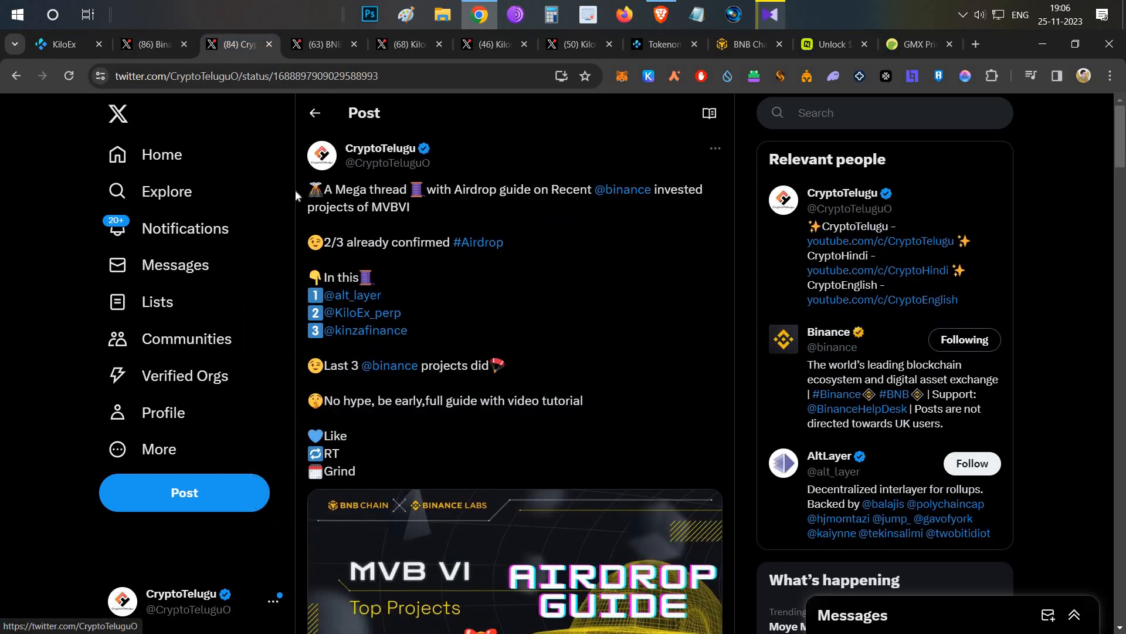
mouse_move(547, 276)
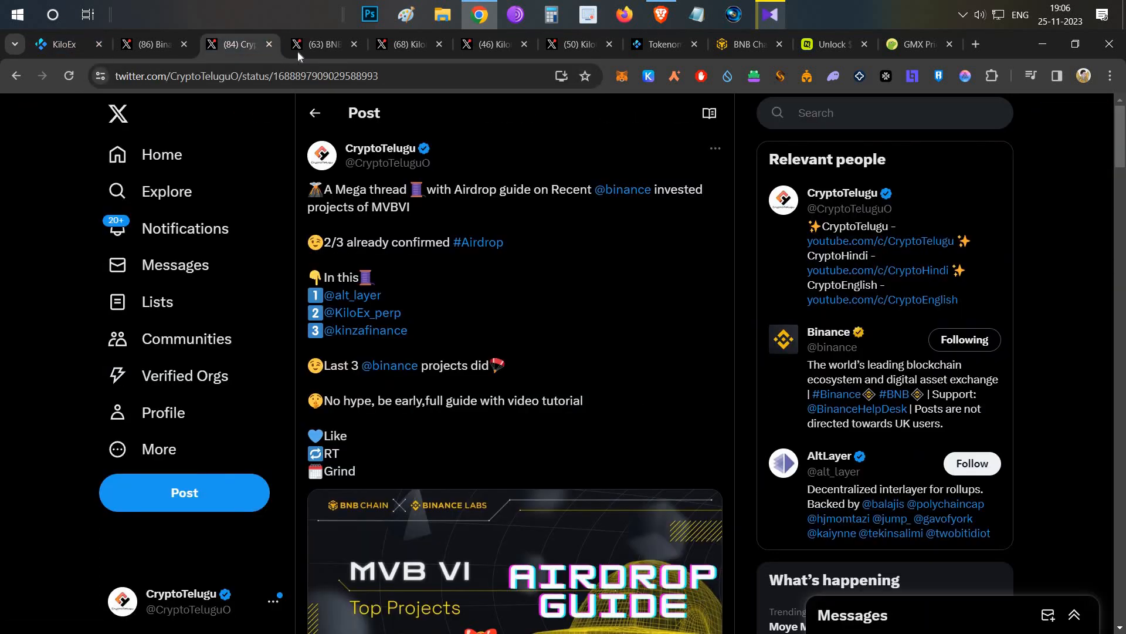
Scroll through BNB Chain's November Gas Grant participants post listing KiloEx
click(319, 44)
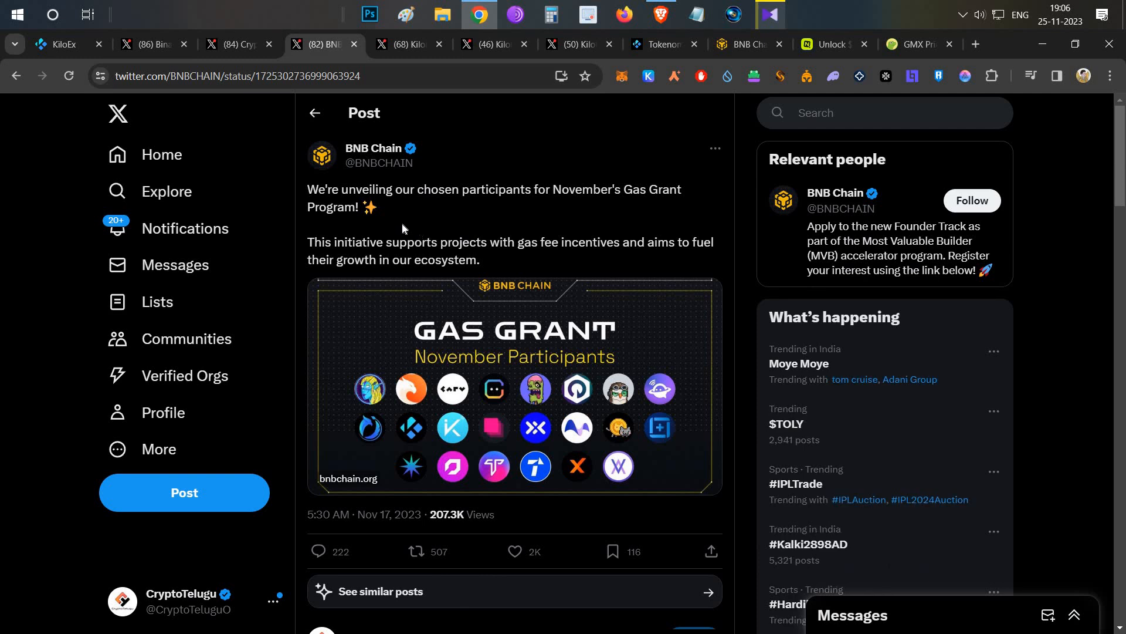
scroll(down, 3)
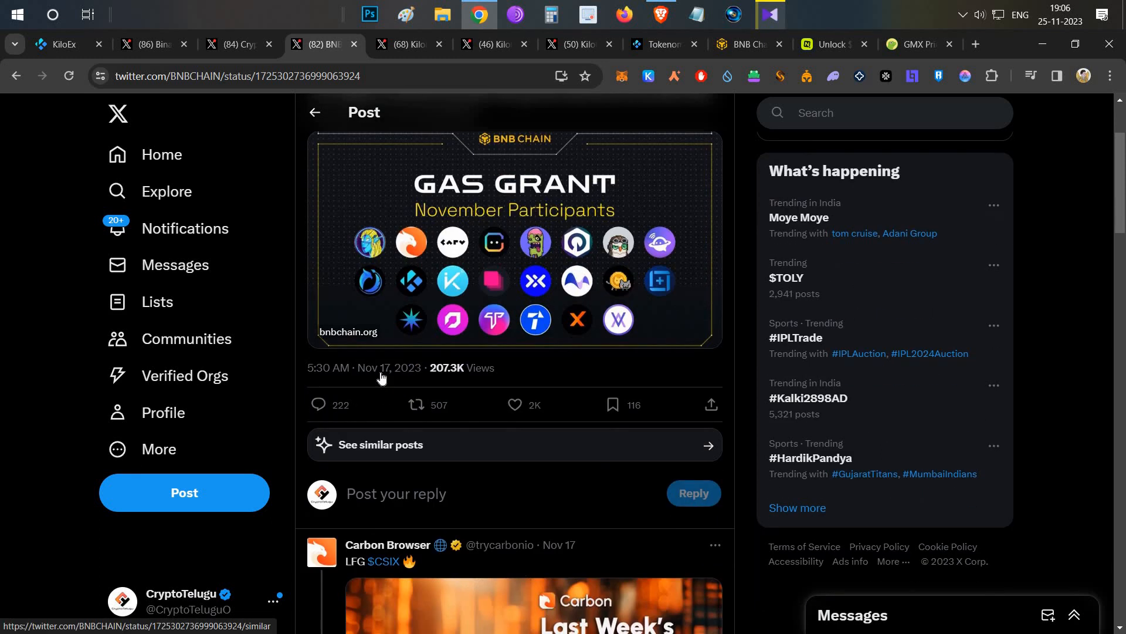
scroll(up, 3)
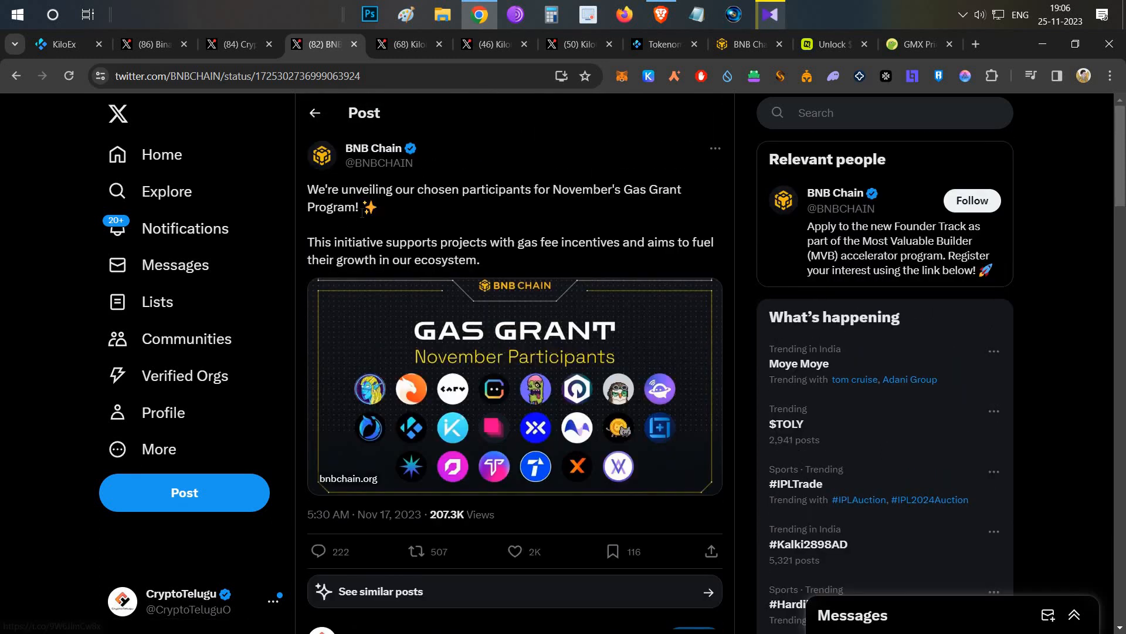
mouse_move(657, 181)
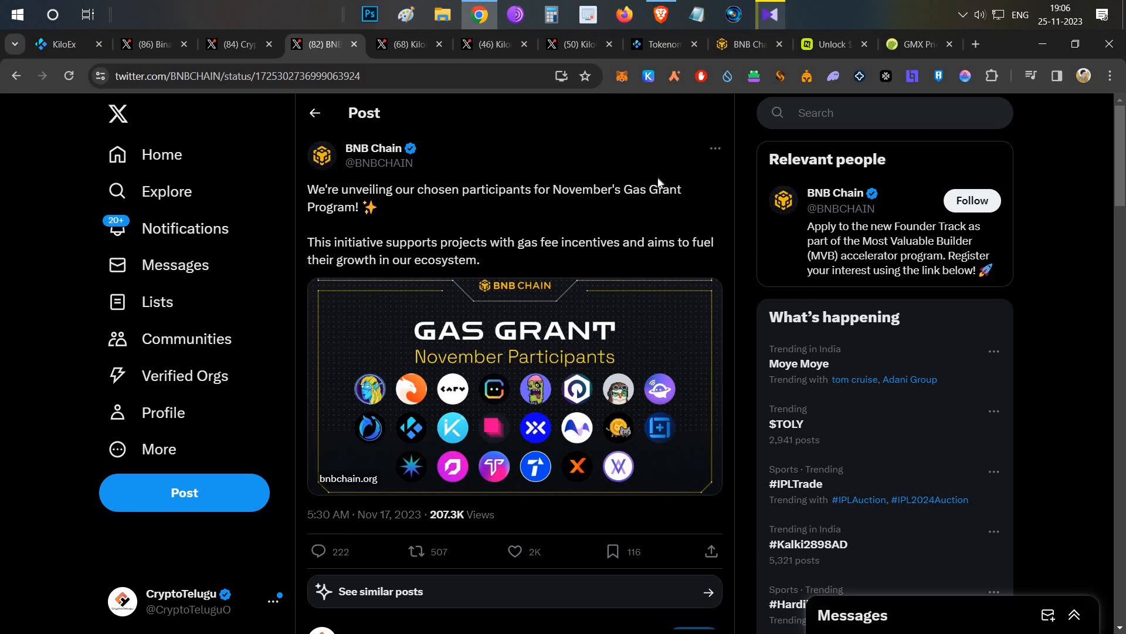
scroll(down, 3)
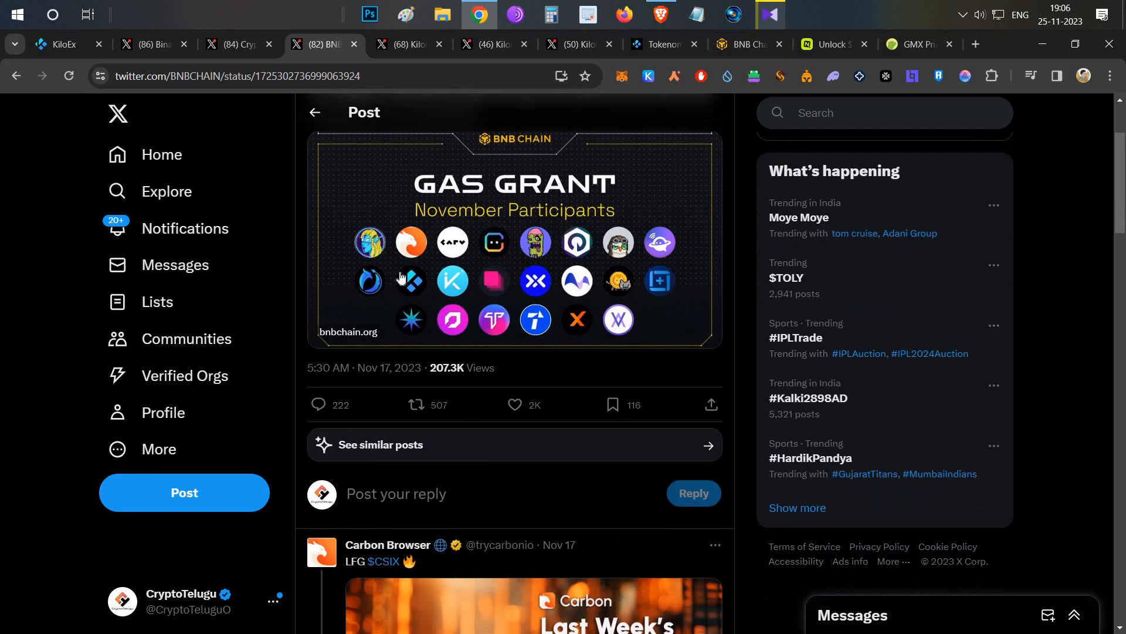
mouse_move(427, 292)
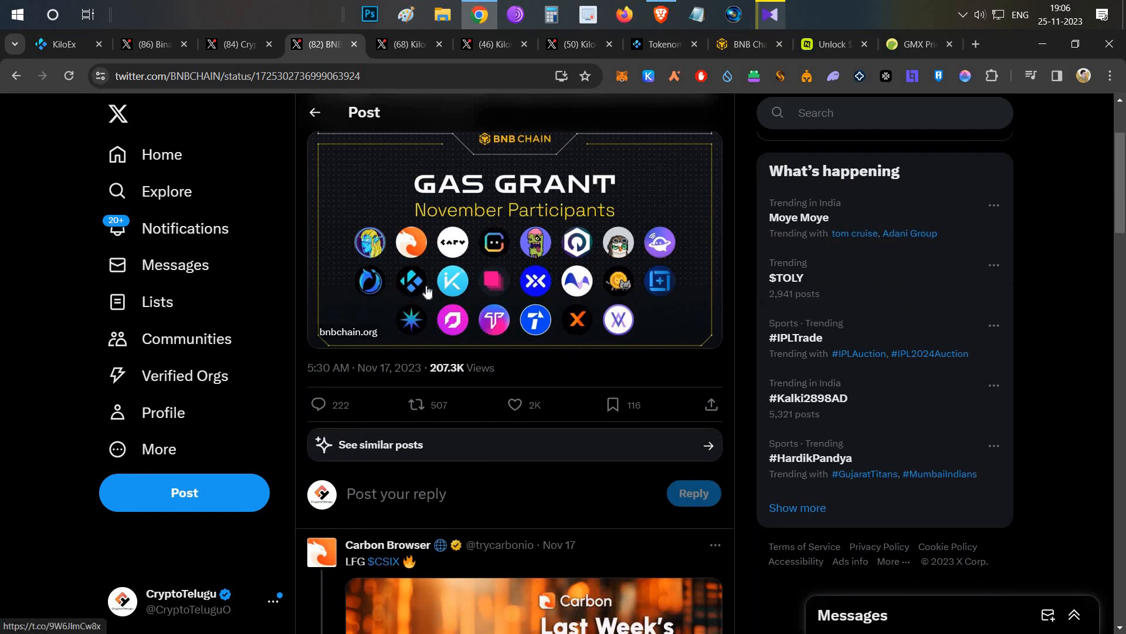
scroll(up, 3)
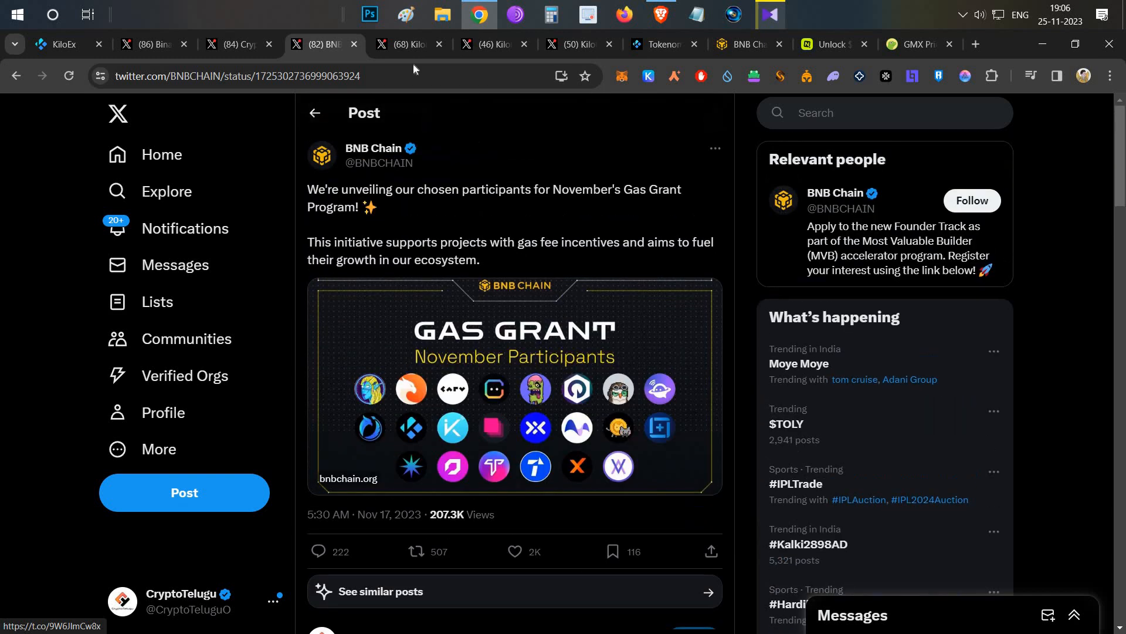
click(406, 44)
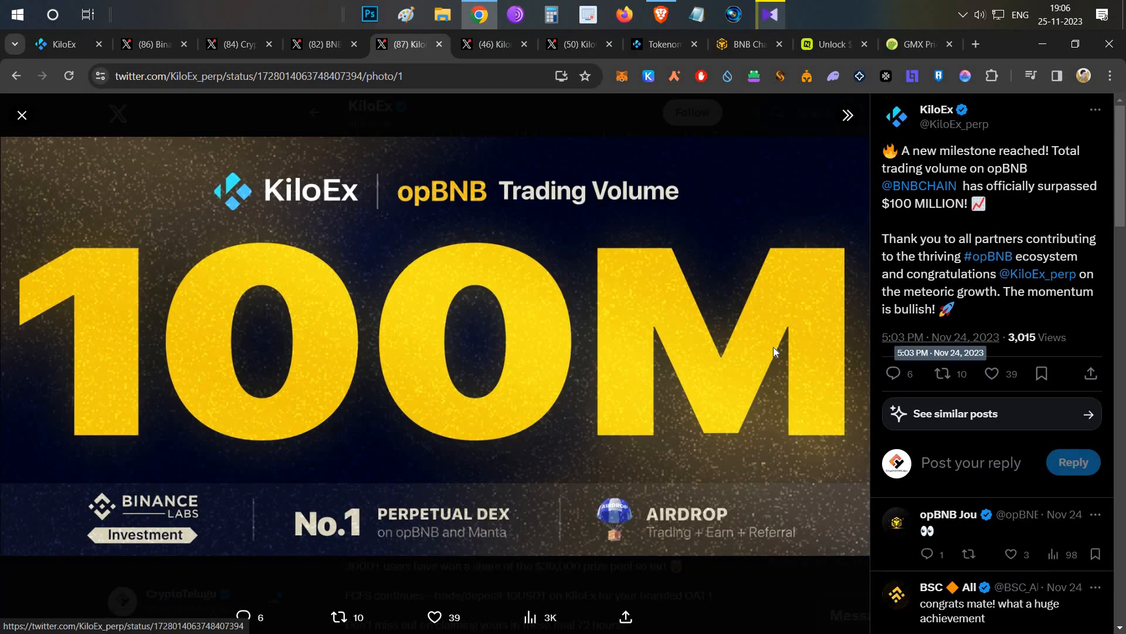
mouse_move(544, 223)
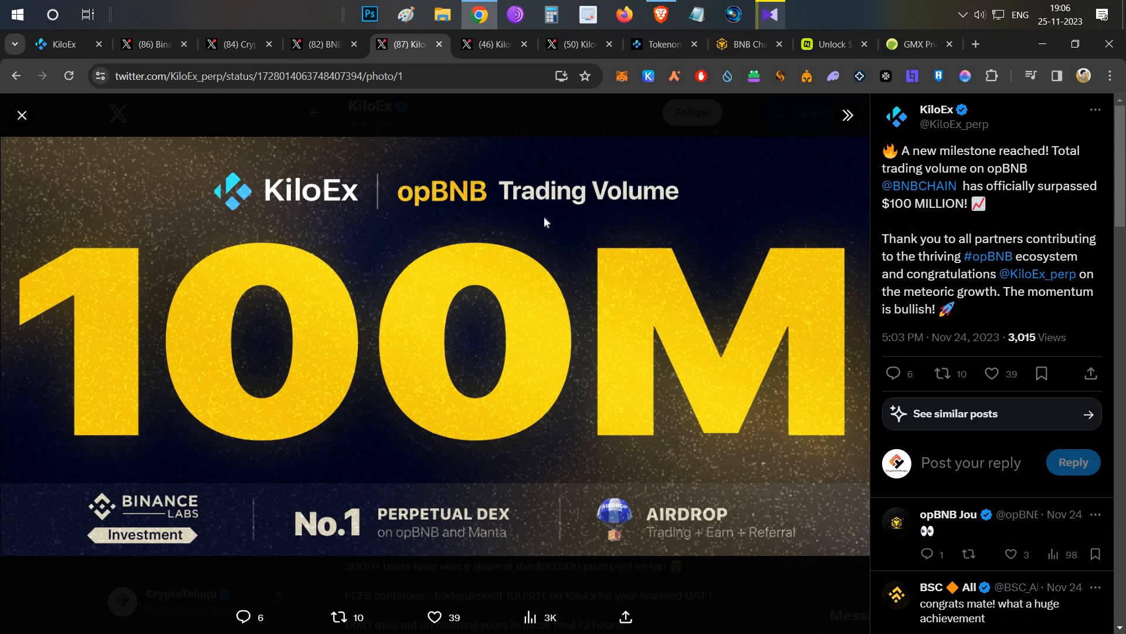
mouse_move(441, 464)
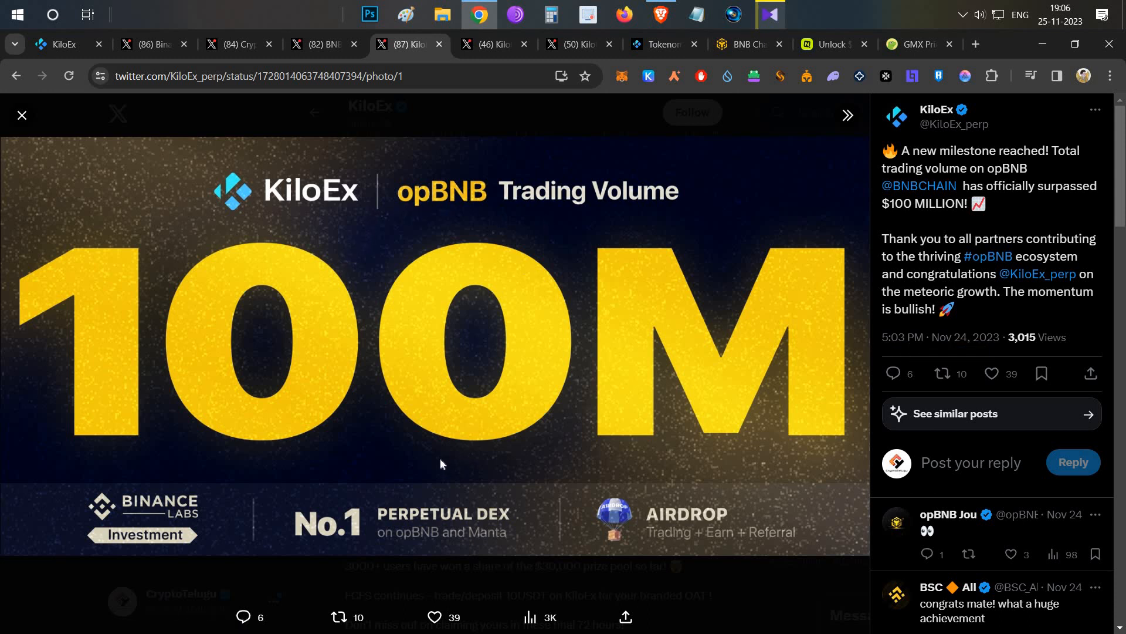
mouse_move(340, 513)
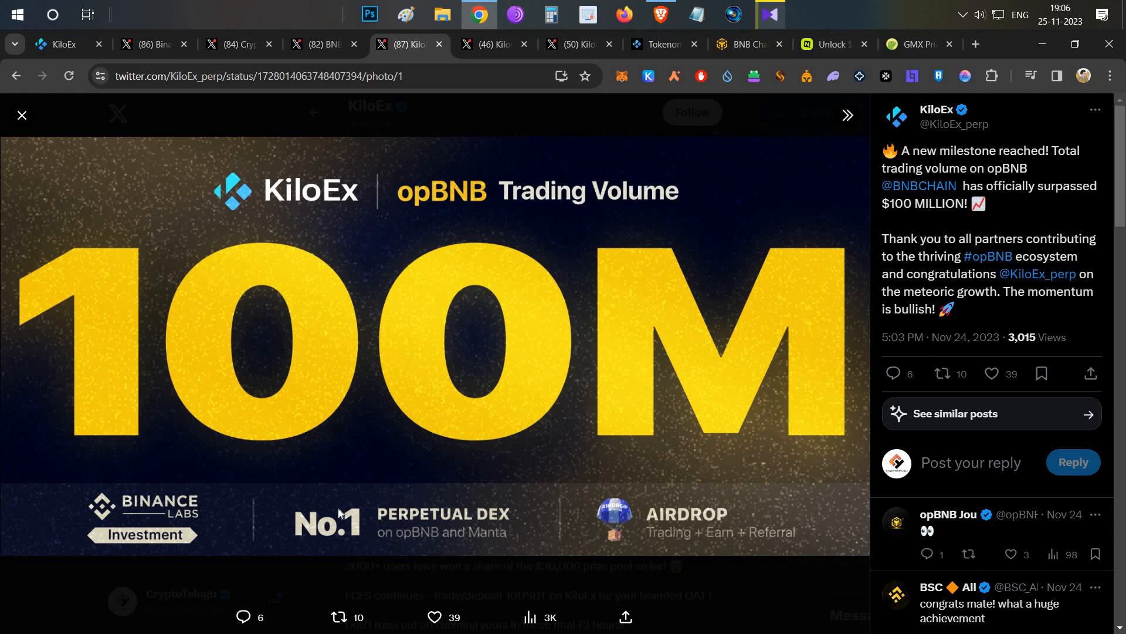
mouse_move(474, 543)
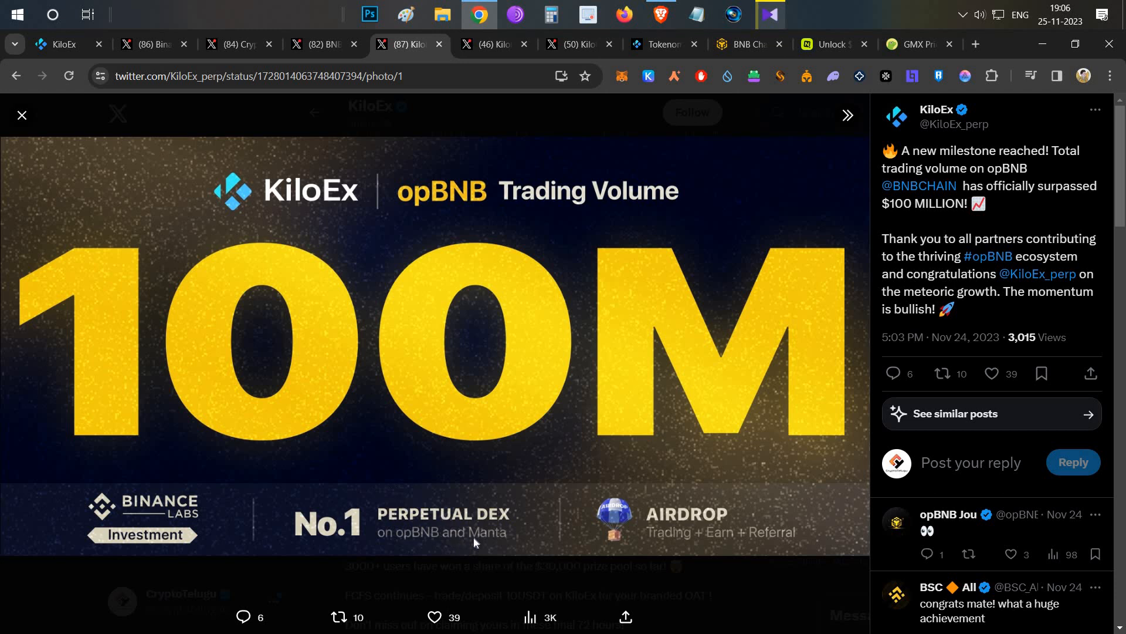
mouse_move(393, 396)
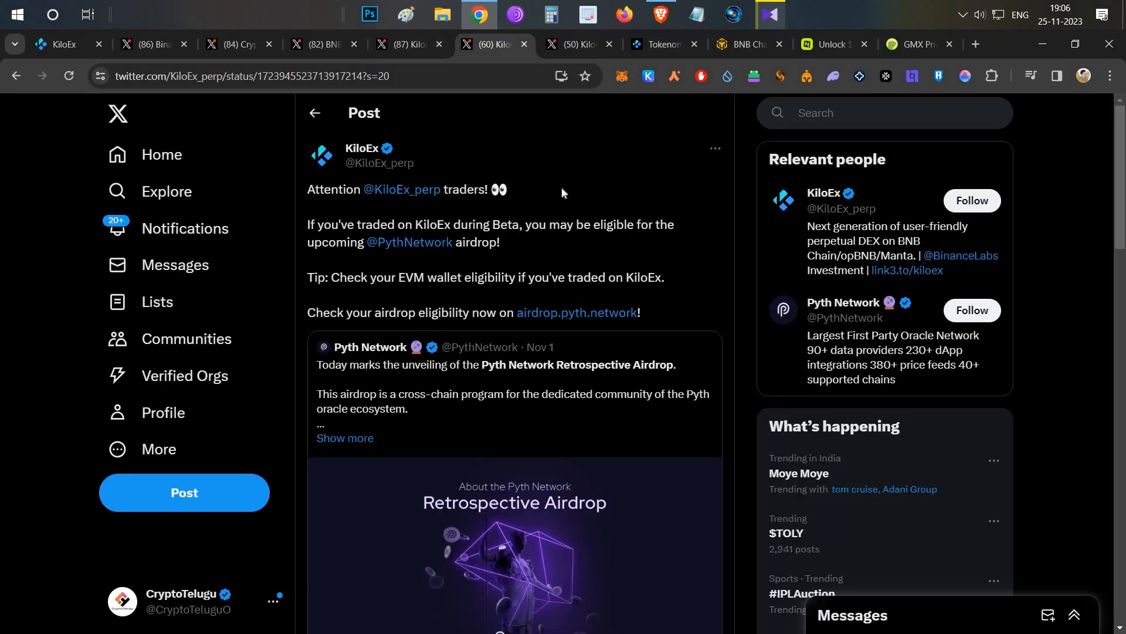
mouse_move(310, 163)
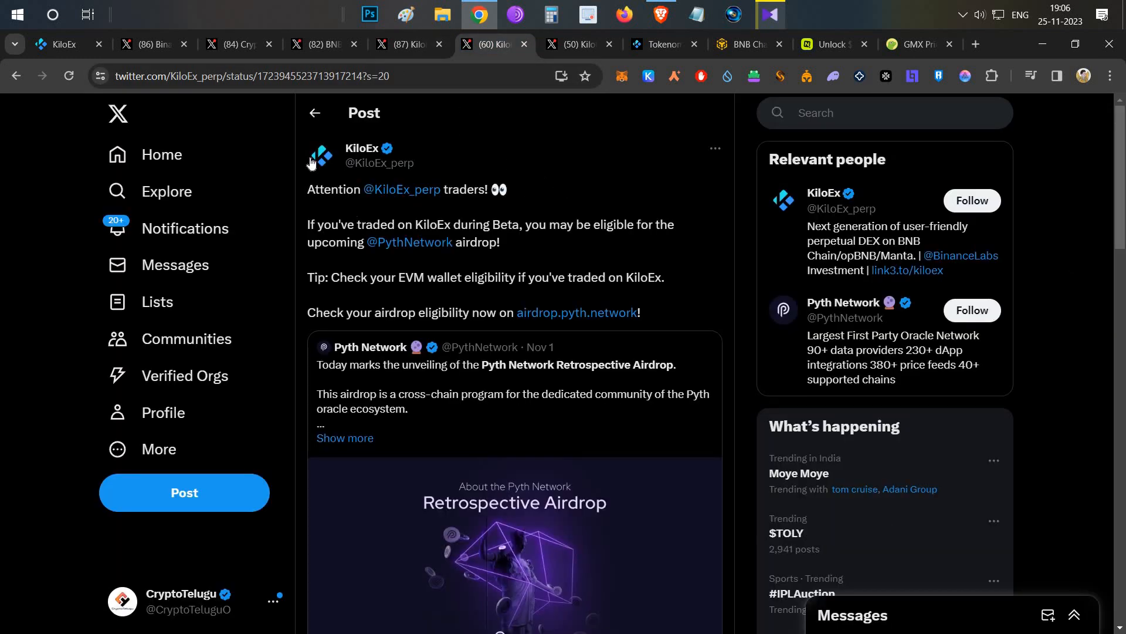
mouse_move(550, 211)
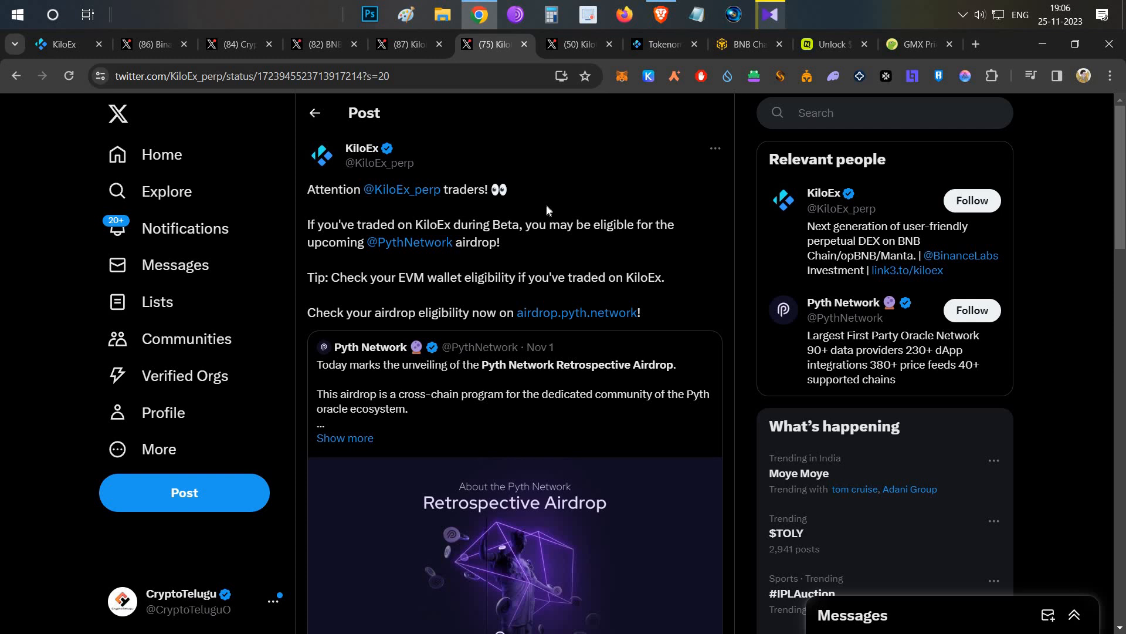
mouse_move(387, 243)
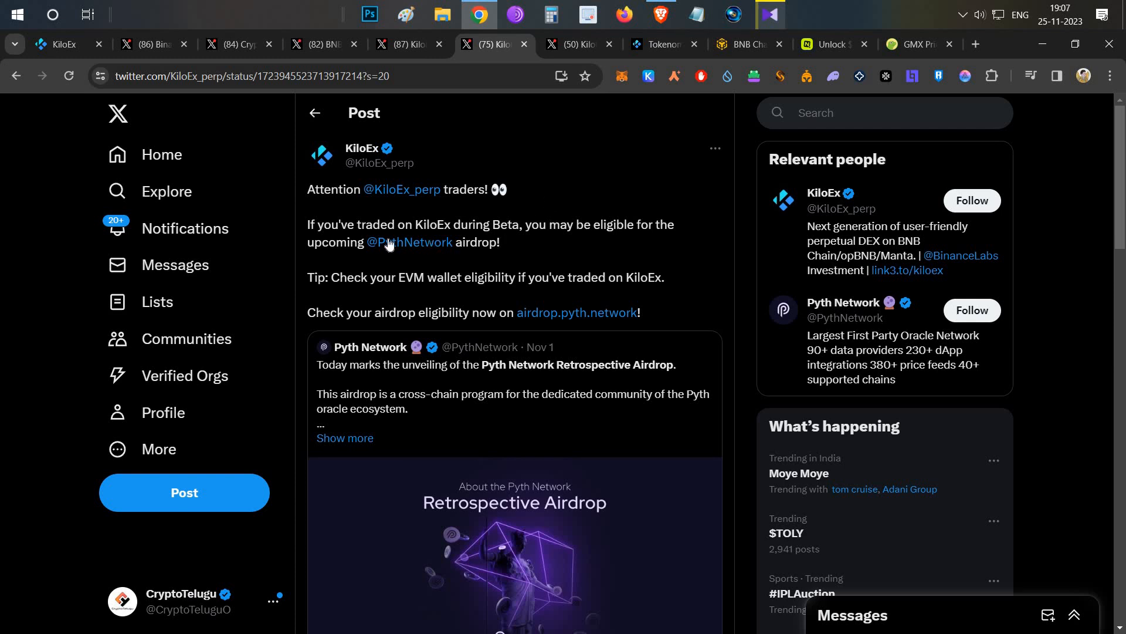
mouse_move(527, 241)
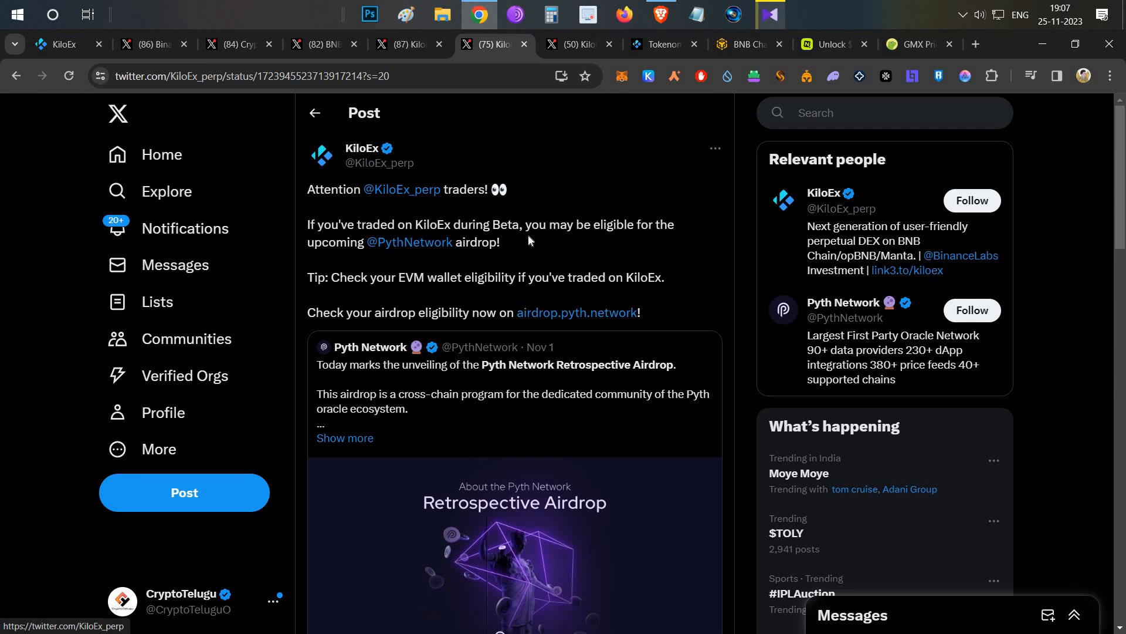
mouse_move(407, 243)
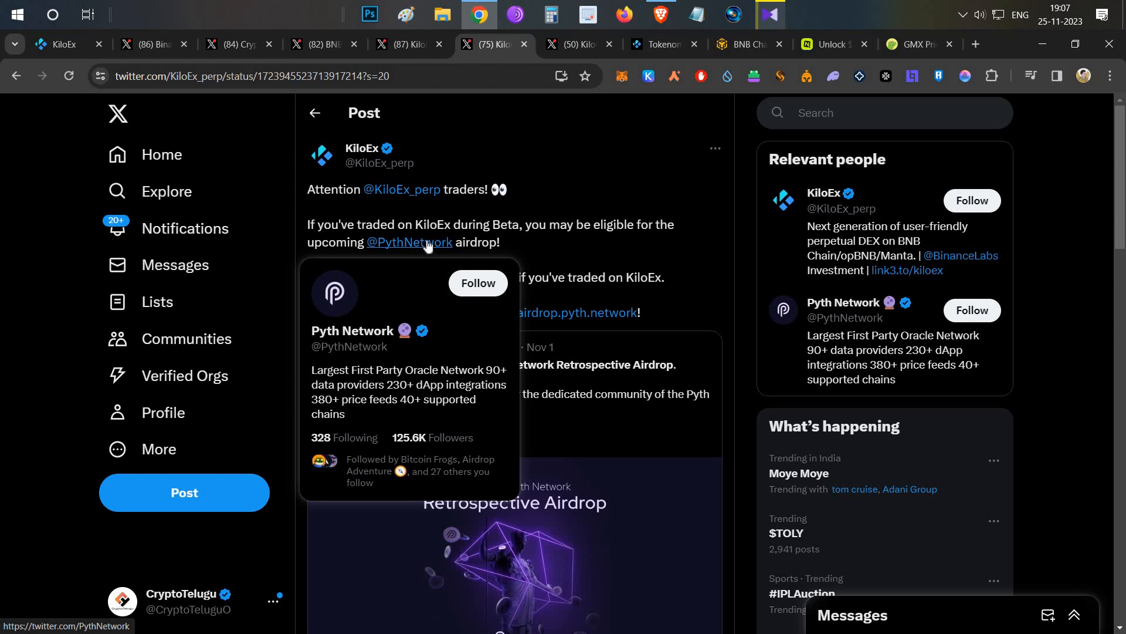
mouse_move(525, 249)
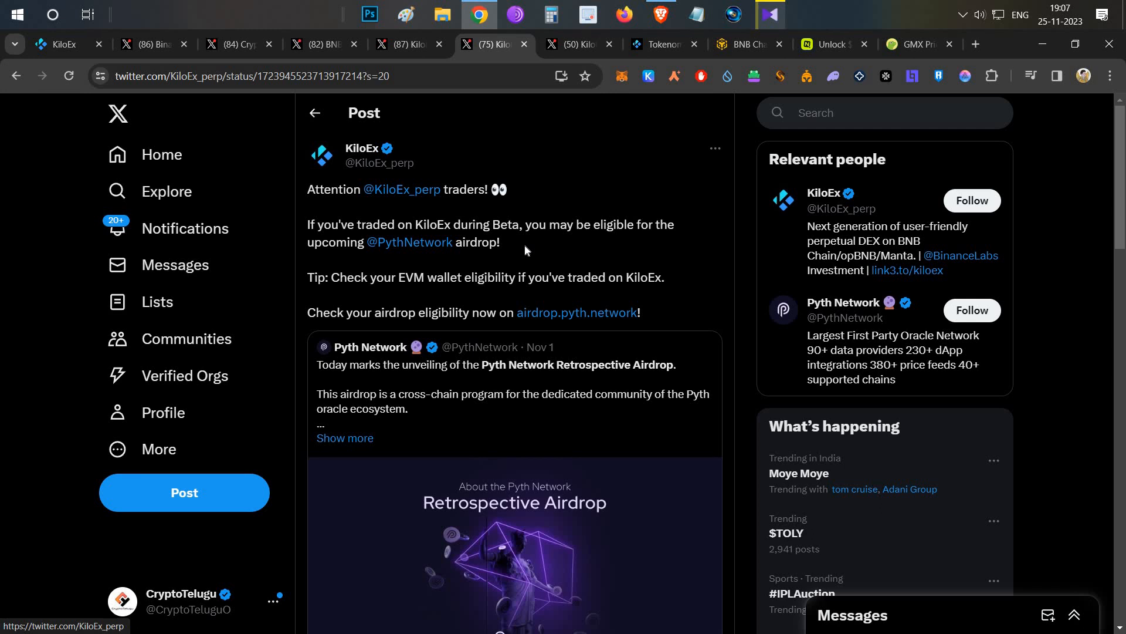
Switch to KiloEx's October KiloEx Points announcement post
click(578, 44)
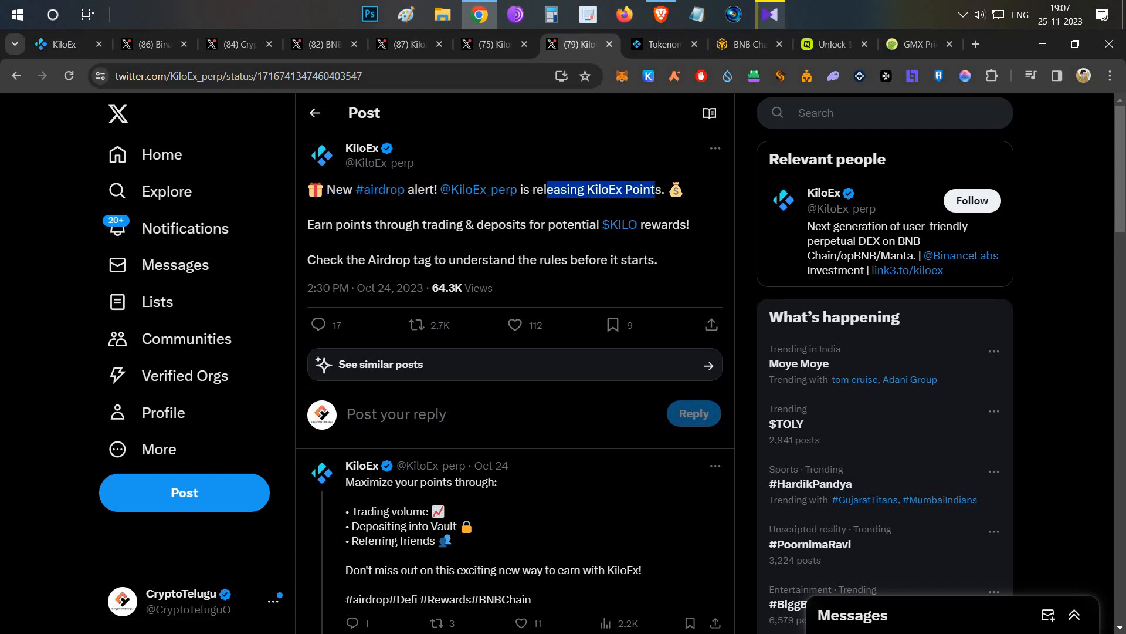
mouse_move(364, 238)
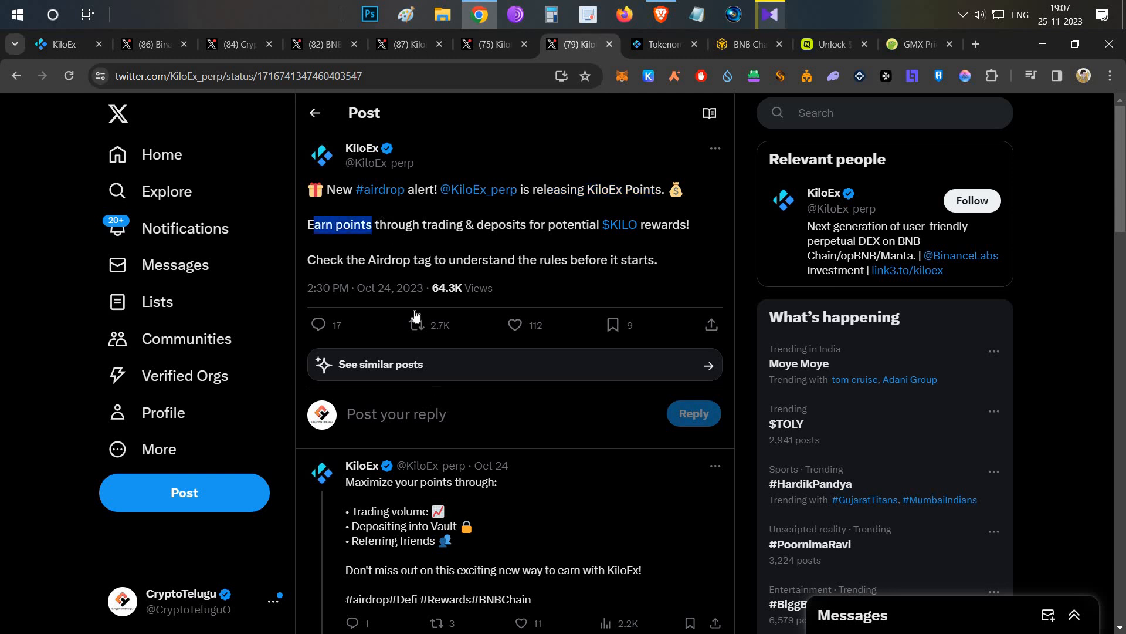
Scroll to KiloEx's reply listing trading volume, Vault deposits and referrals
scroll(down, 3)
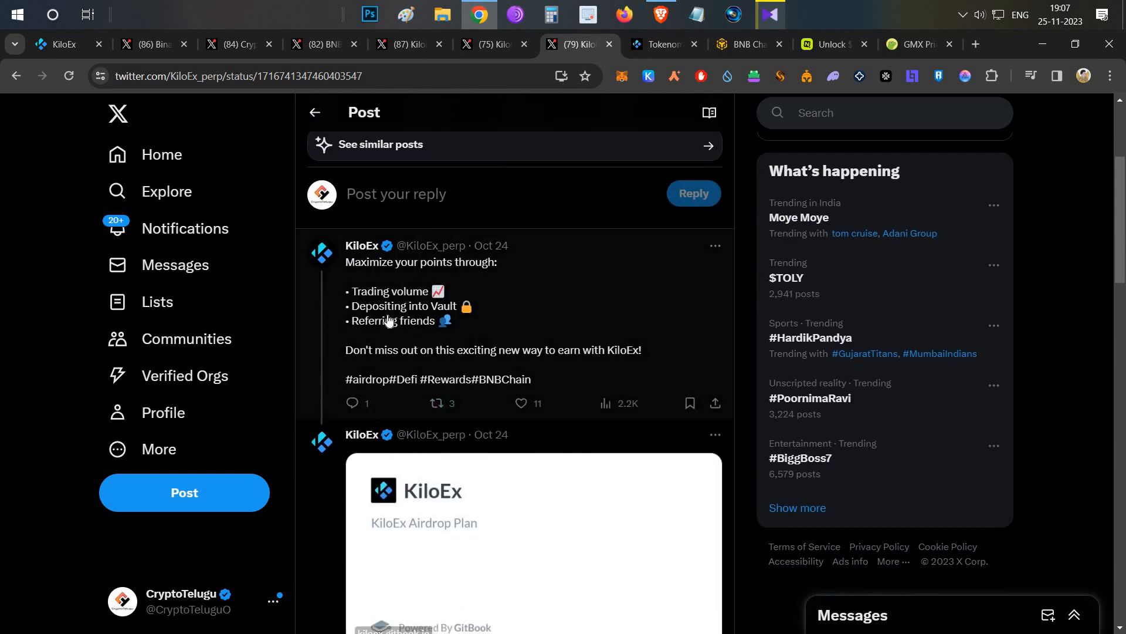
mouse_move(410, 333)
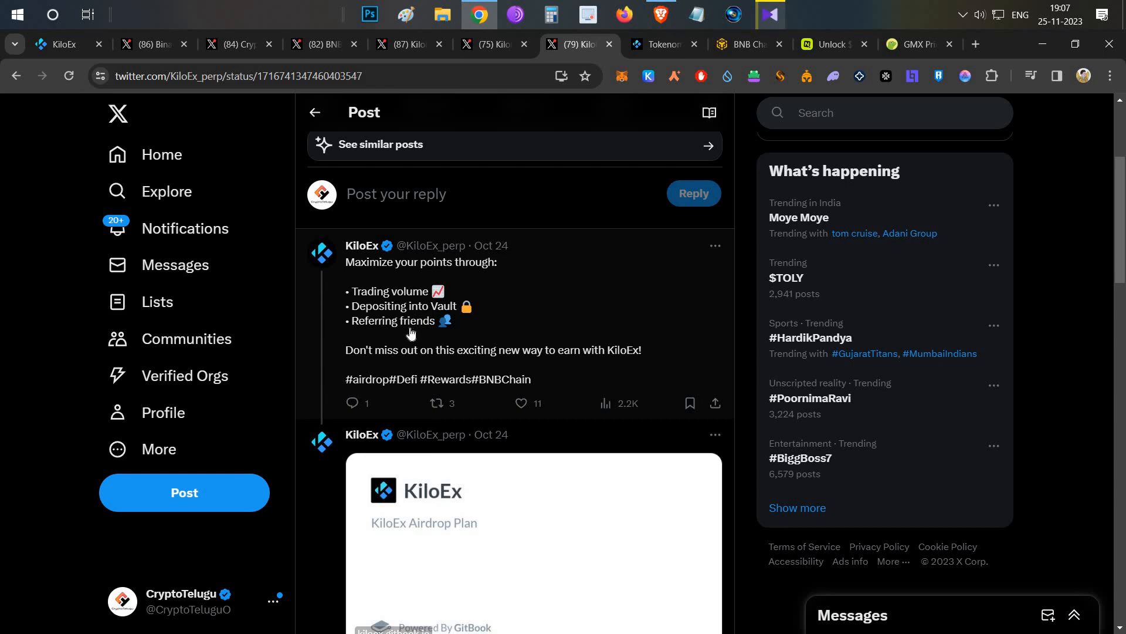
mouse_move(481, 323)
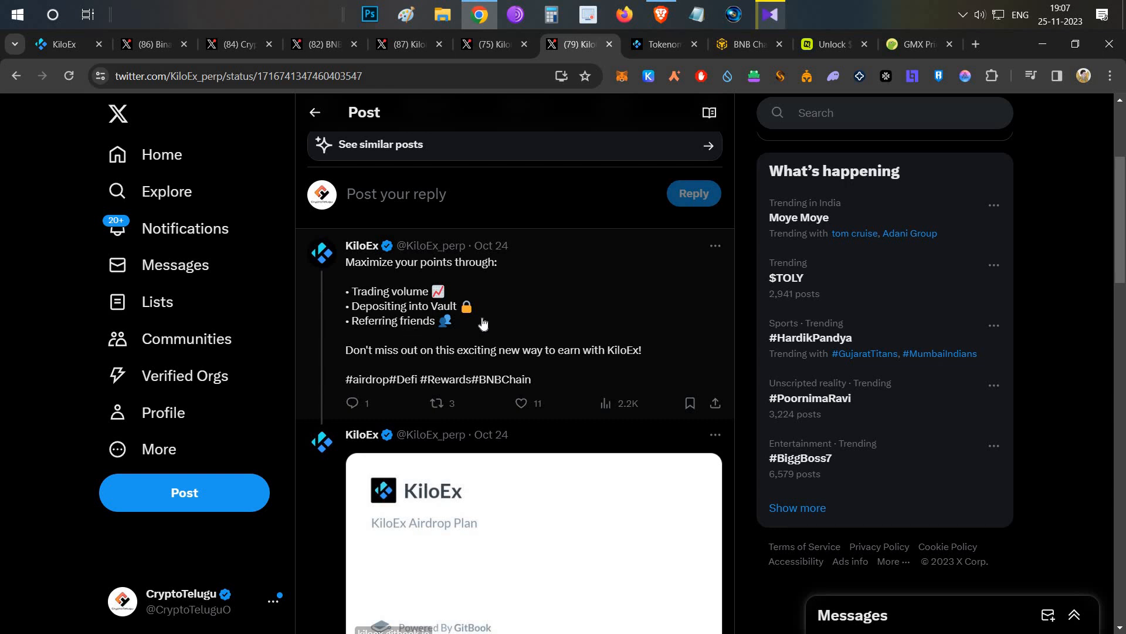
scroll(up, 3)
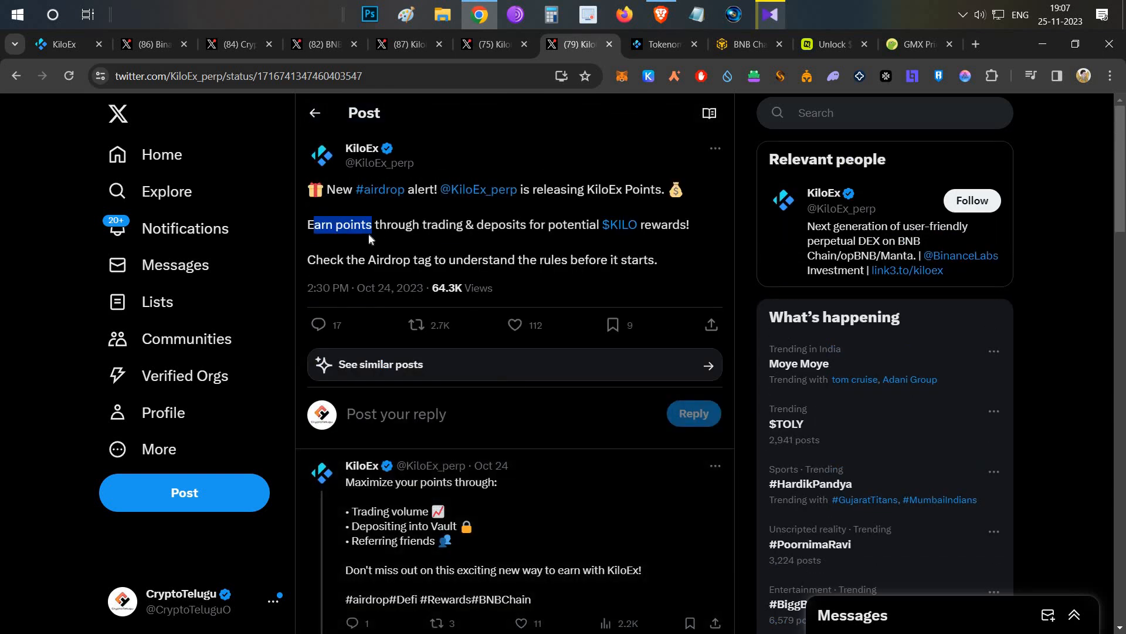
mouse_move(370, 239)
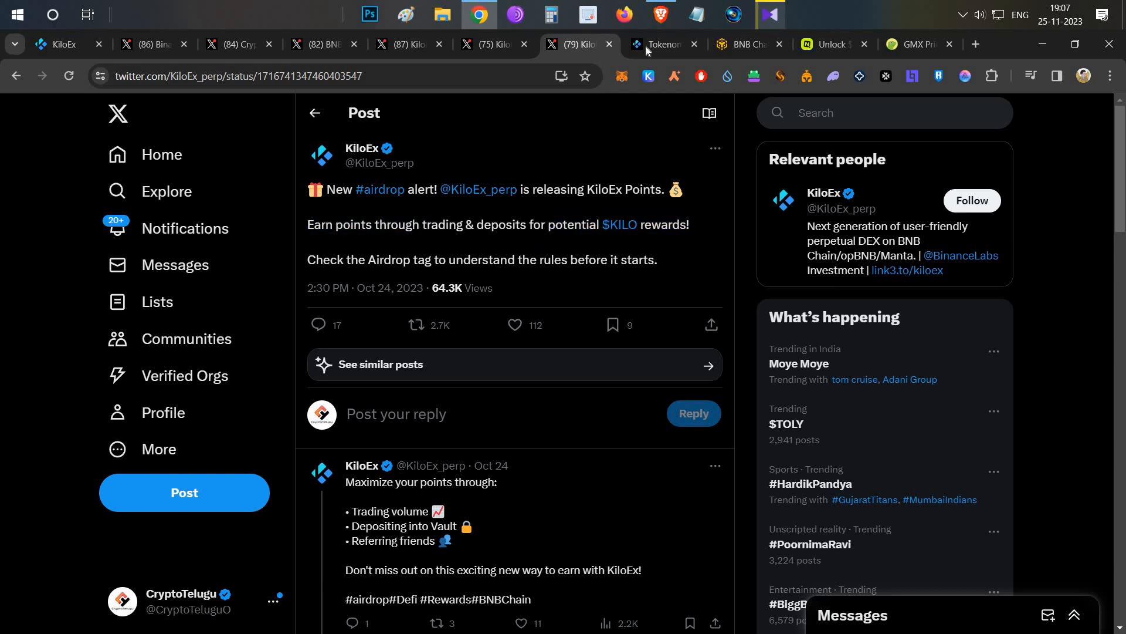
Check the $KILO allocation table's Airdrop row and its 20% release tranches
click(662, 44)
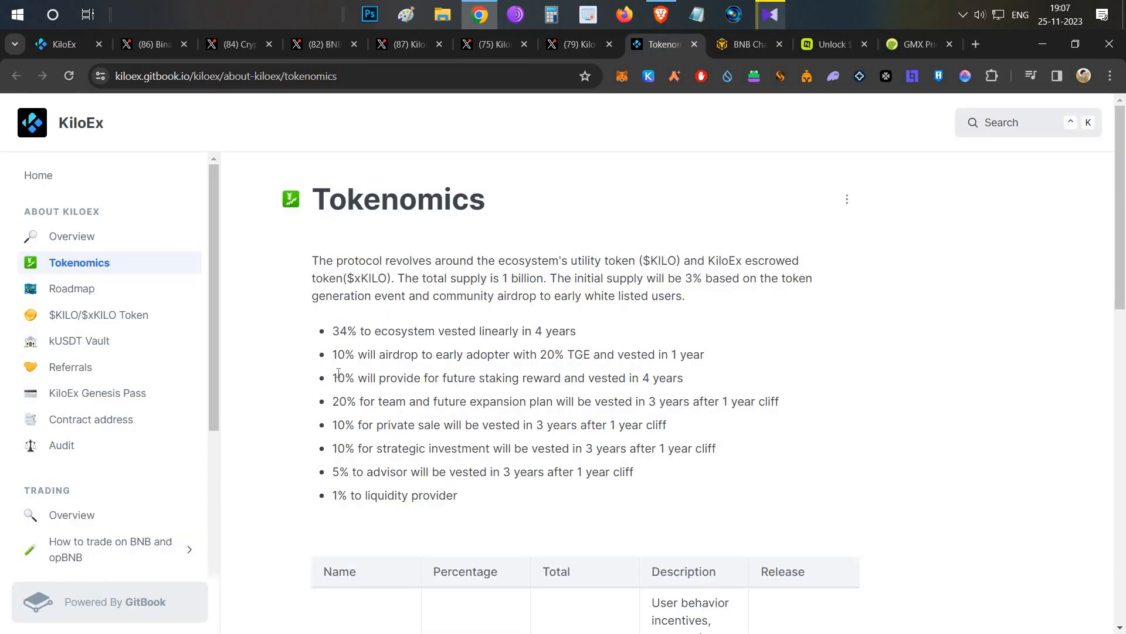
scroll(down, 3)
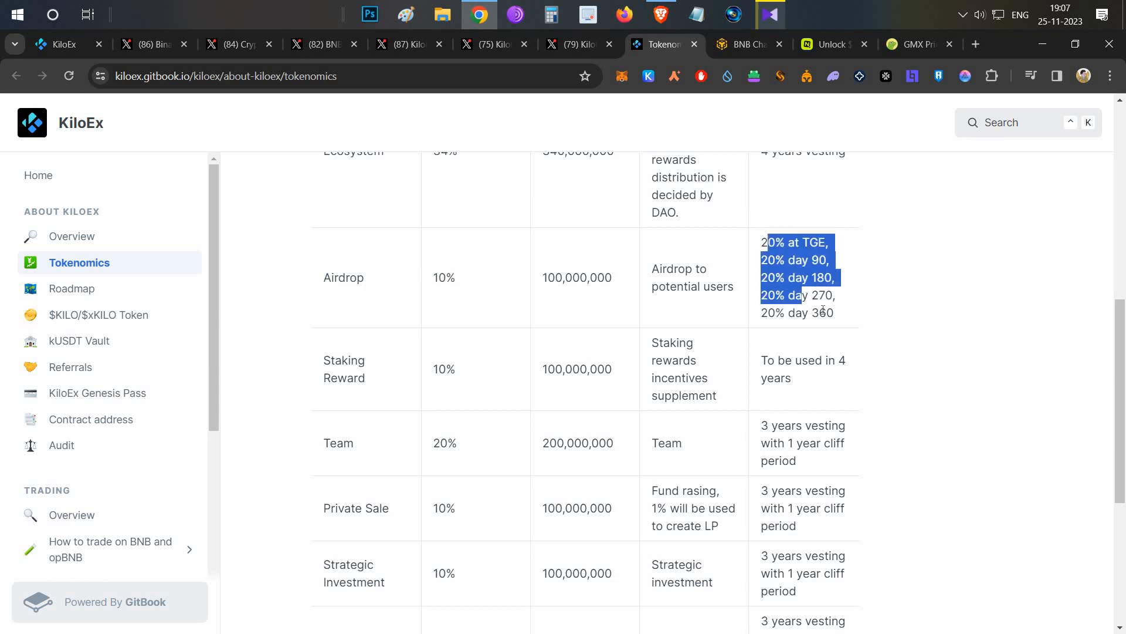
click(591, 275)
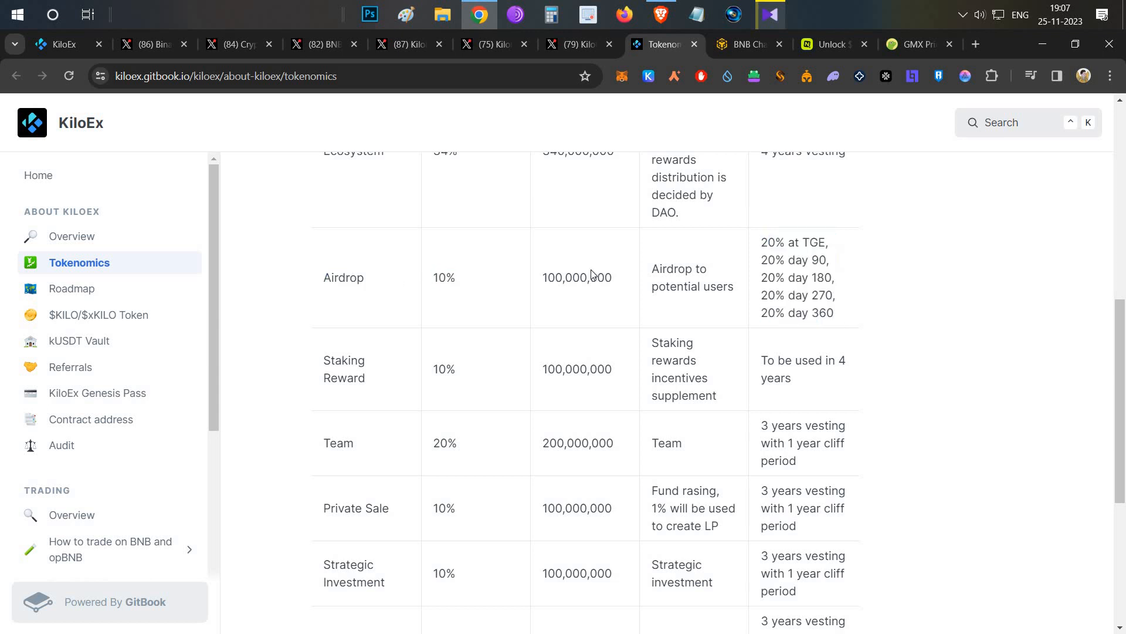
mouse_move(441, 257)
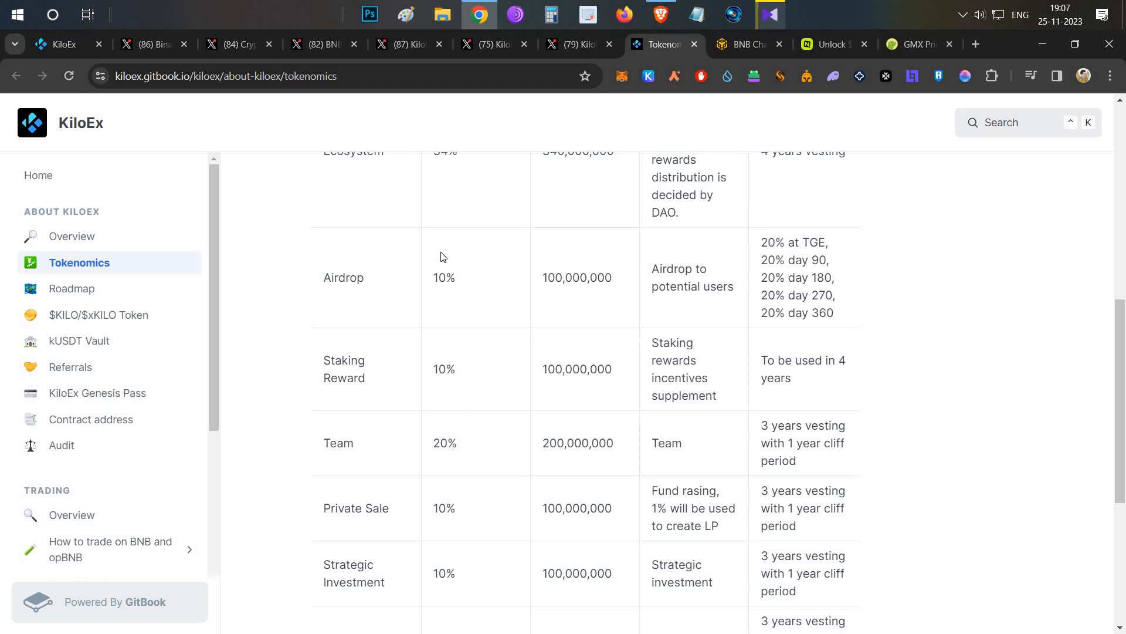
scroll(up, 3)
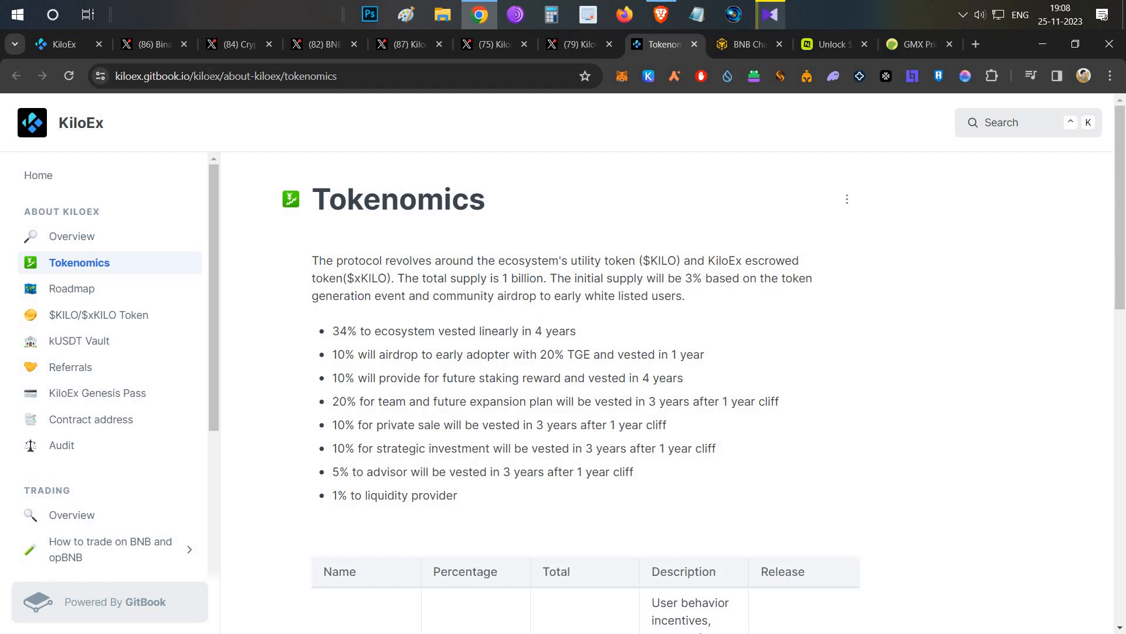
mouse_move(433, 226)
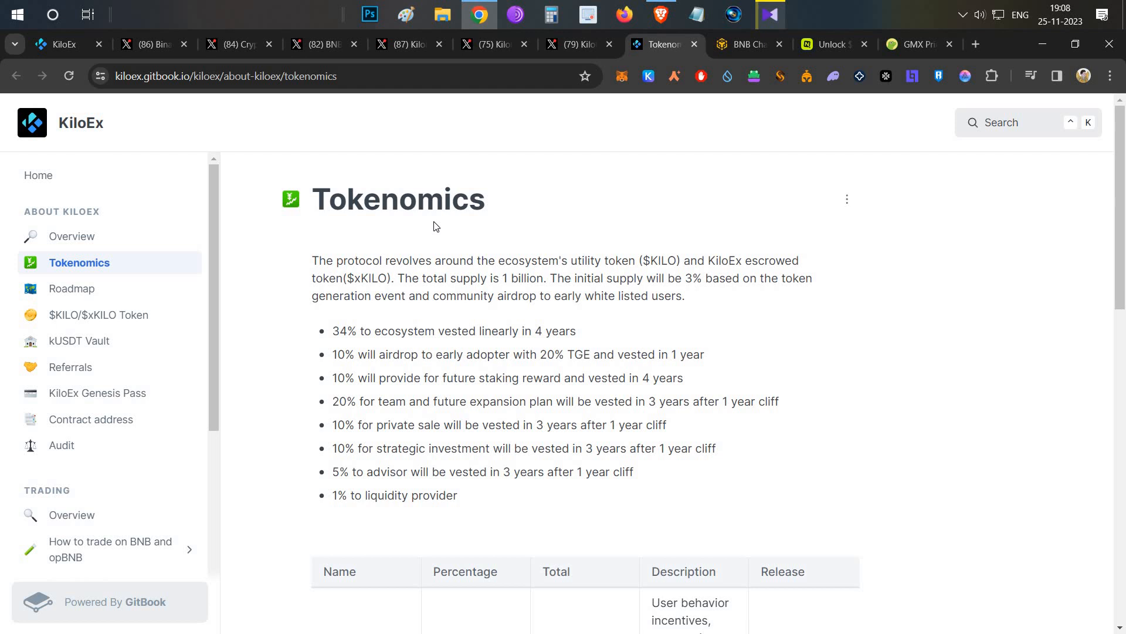
mouse_move(282, 160)
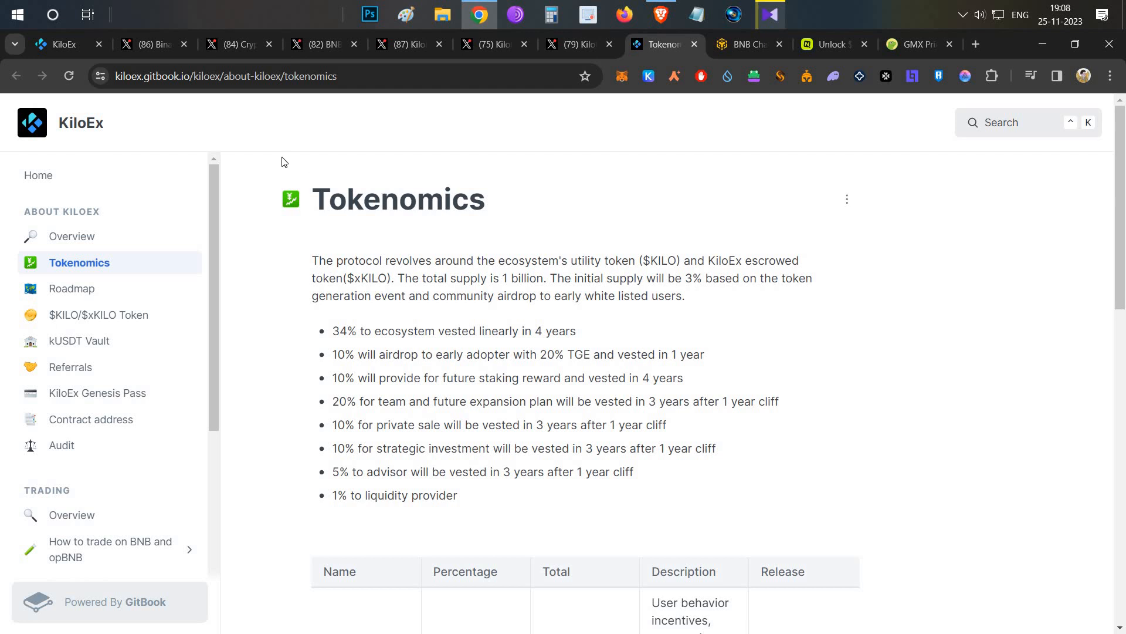
mouse_move(526, 197)
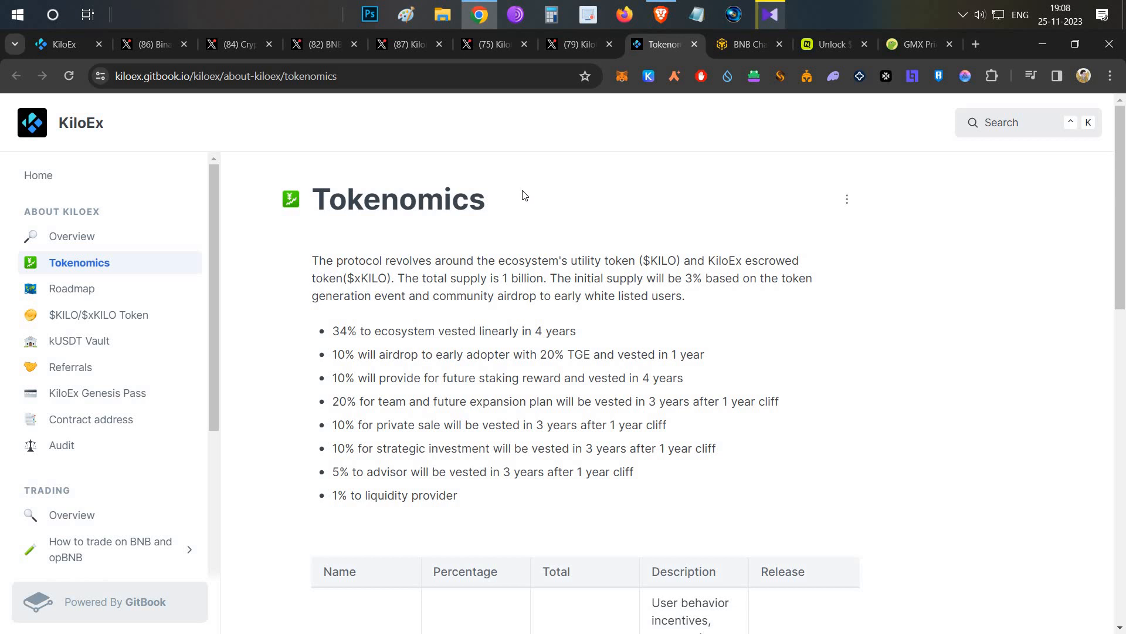
mouse_move(500, 186)
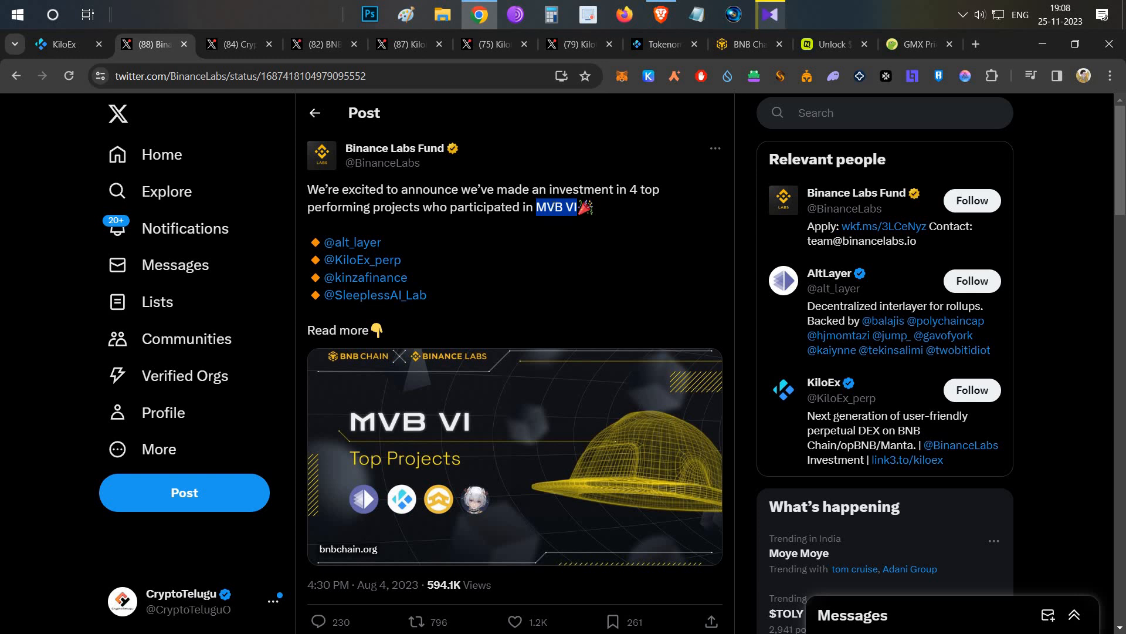
Visit the $30,000 KiloEx joint OAT campaign on BNB Chain DappBay
click(406, 44)
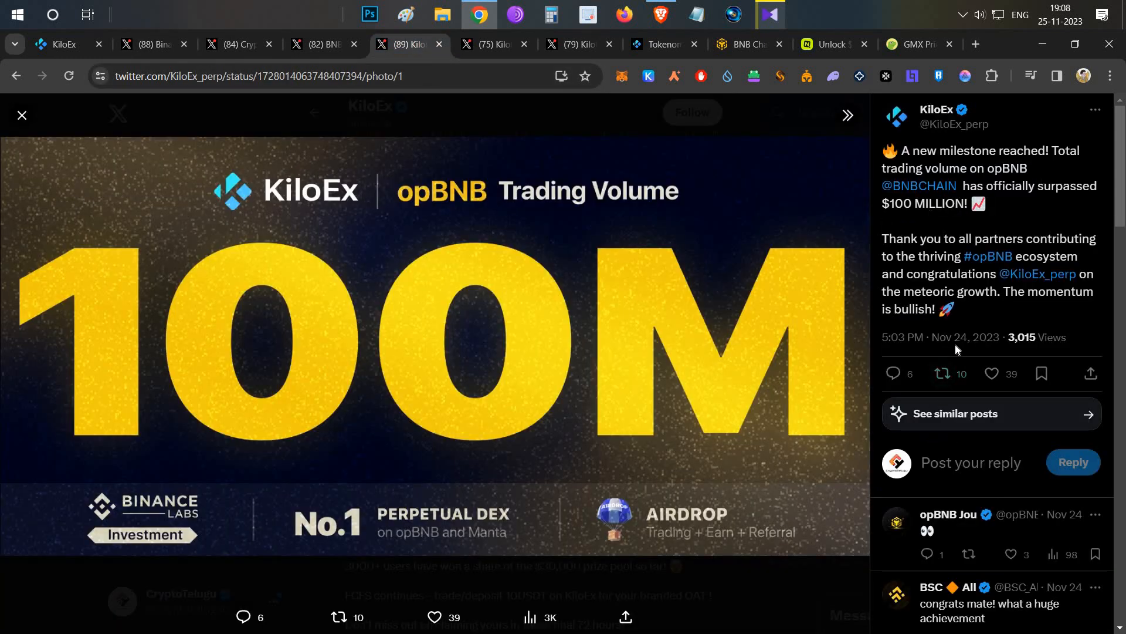
mouse_move(940, 337)
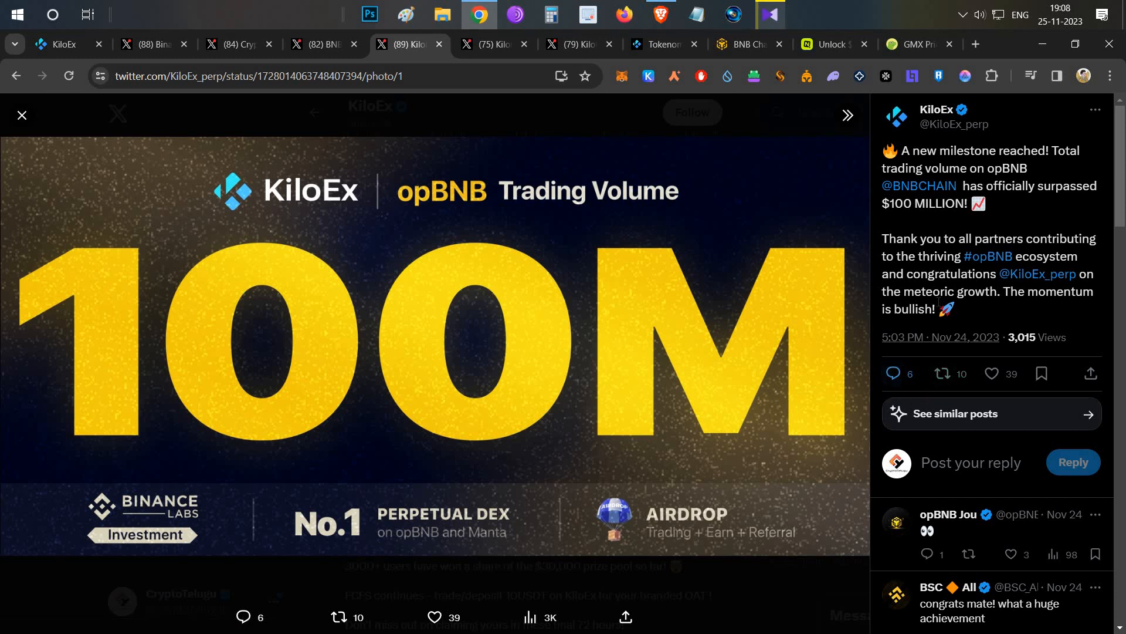
mouse_move(934, 322)
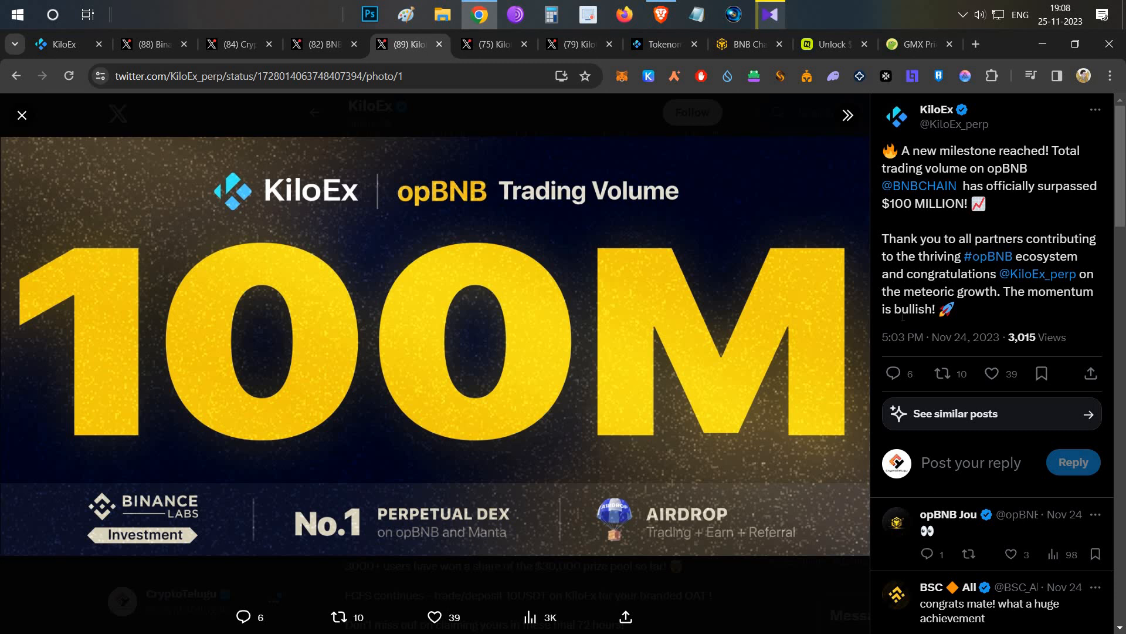
mouse_move(787, 246)
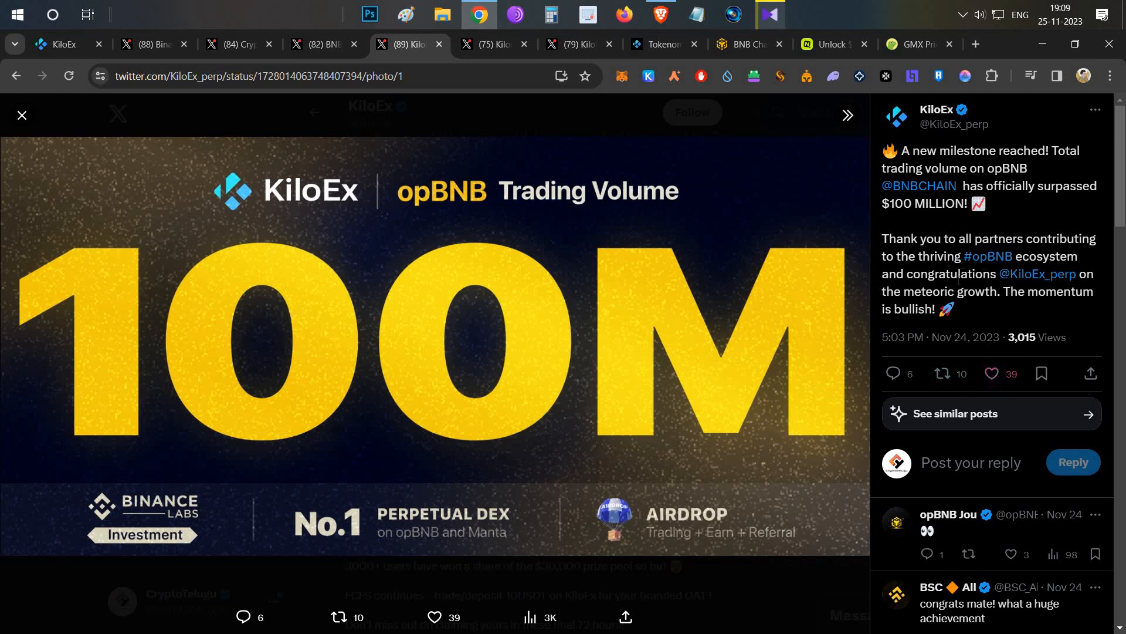
mouse_move(750, 214)
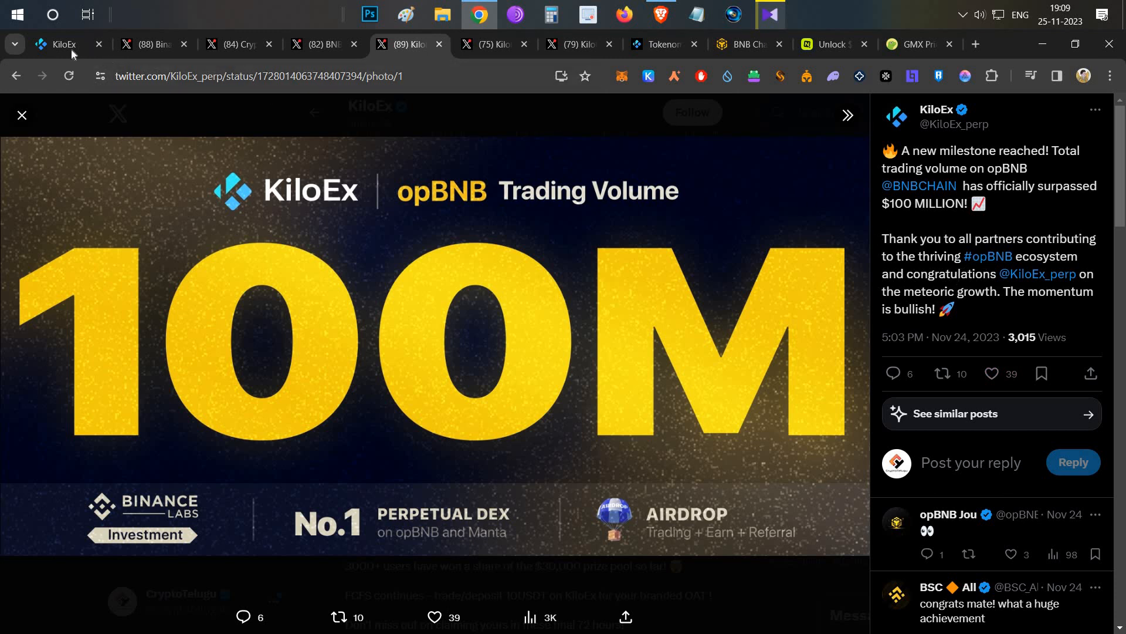
click(63, 44)
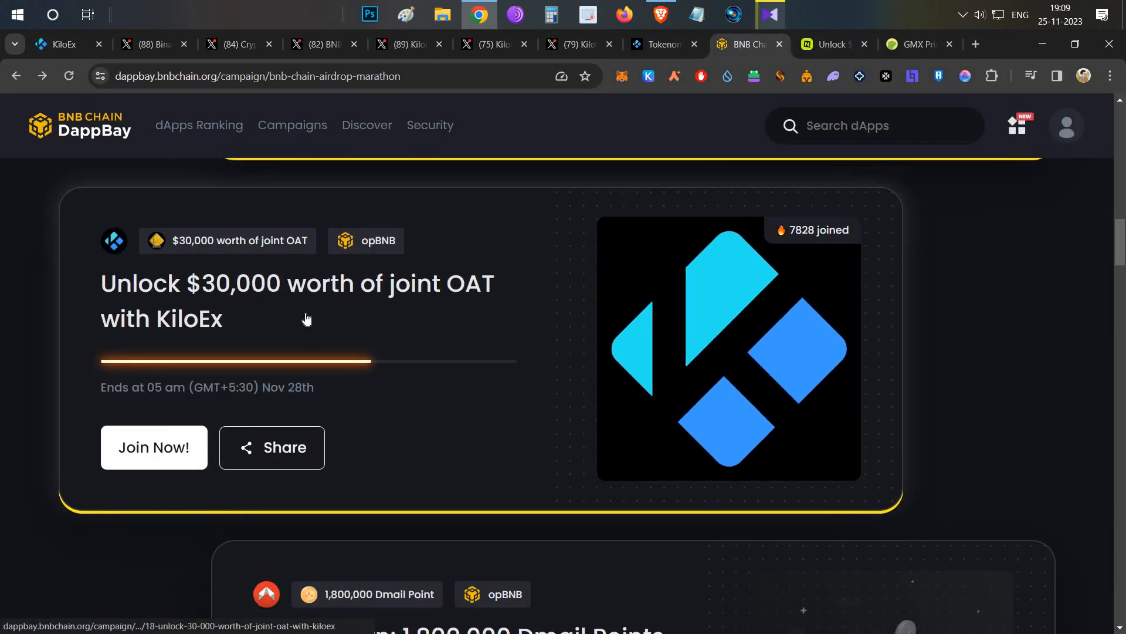
click(58, 44)
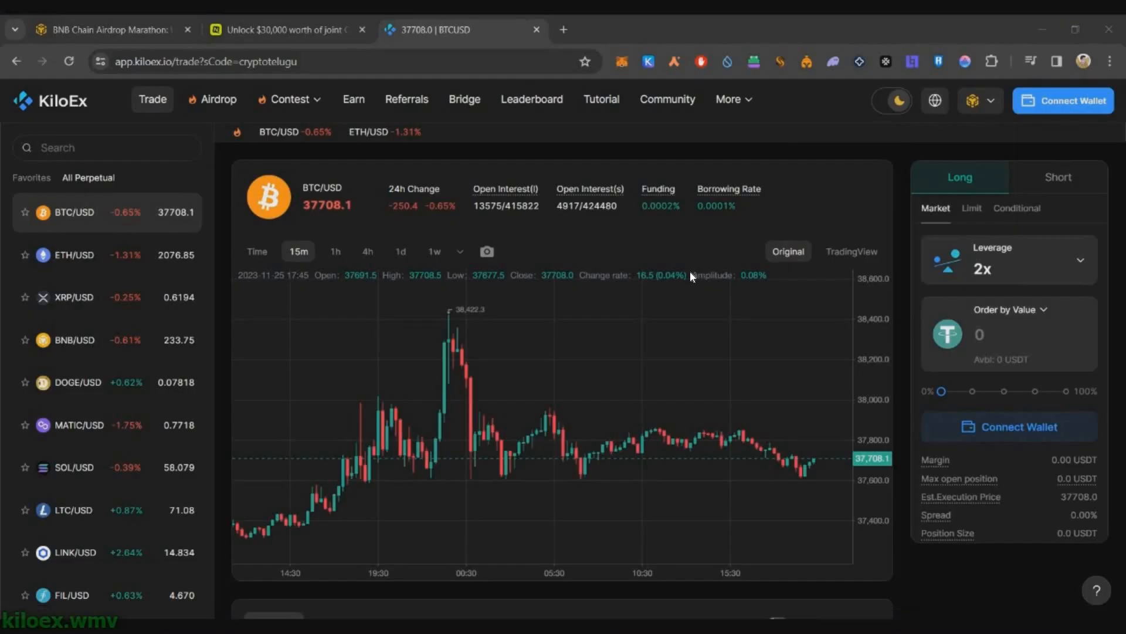
Connect a wallet and browse My points, My OAT and Leaderboard on Airdrop
click(1063, 100)
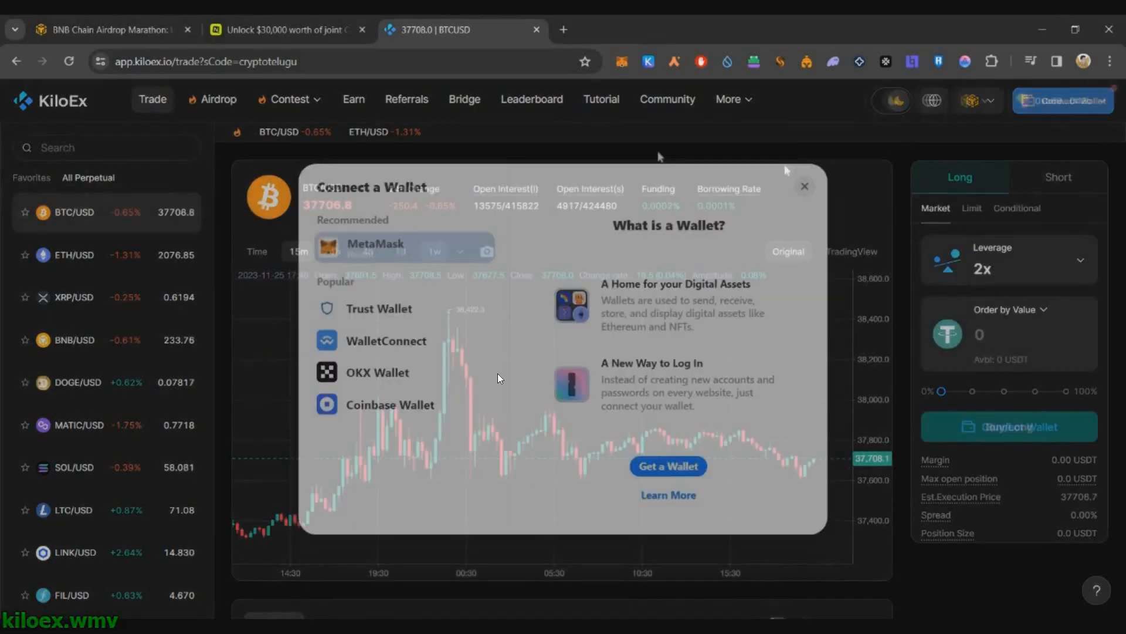
click(218, 99)
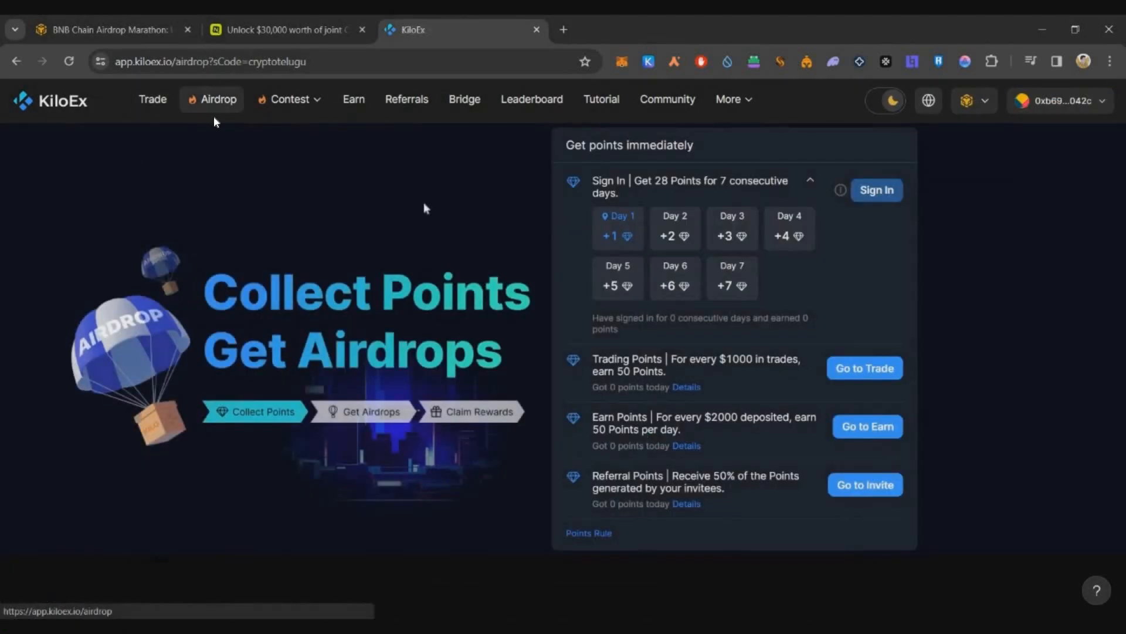
scroll(down, 3)
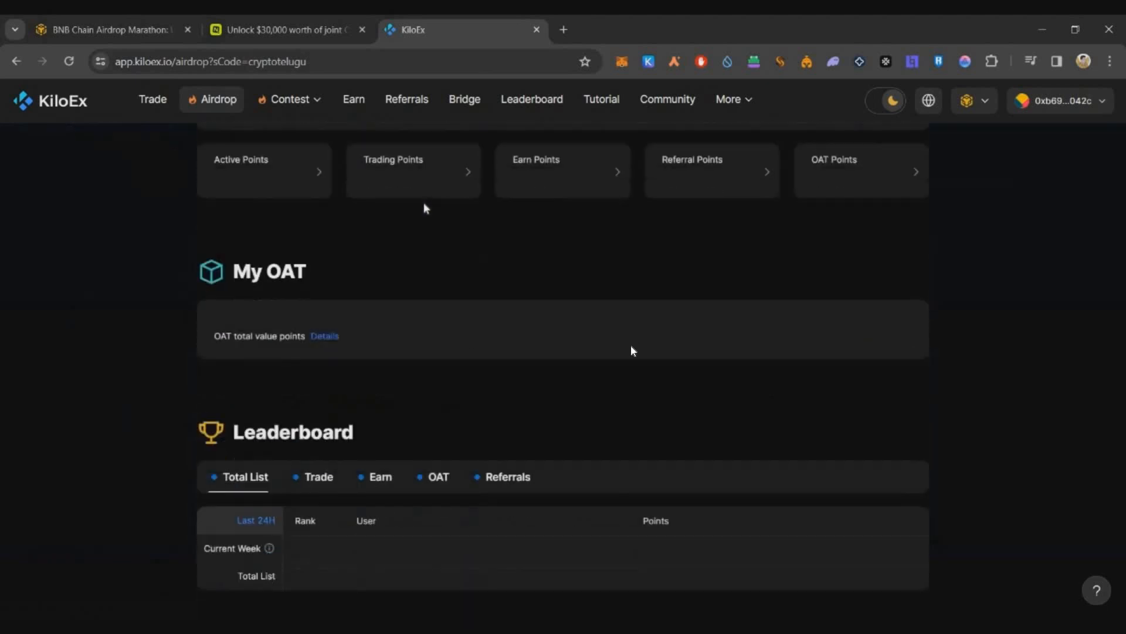
scroll(up, 3)
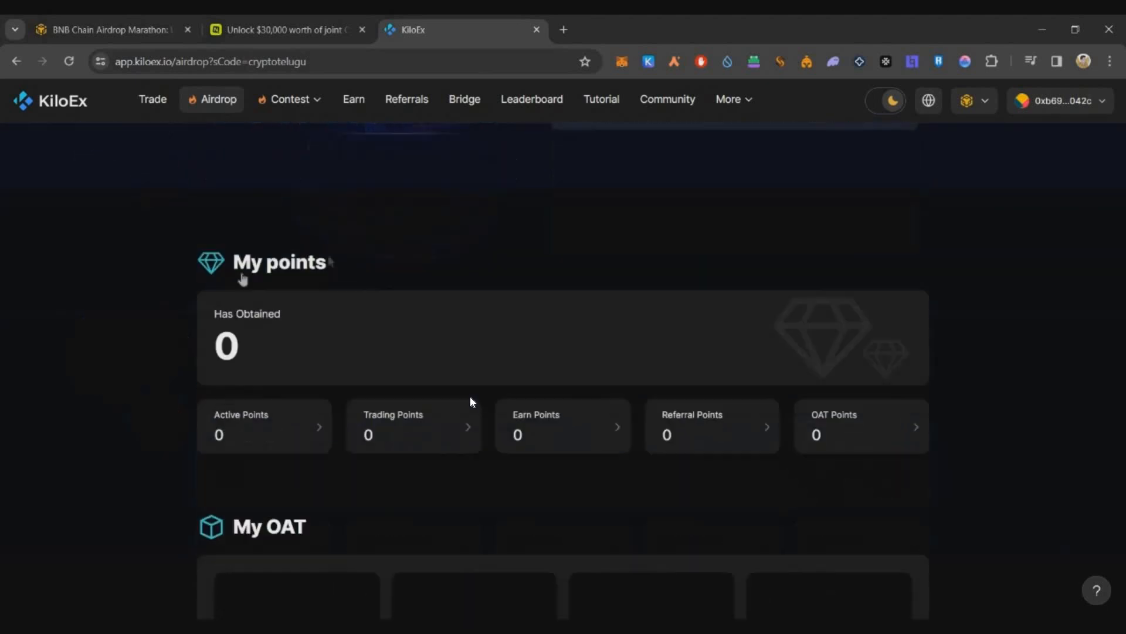
scroll(up, 3)
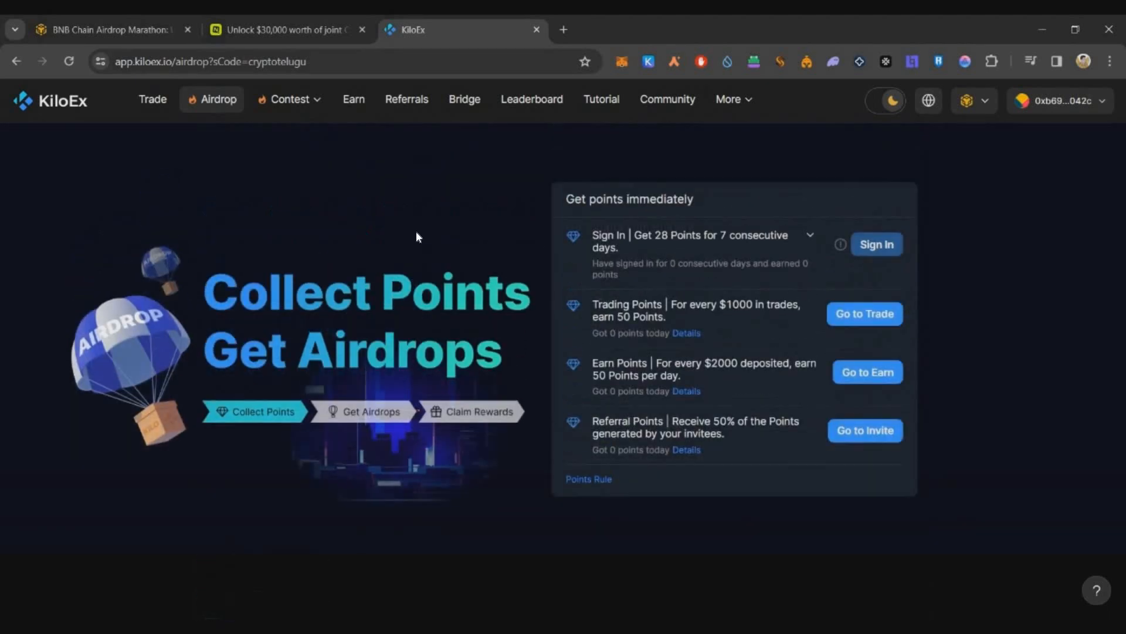
mouse_move(661, 357)
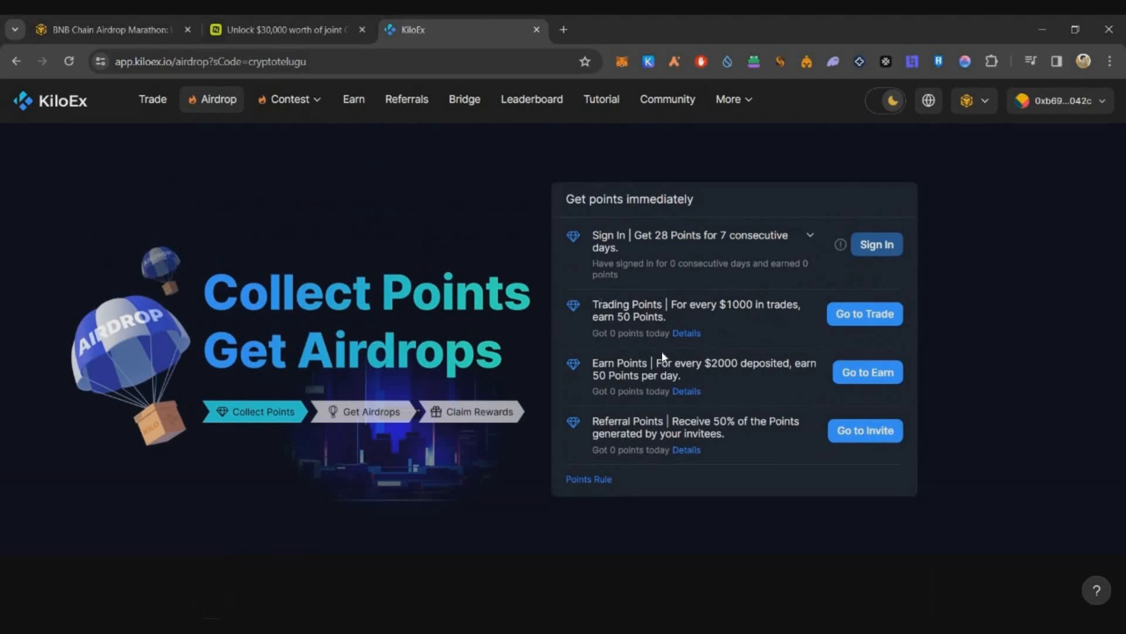
mouse_move(732, 326)
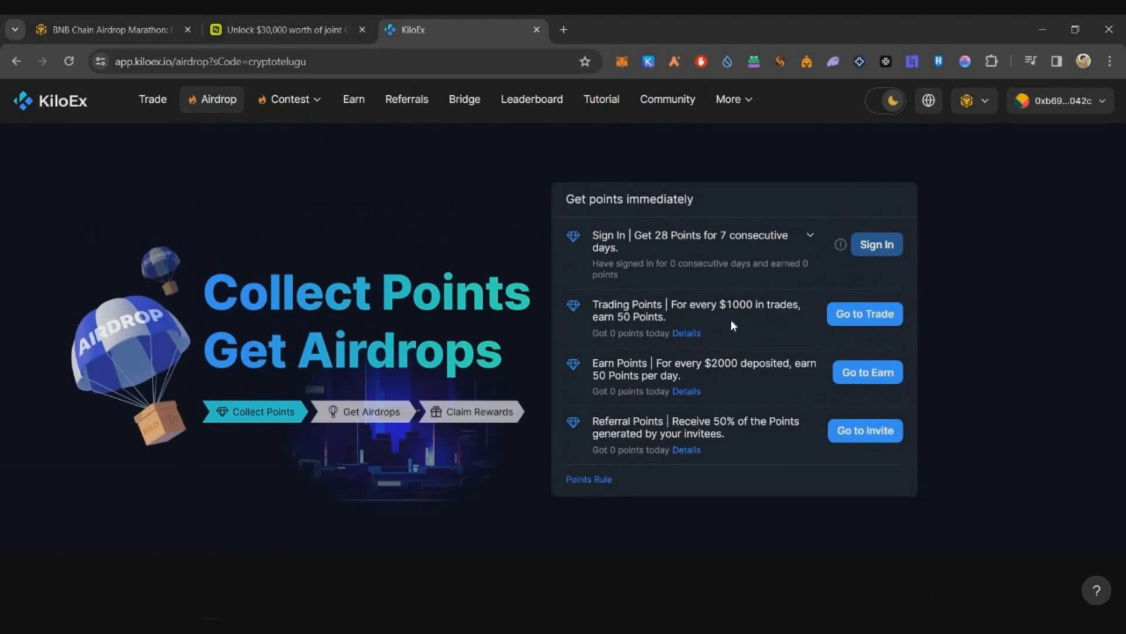
mouse_move(568, 350)
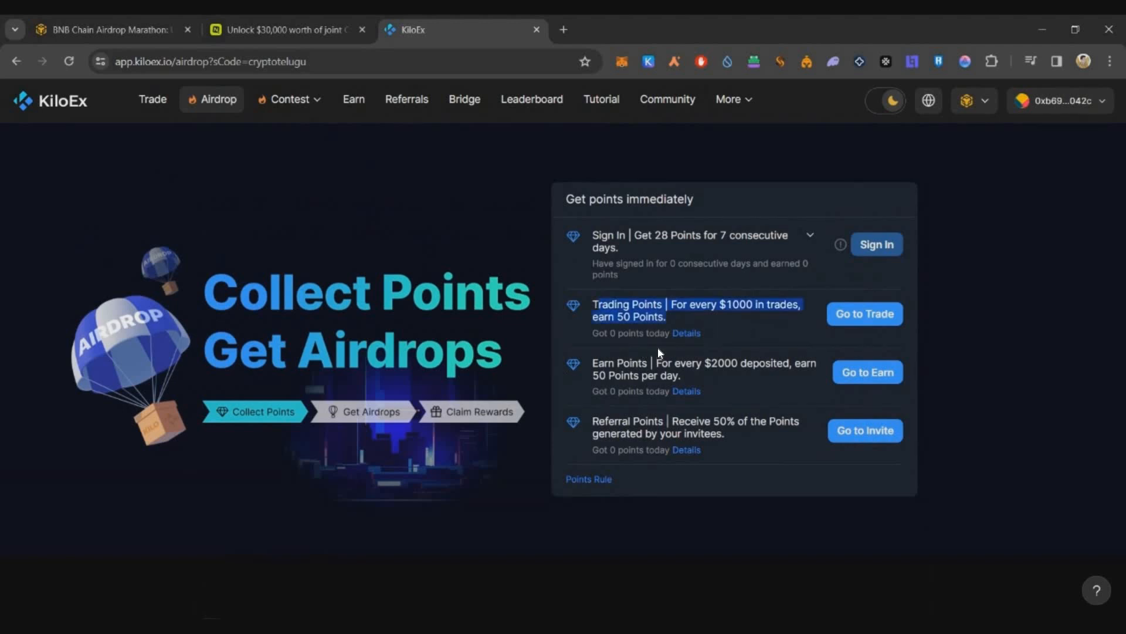
mouse_move(727, 377)
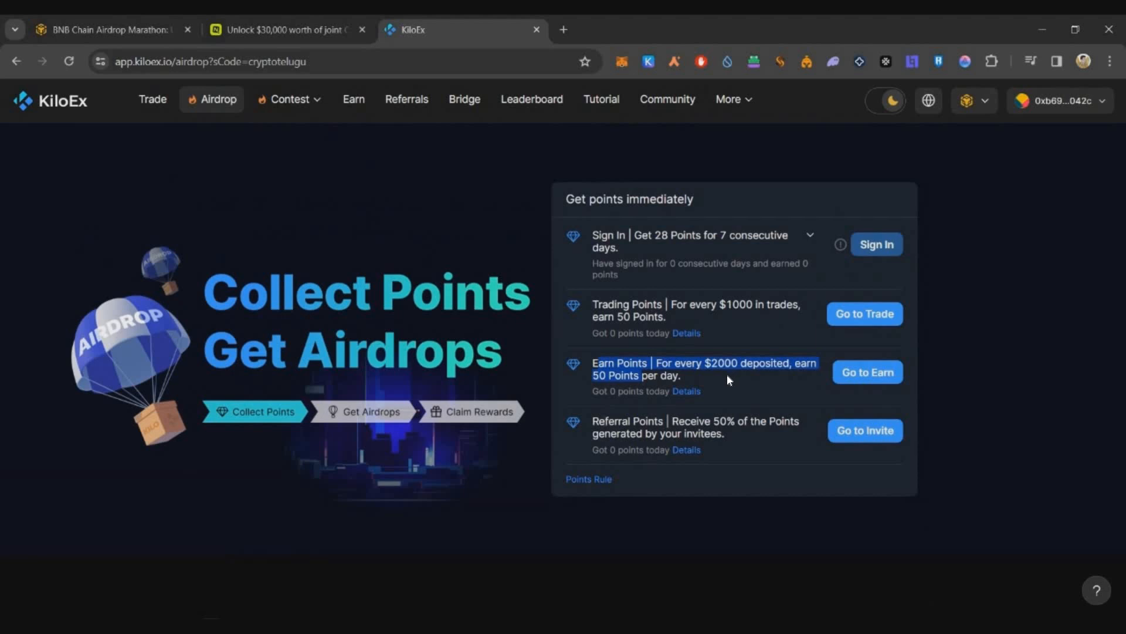
mouse_move(692, 408)
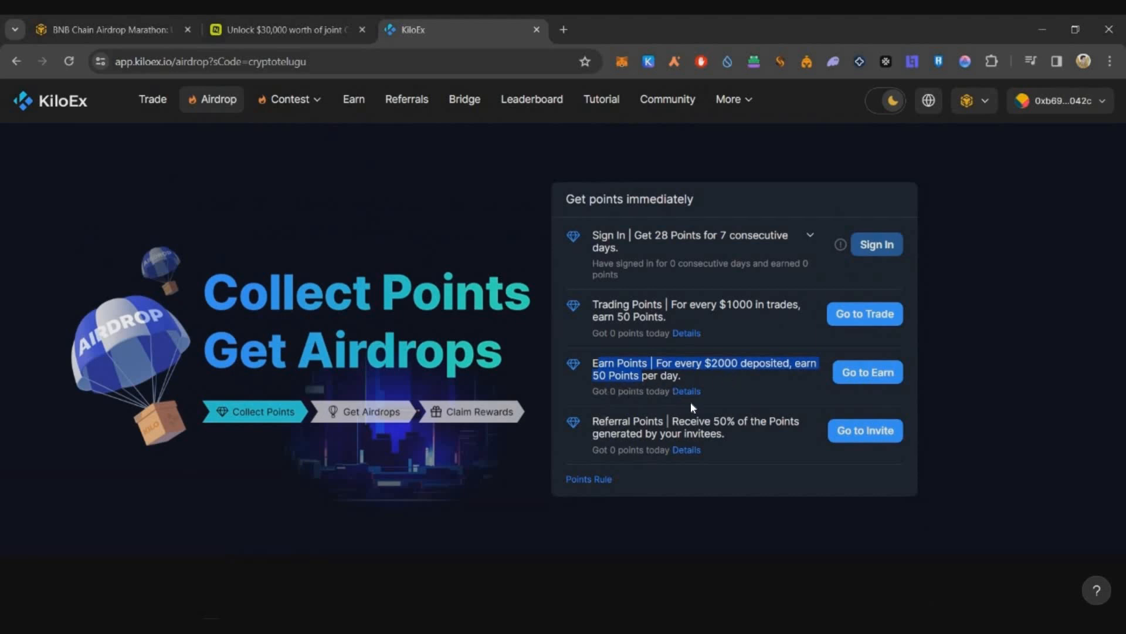
mouse_move(682, 333)
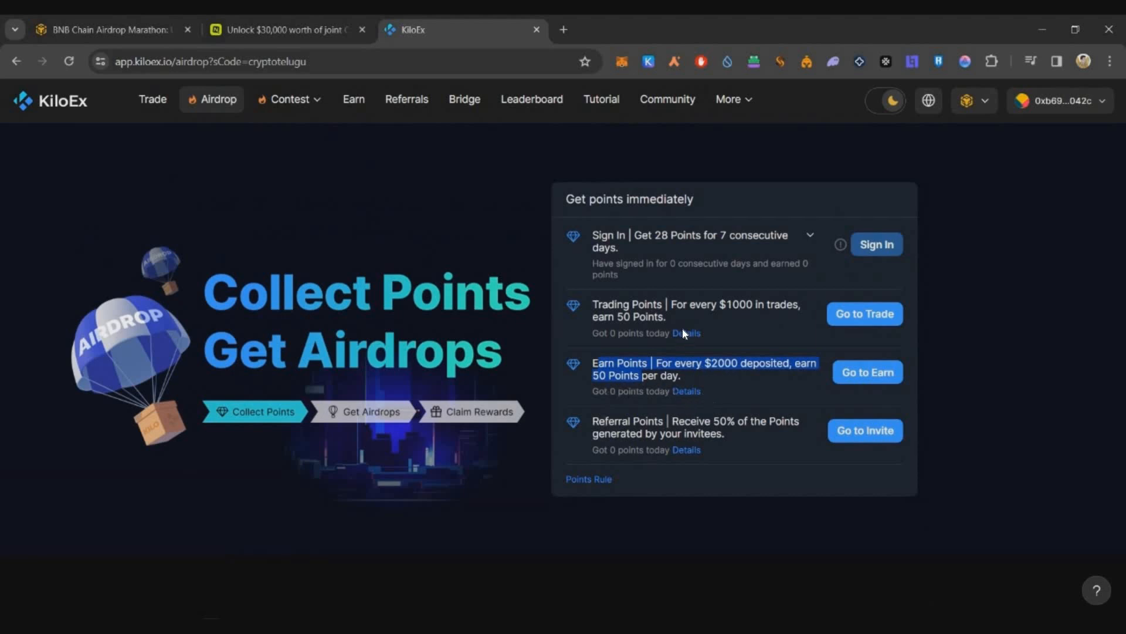
mouse_move(734, 314)
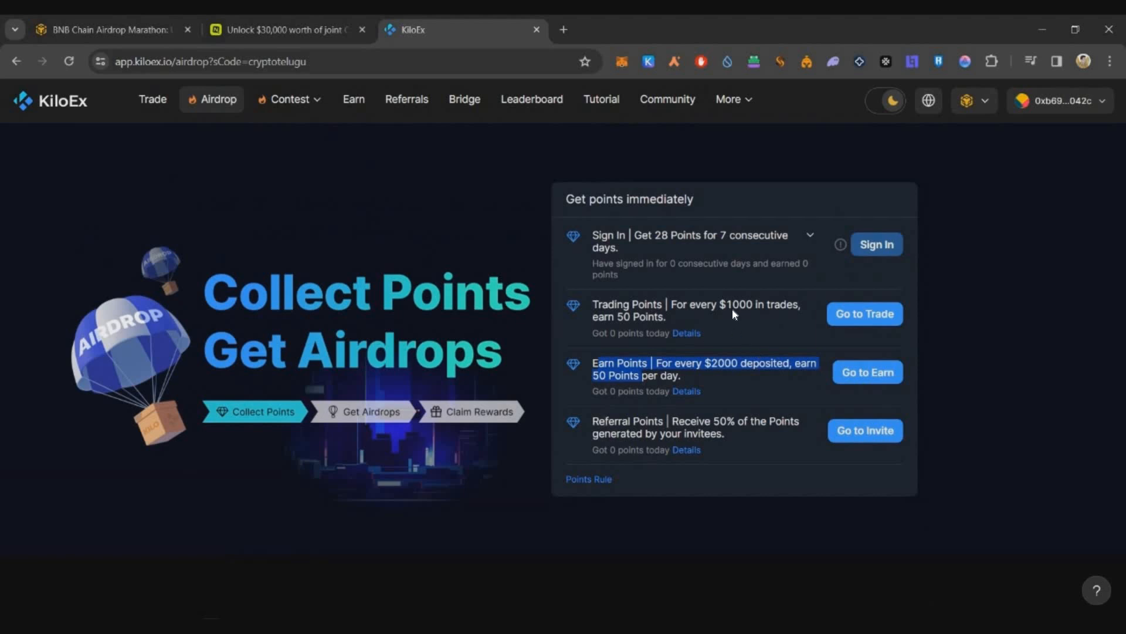
mouse_move(626, 335)
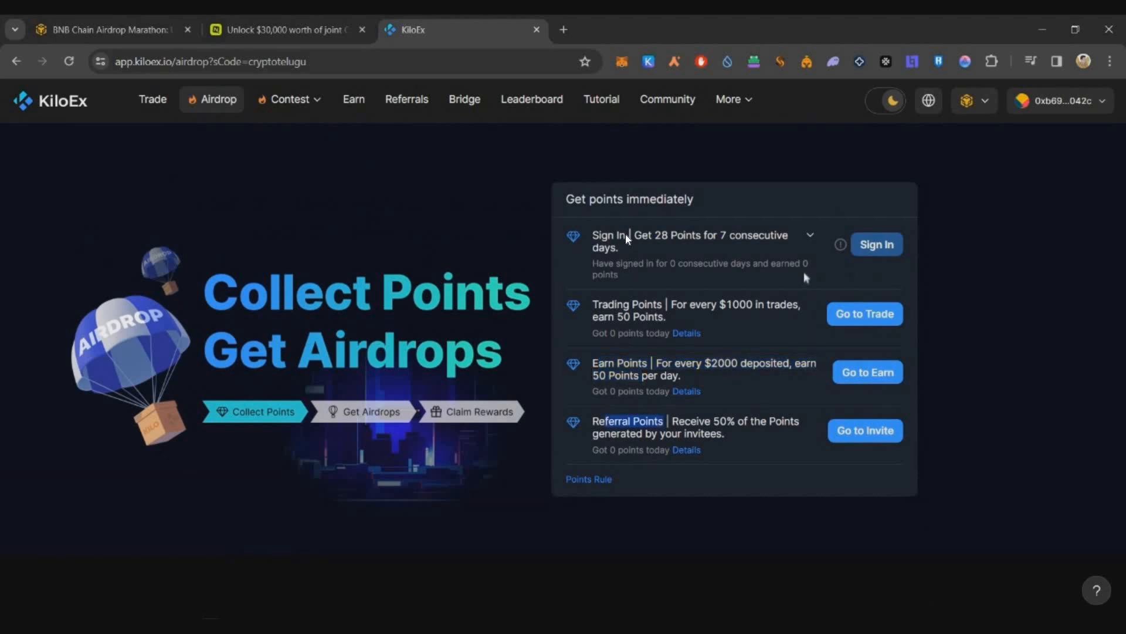
Raise the BTC/USD long order's leverage from 2x to 10x
click(152, 99)
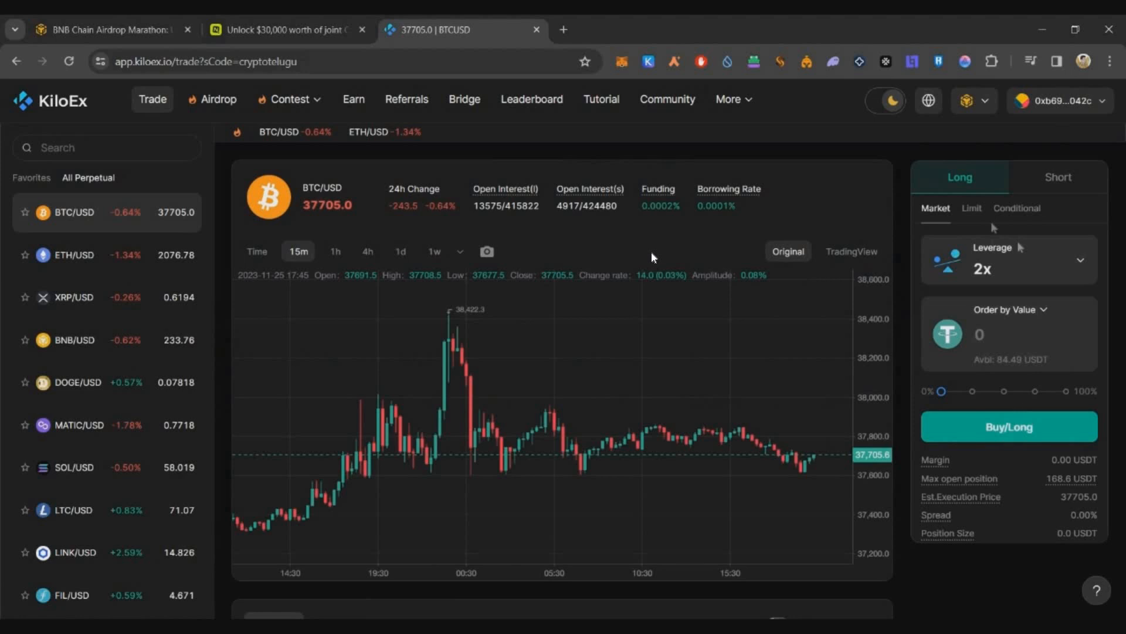
mouse_move(1045, 285)
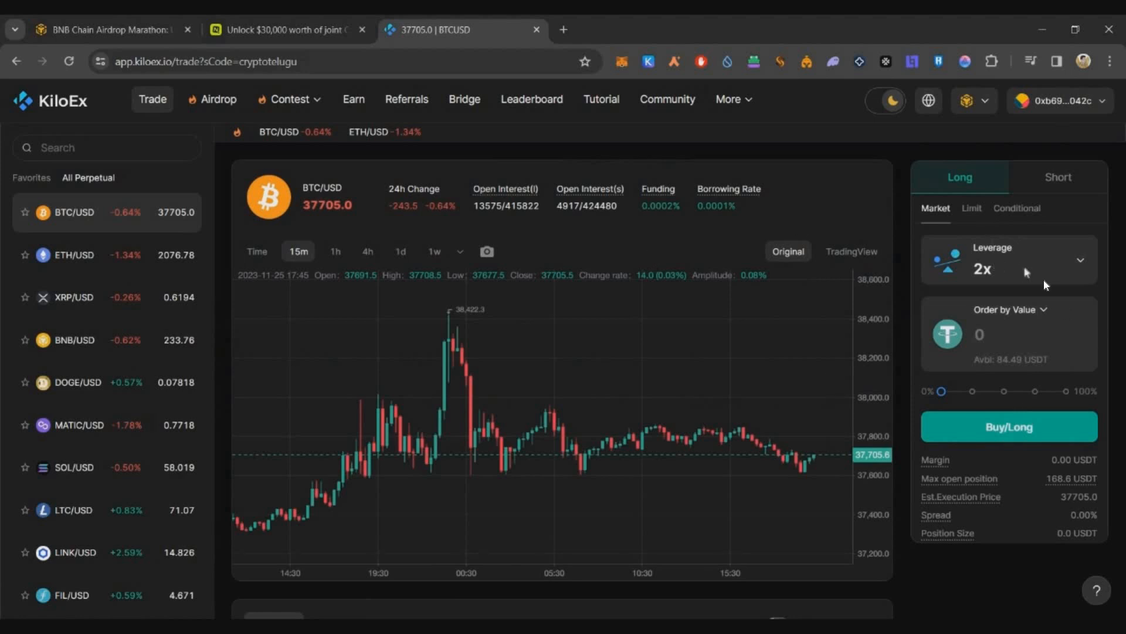
click(1009, 260)
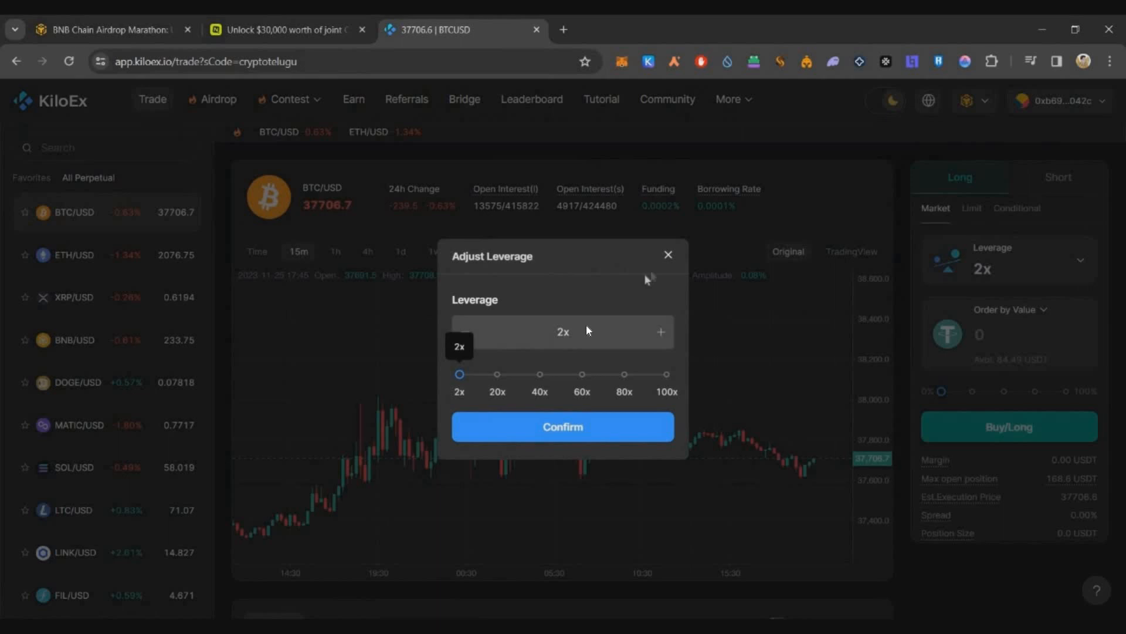
click(668, 255)
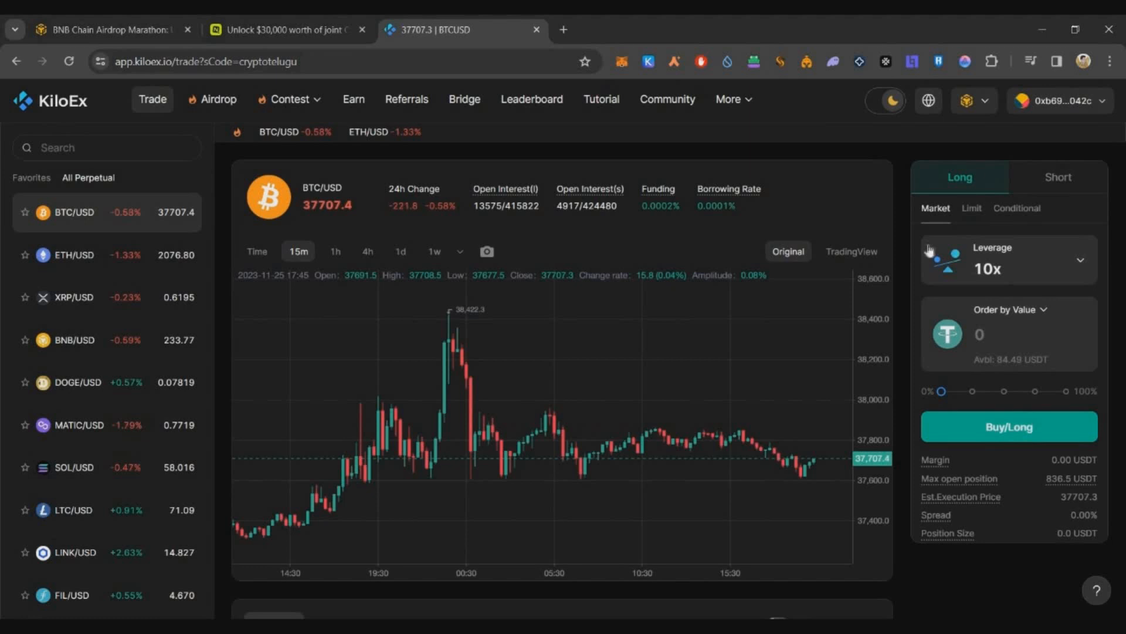
mouse_move(1117, 320)
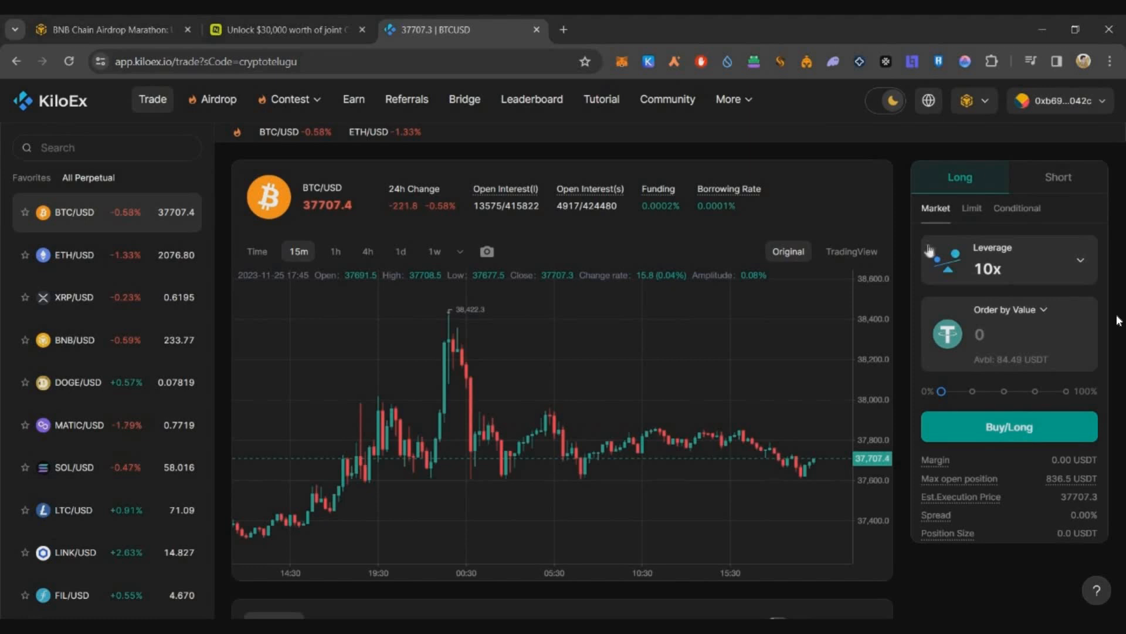
mouse_move(1039, 278)
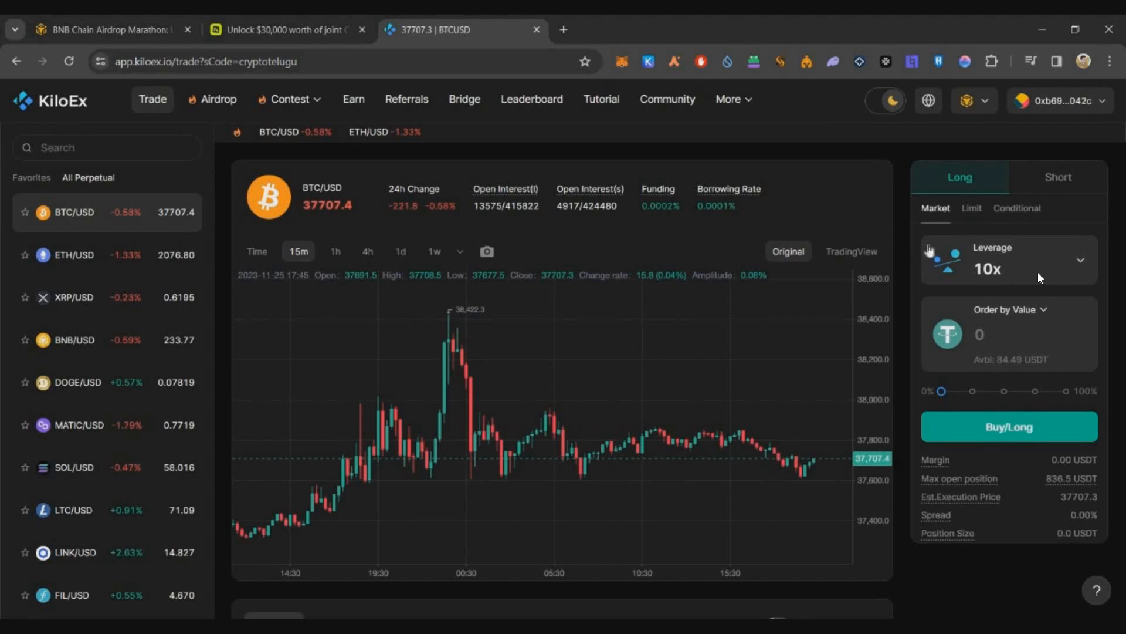
mouse_move(1006, 289)
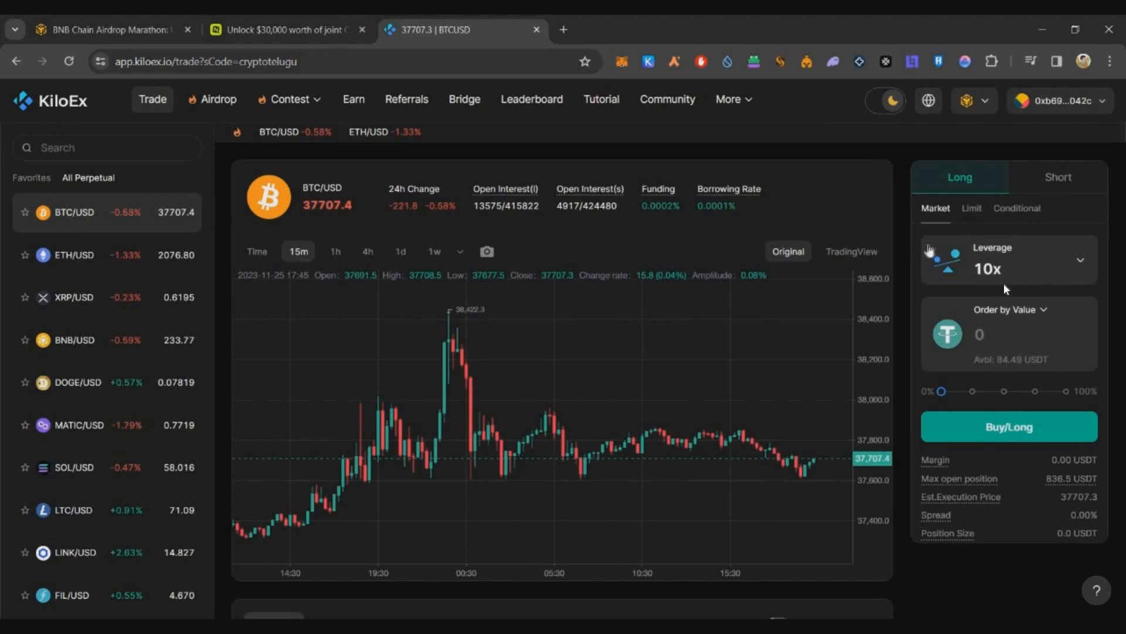
Place a 501 USDT 10x BTC/USD market long, approving USDT spending
text(501)
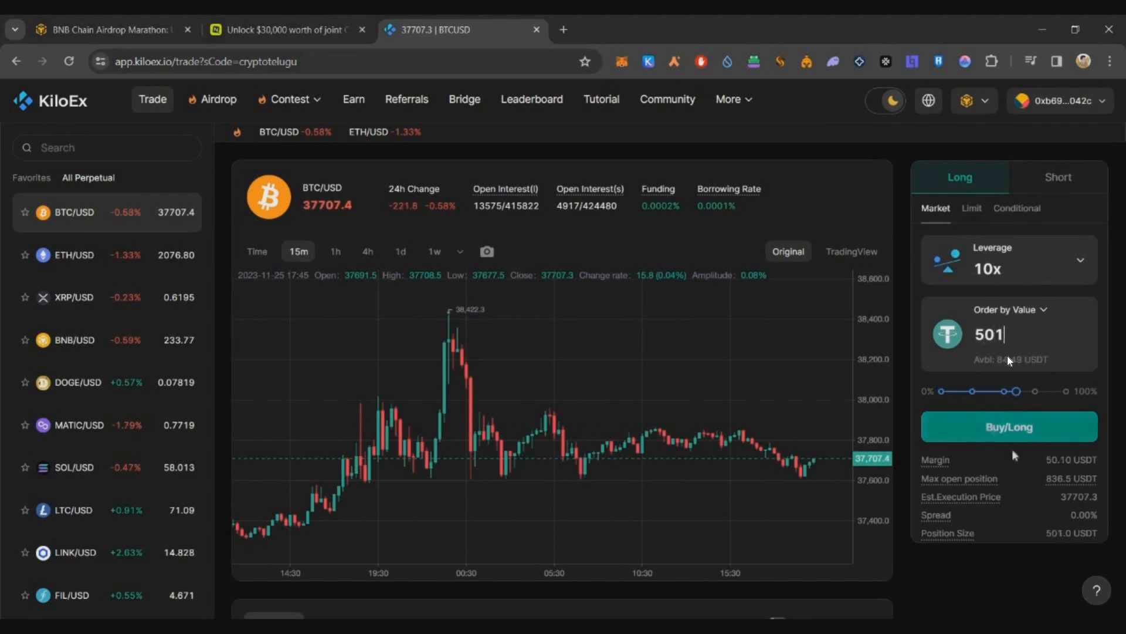
click(1008, 426)
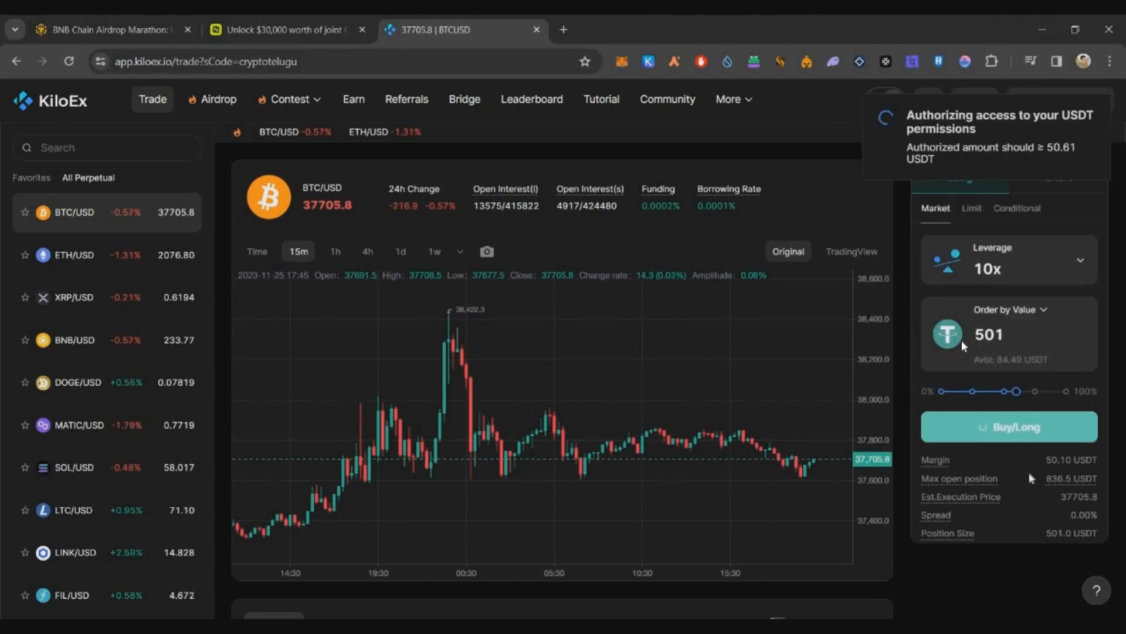
click(1007, 426)
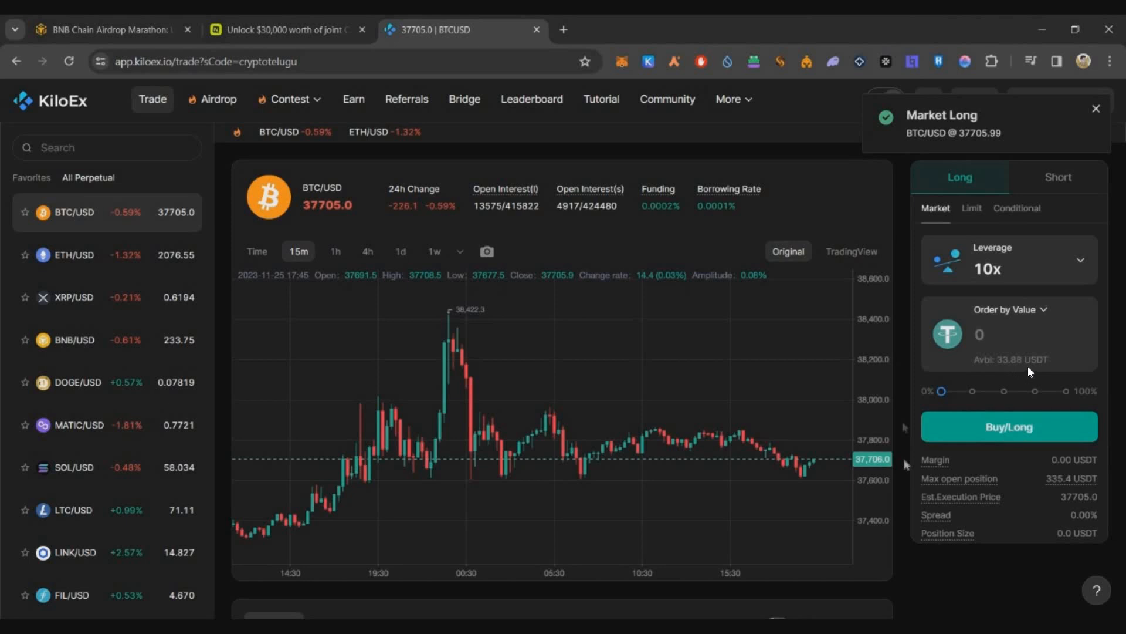
mouse_move(997, 358)
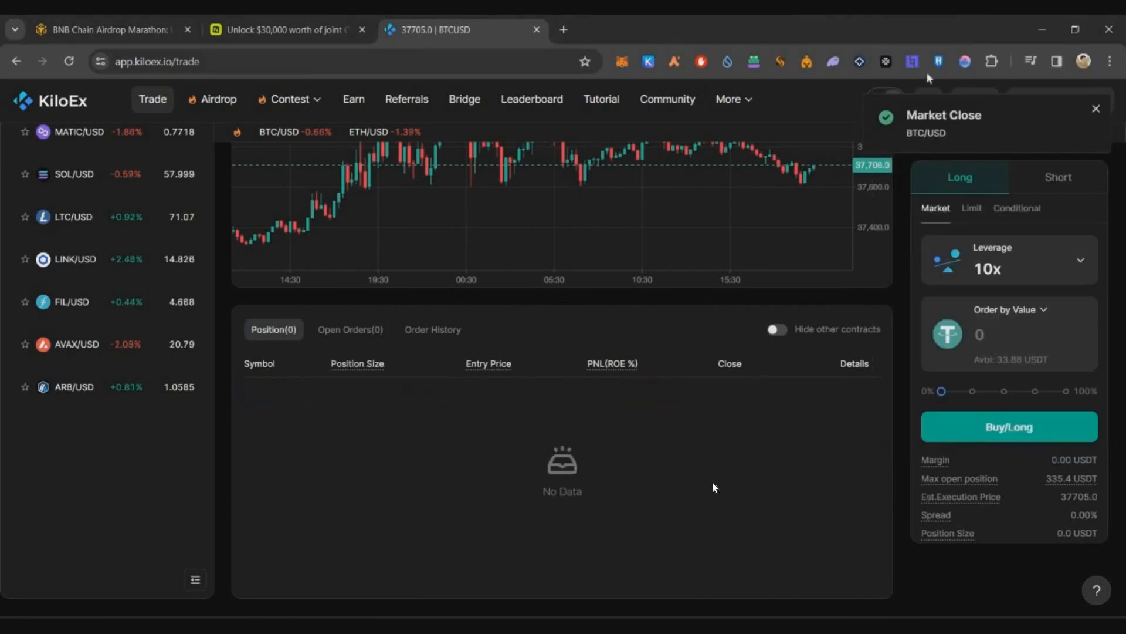
Sign in on KiloEx's Airdrop page to earn 51.1 points, then return to the campaign list
click(218, 99)
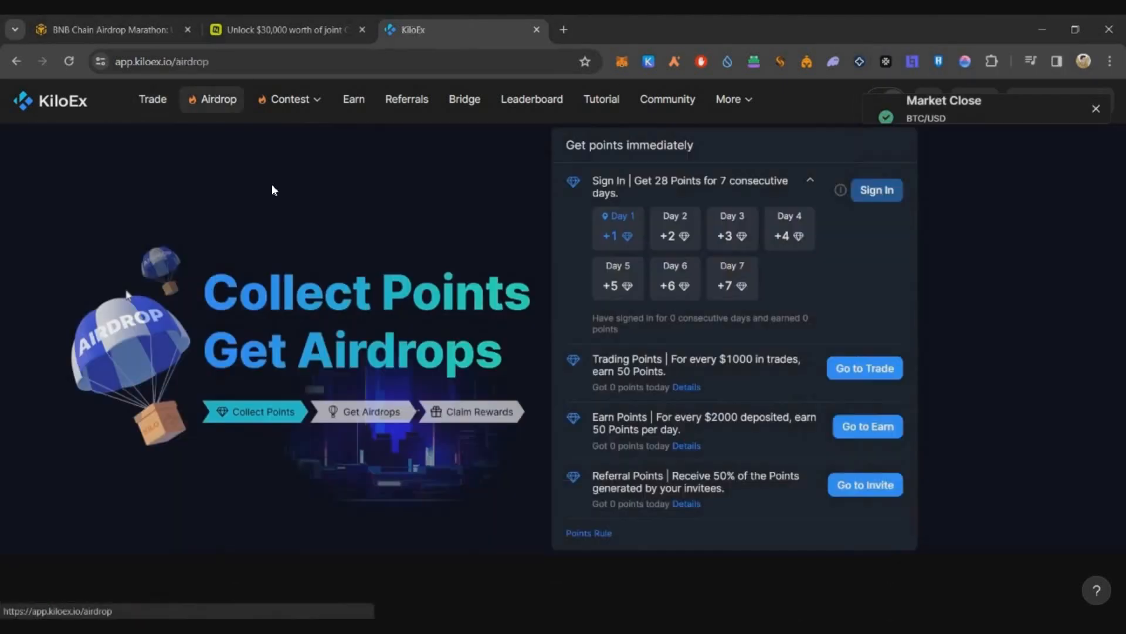
click(876, 189)
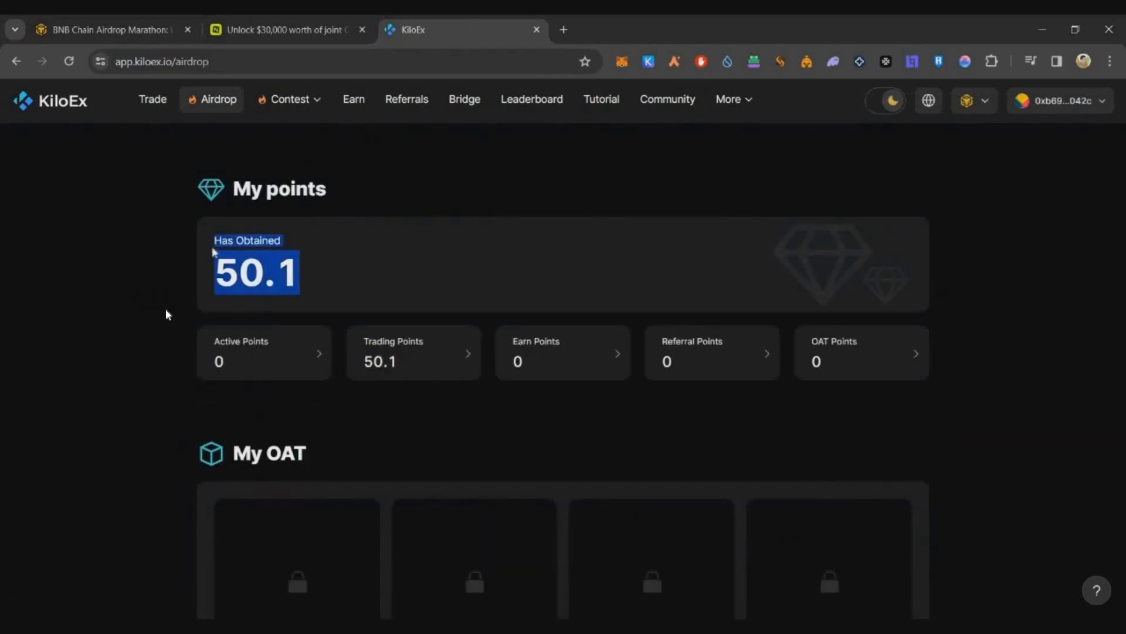
mouse_move(145, 321)
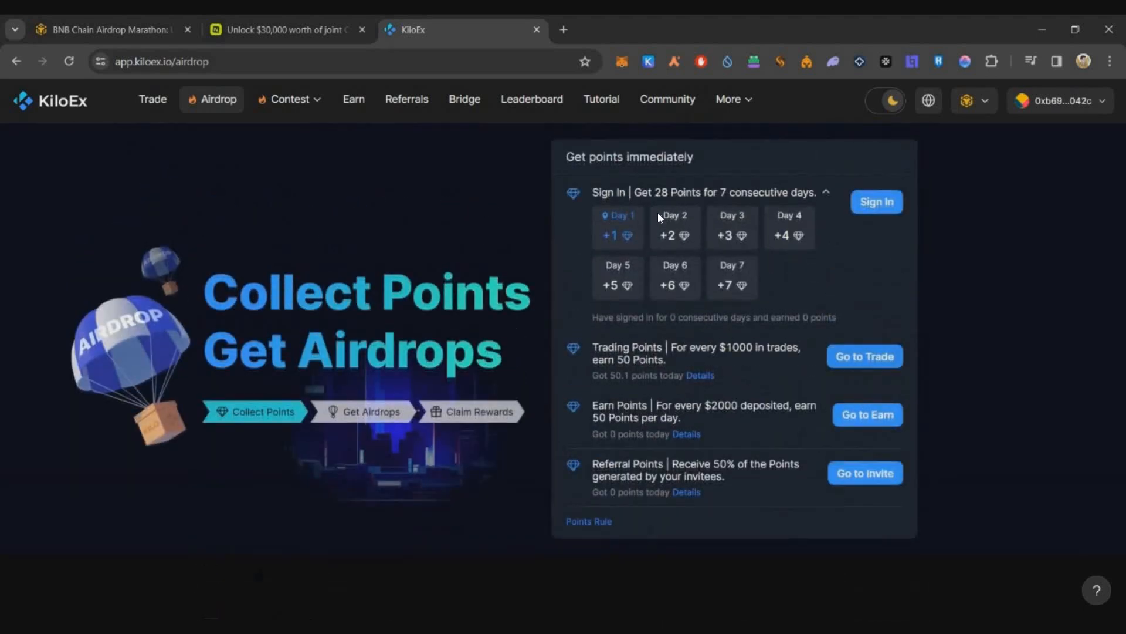
mouse_move(593, 246)
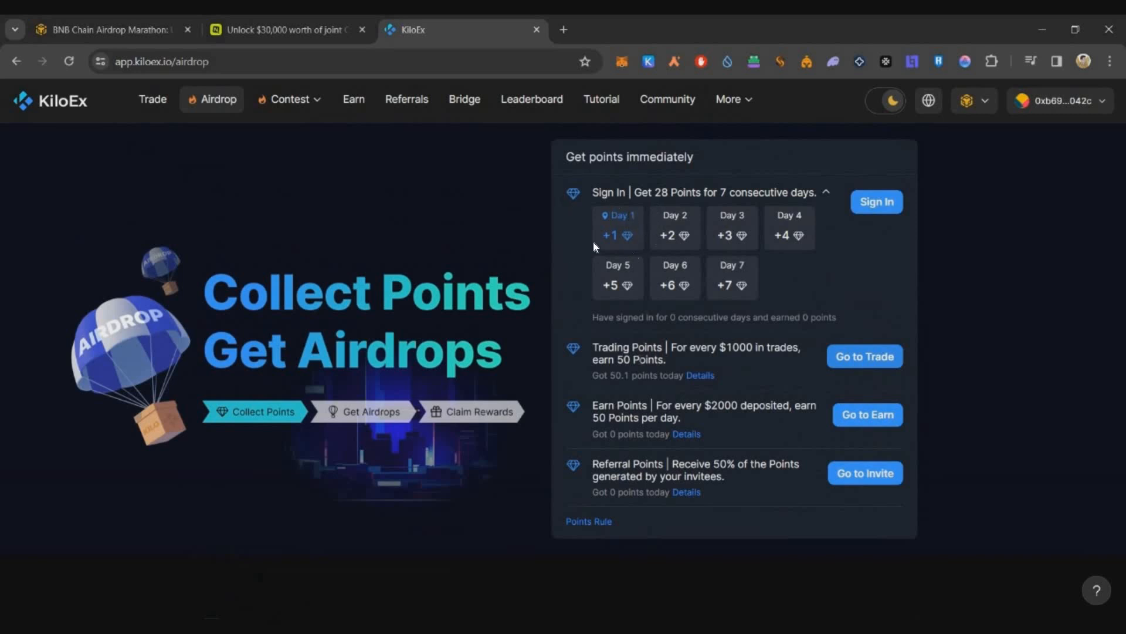
mouse_move(903, 205)
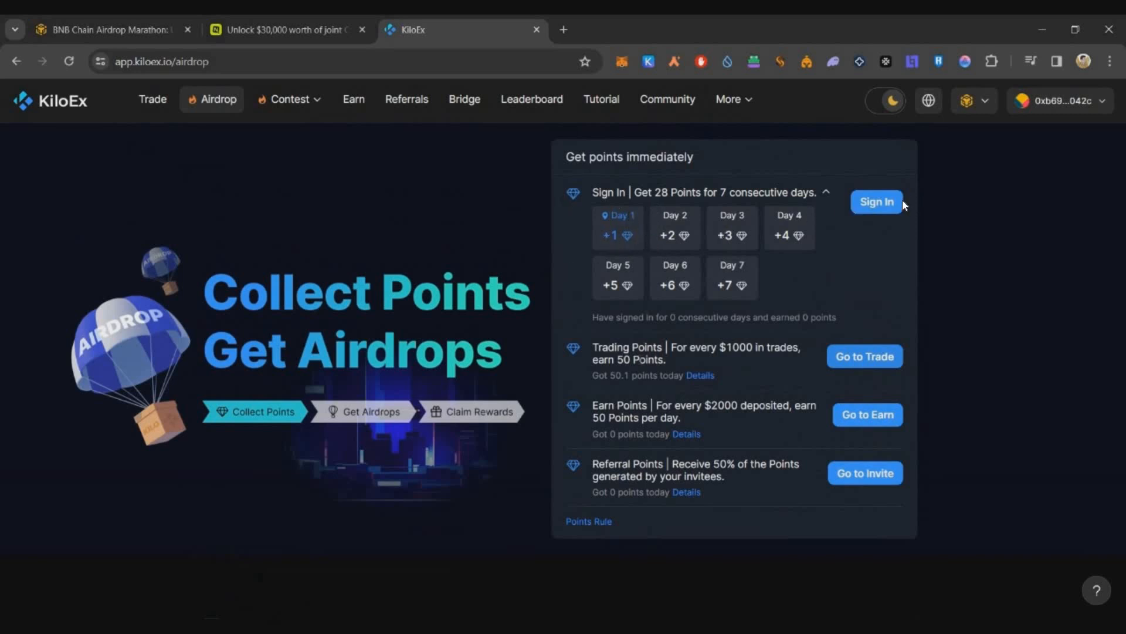
mouse_move(845, 261)
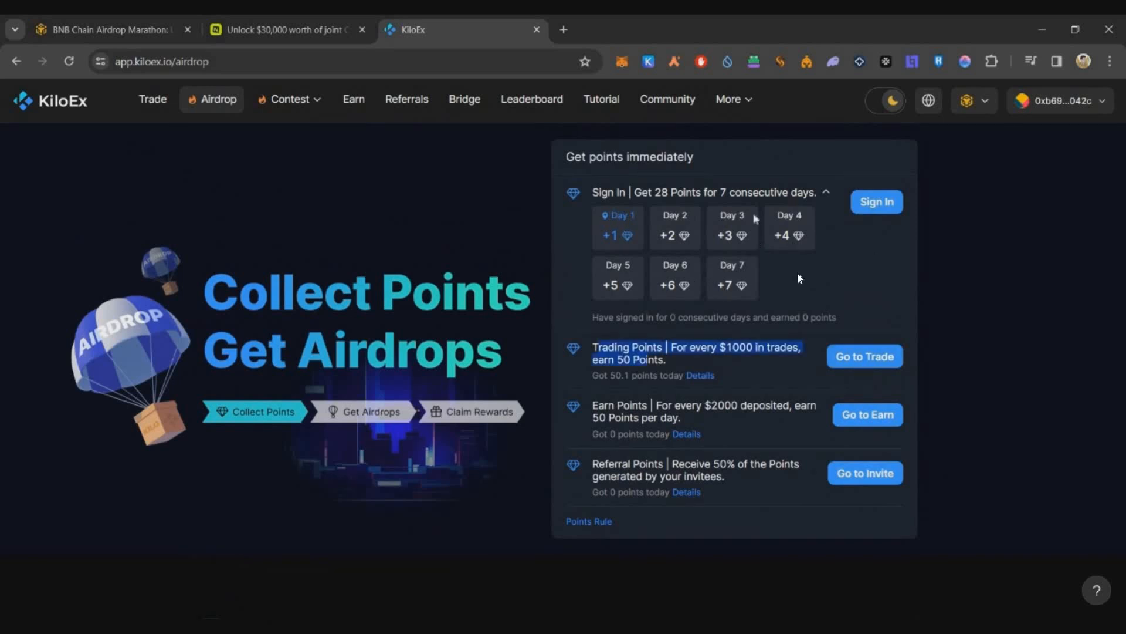
click(876, 201)
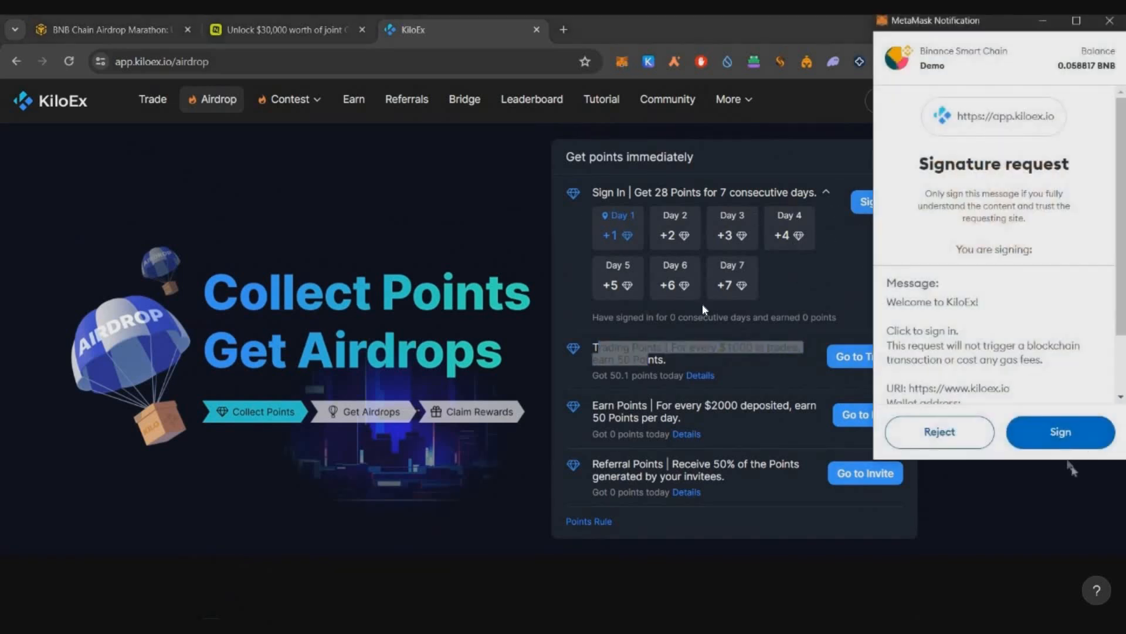
click(1059, 432)
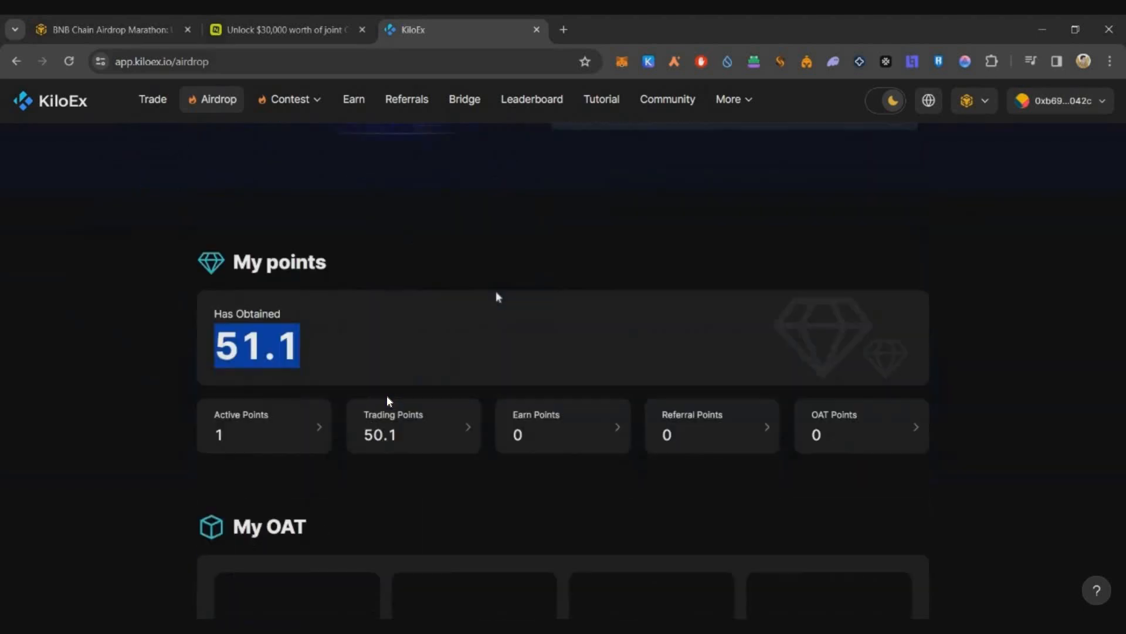
scroll(up, 3)
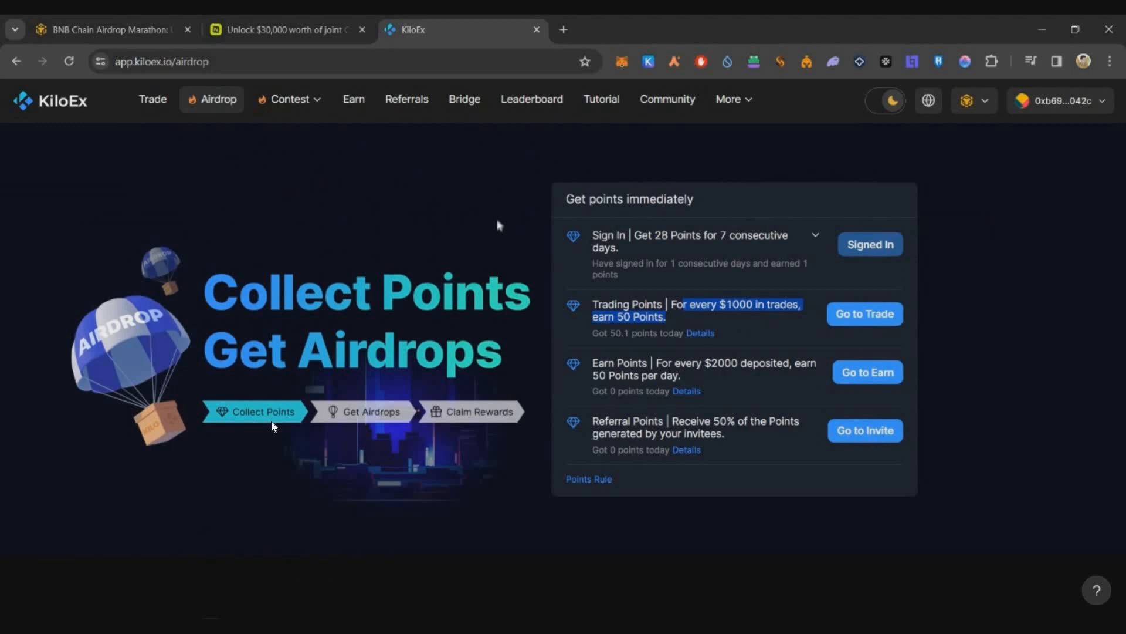
mouse_move(531, 451)
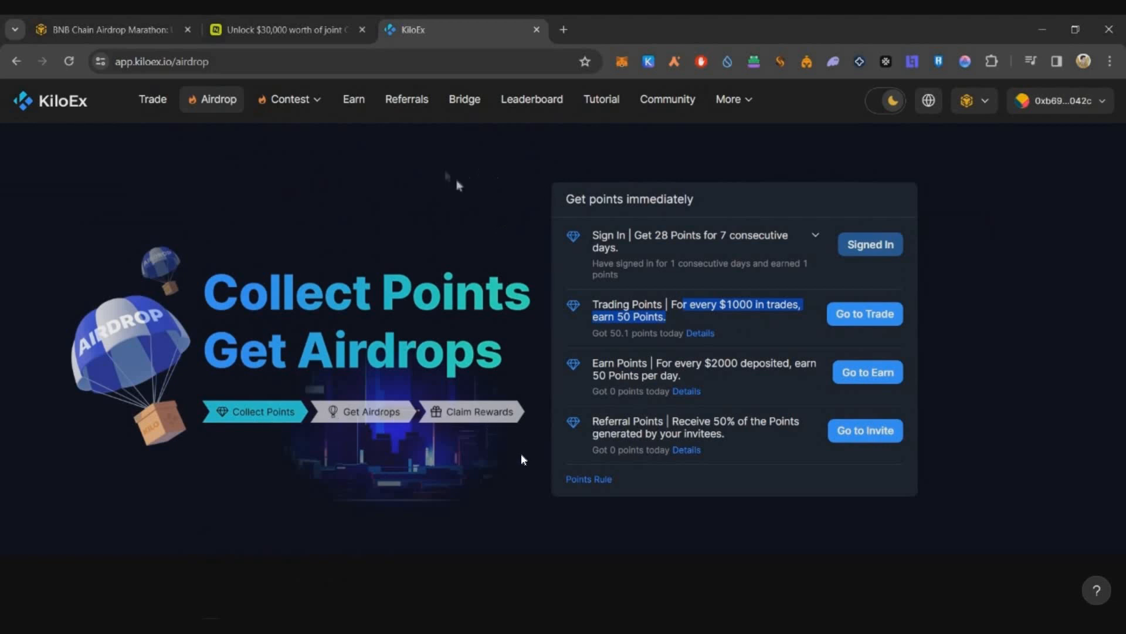
click(108, 30)
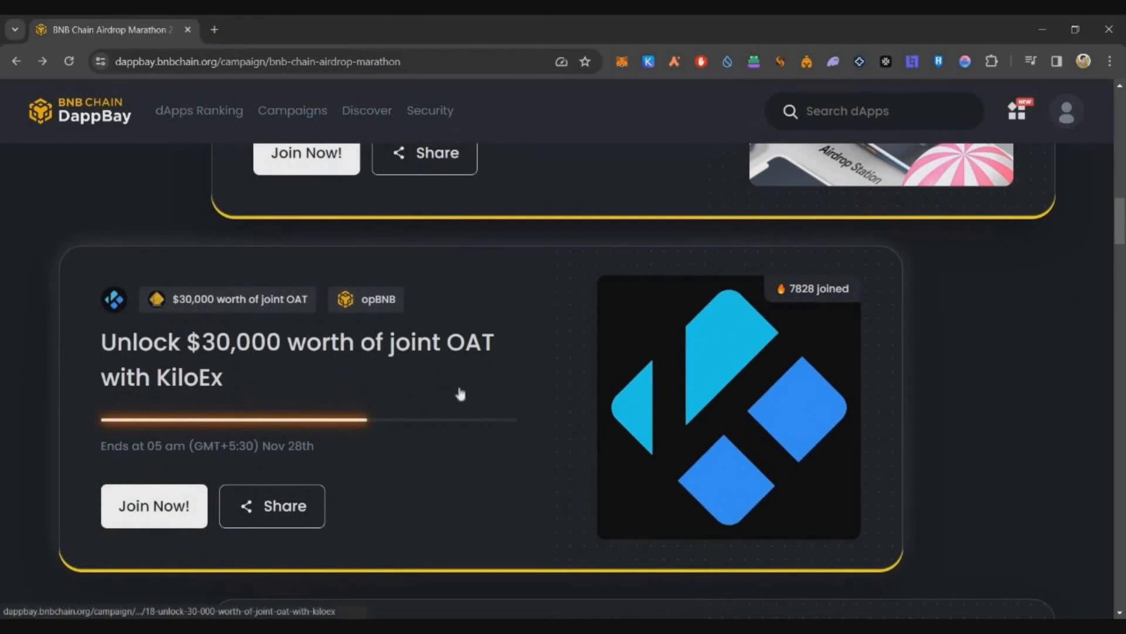
mouse_move(713, 339)
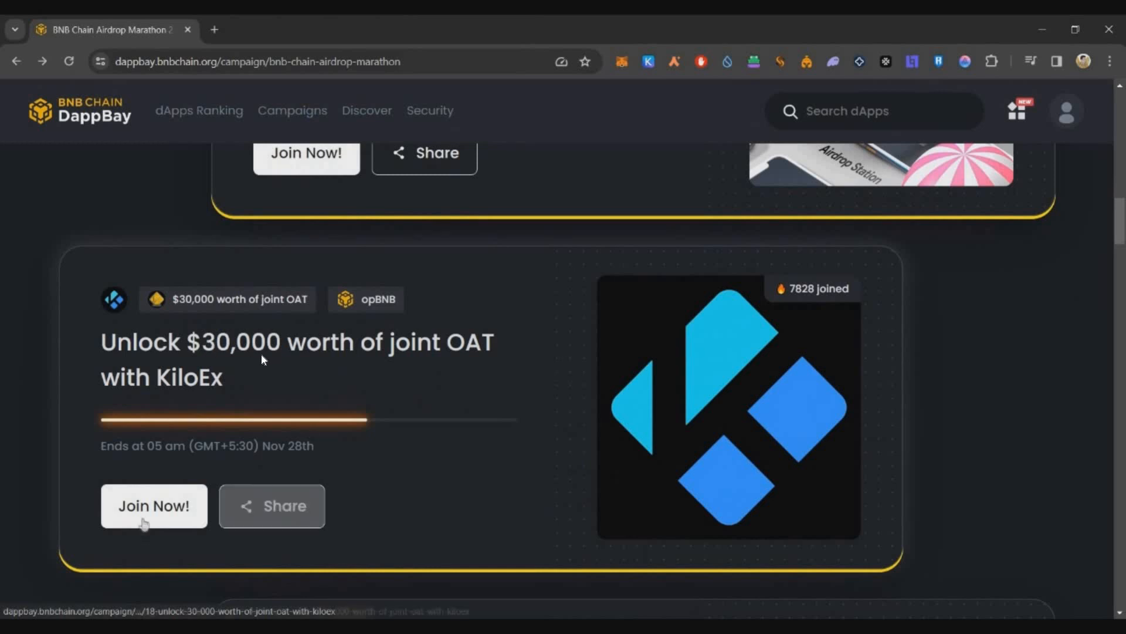
Join the KiloEx joint OAT campaign and approve the MetaMask signature
click(154, 506)
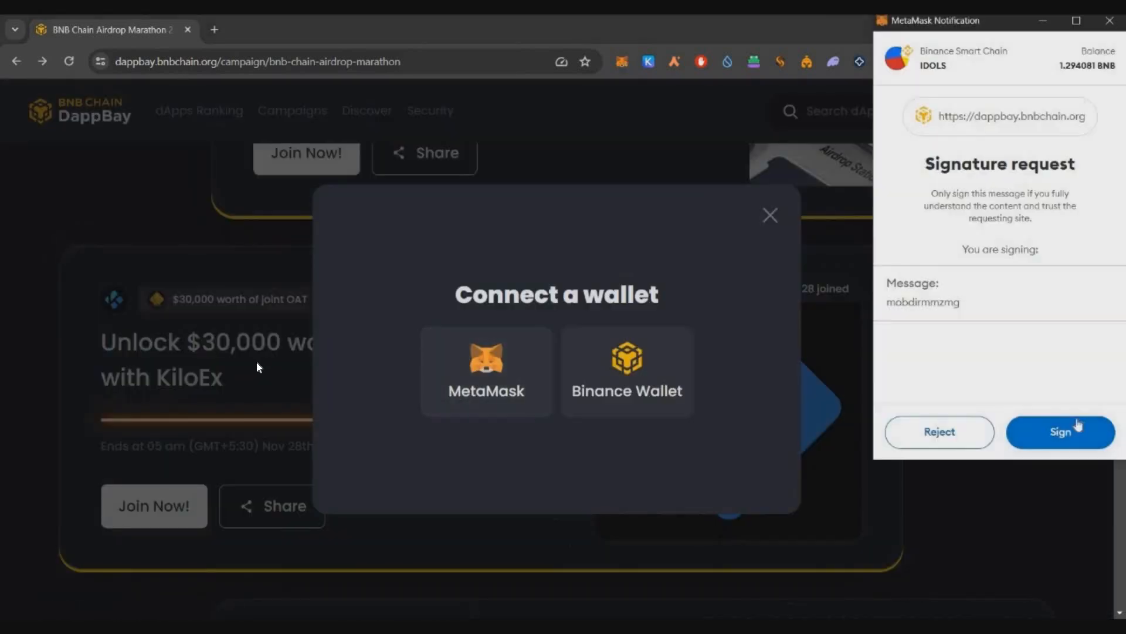
click(1060, 432)
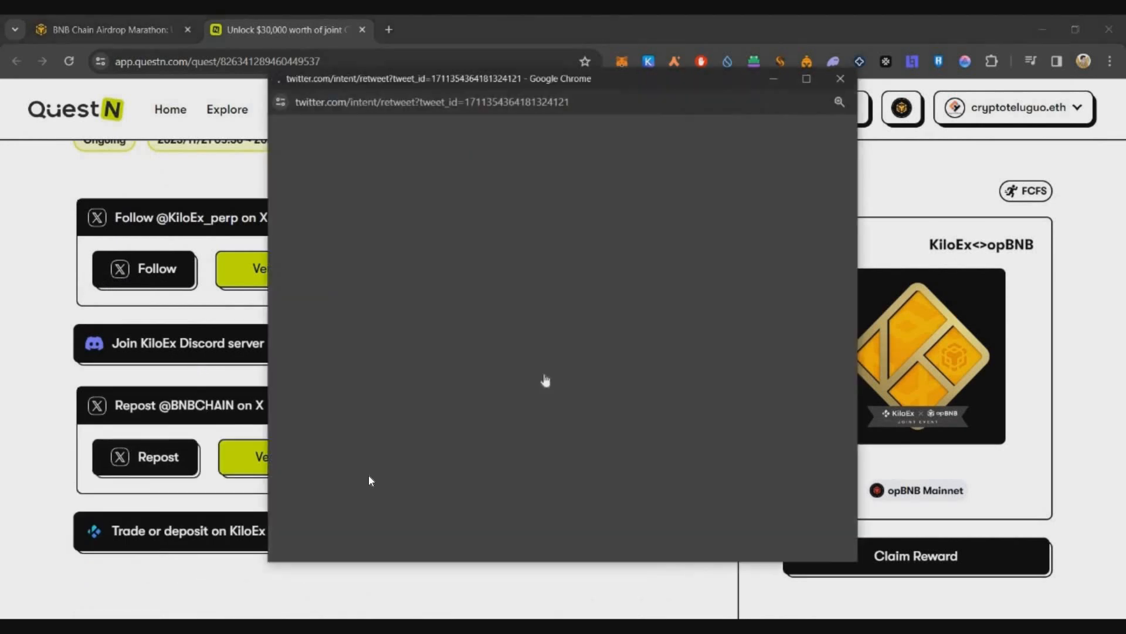
Open the KiloEx Discord invite, return to the tasks, then visit KiloEx's trading page
click(839, 78)
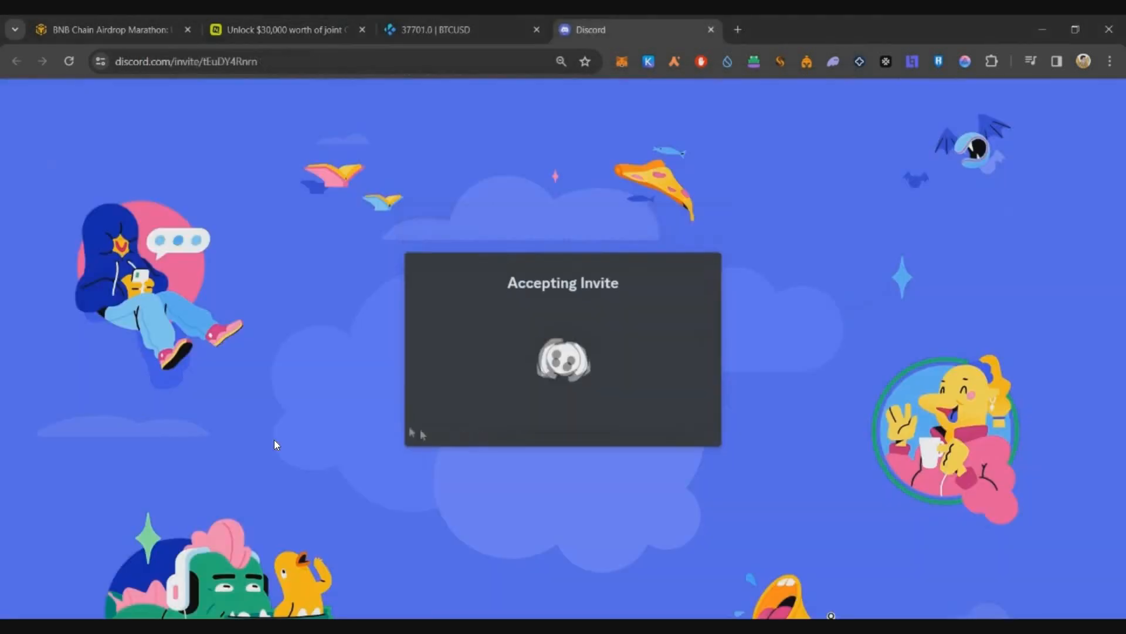
click(710, 29)
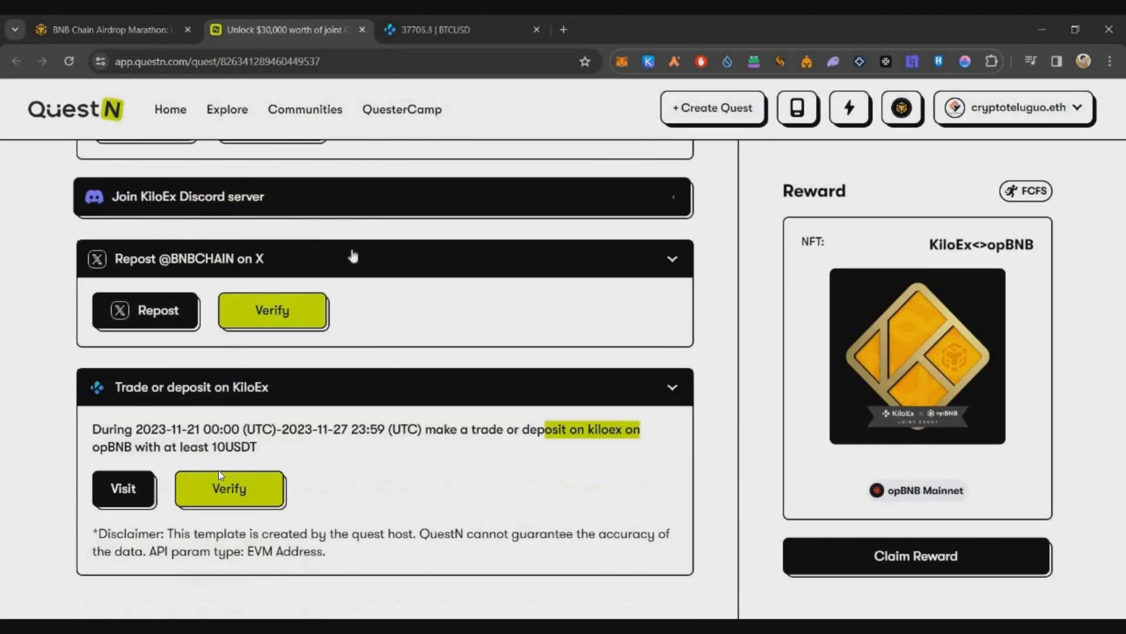
scroll(up, 3)
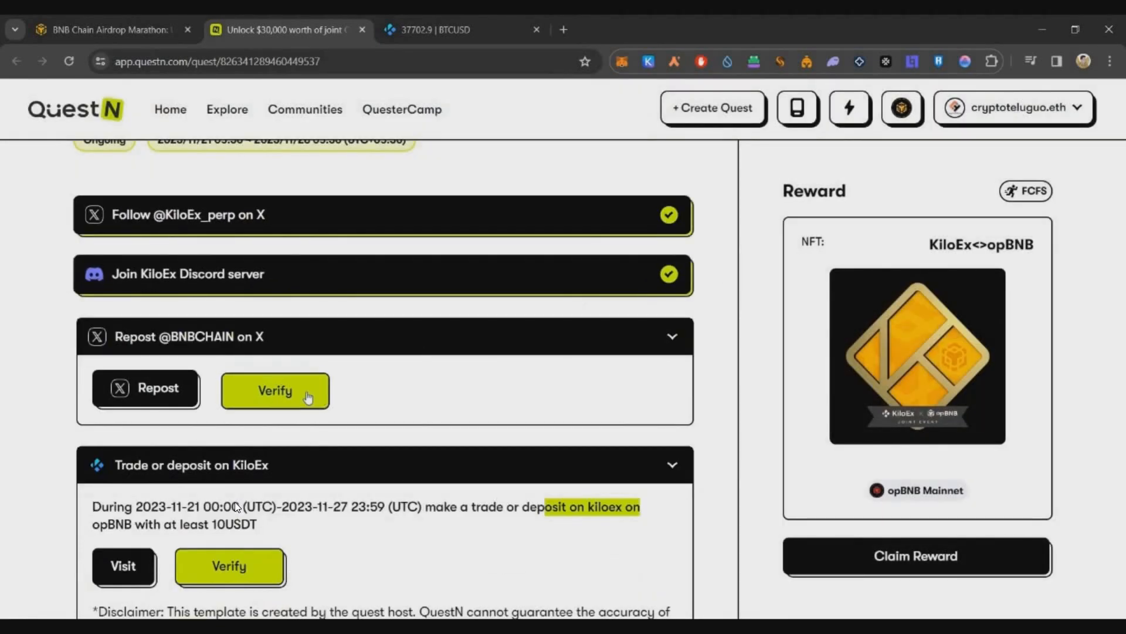
scroll(down, 3)
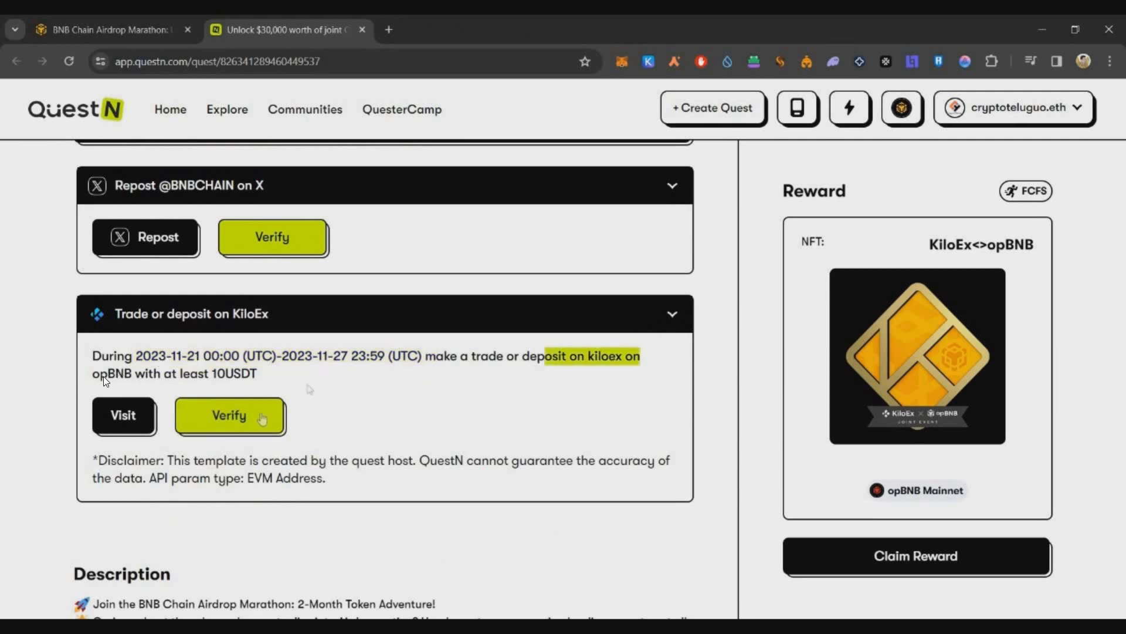
mouse_move(554, 384)
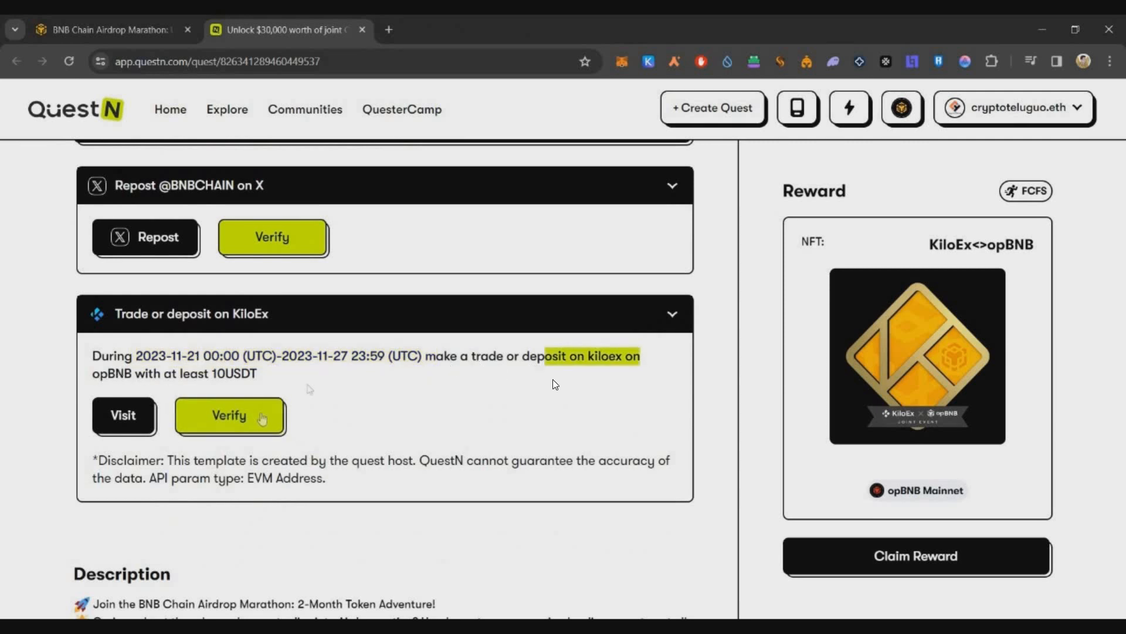
mouse_move(310, 386)
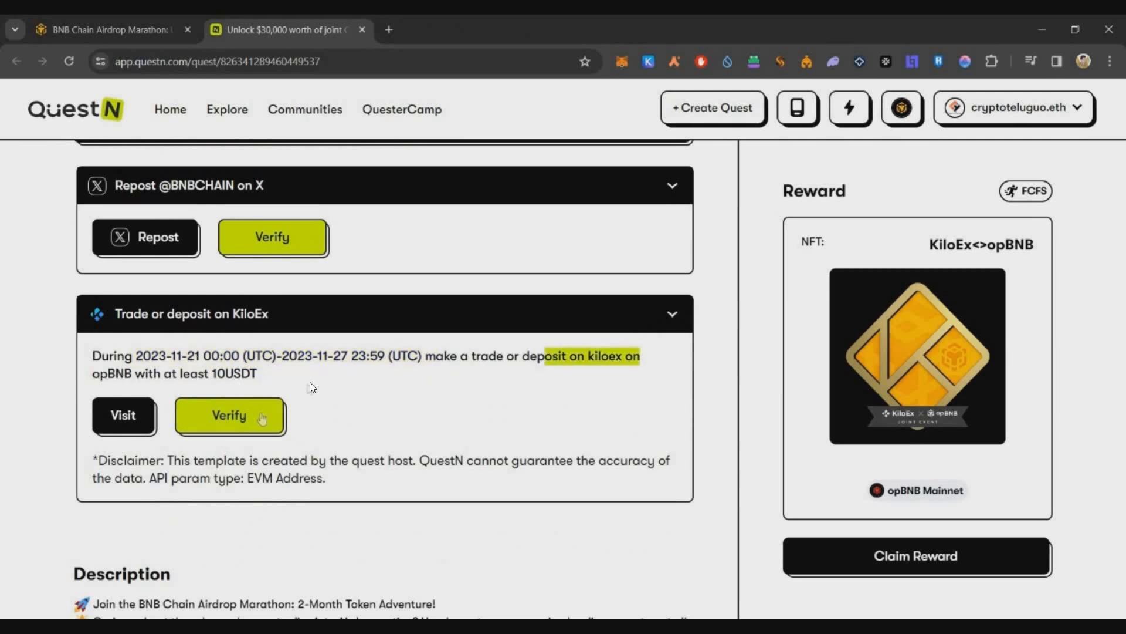
mouse_move(333, 390)
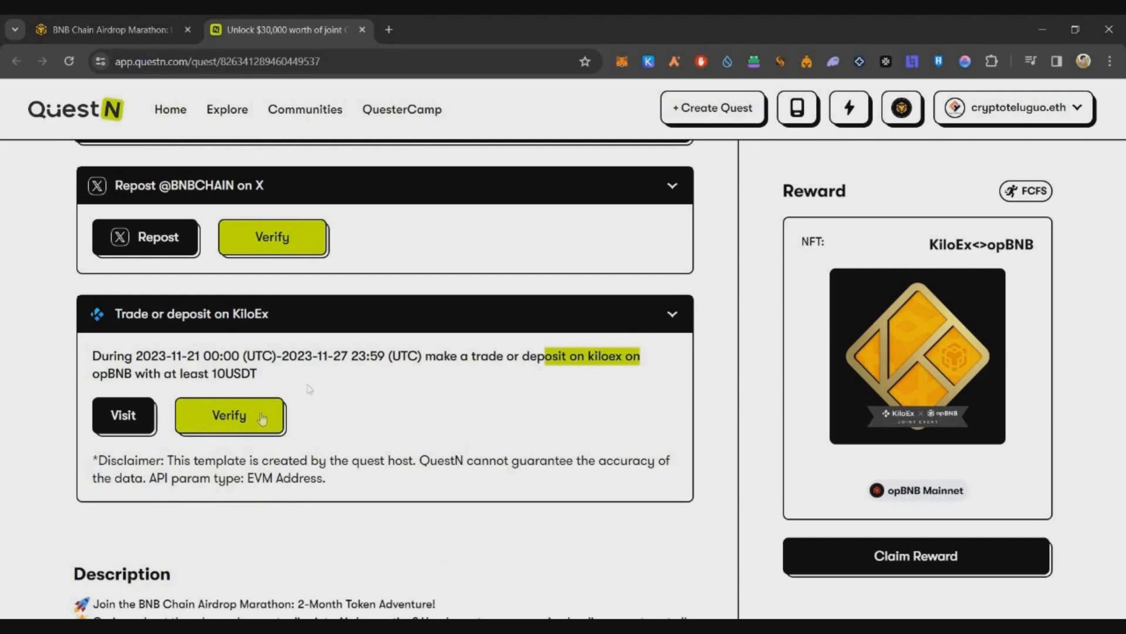
mouse_move(861, 259)
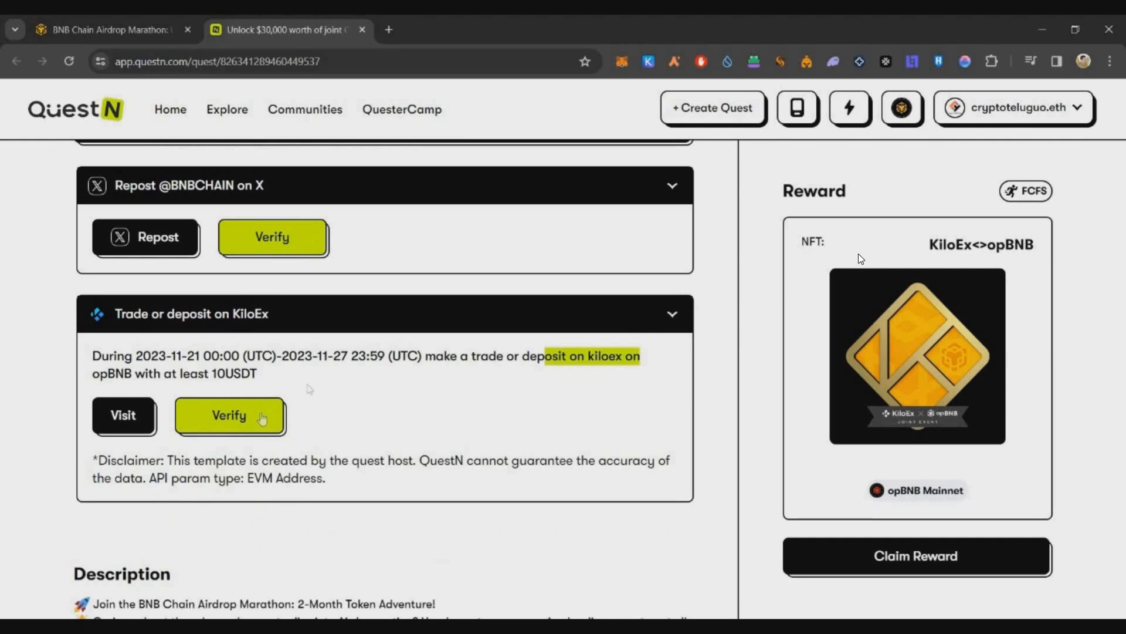
mouse_move(444, 393)
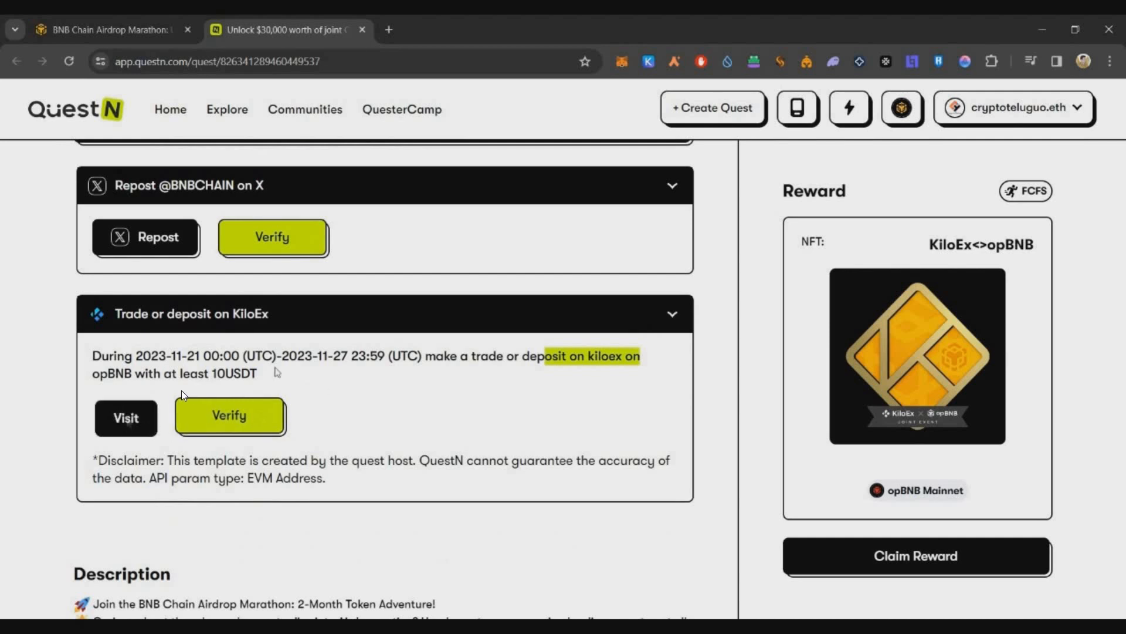
click(125, 417)
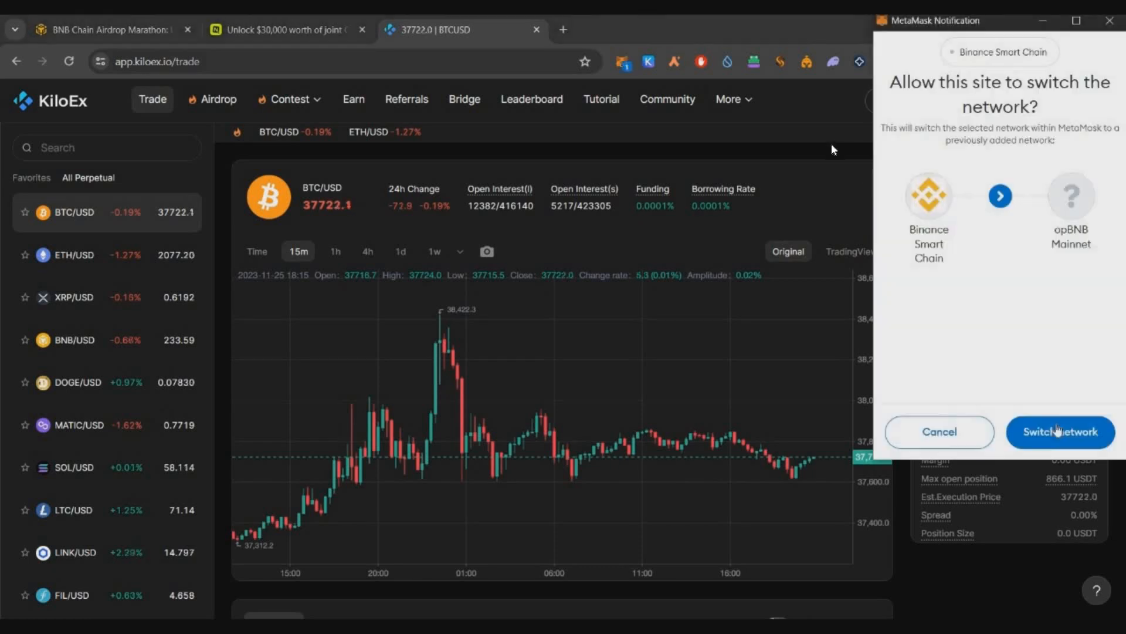
Switch the wallet to opBNB, open a 101.2 USDT 10x BTC/USD long, then close it
click(1060, 432)
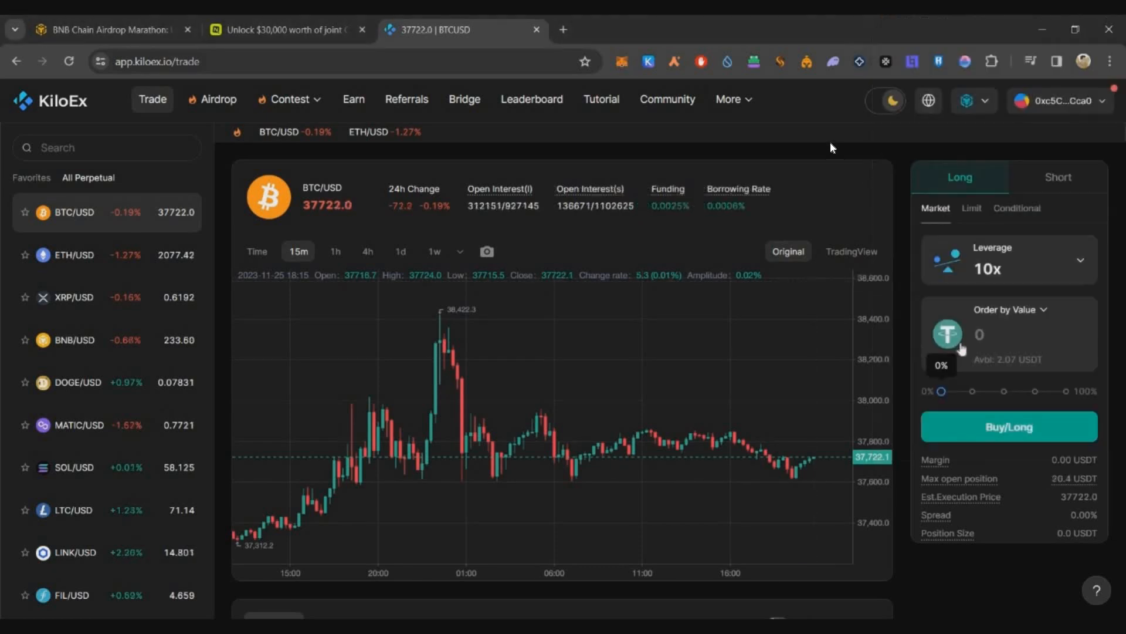
mouse_move(981, 410)
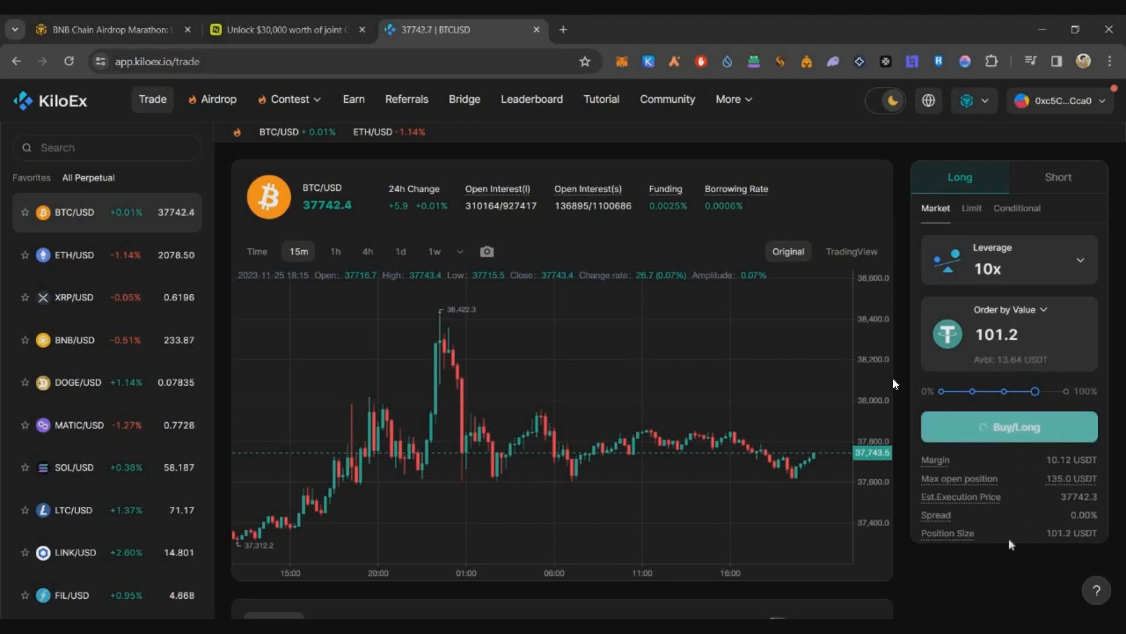
click(1008, 426)
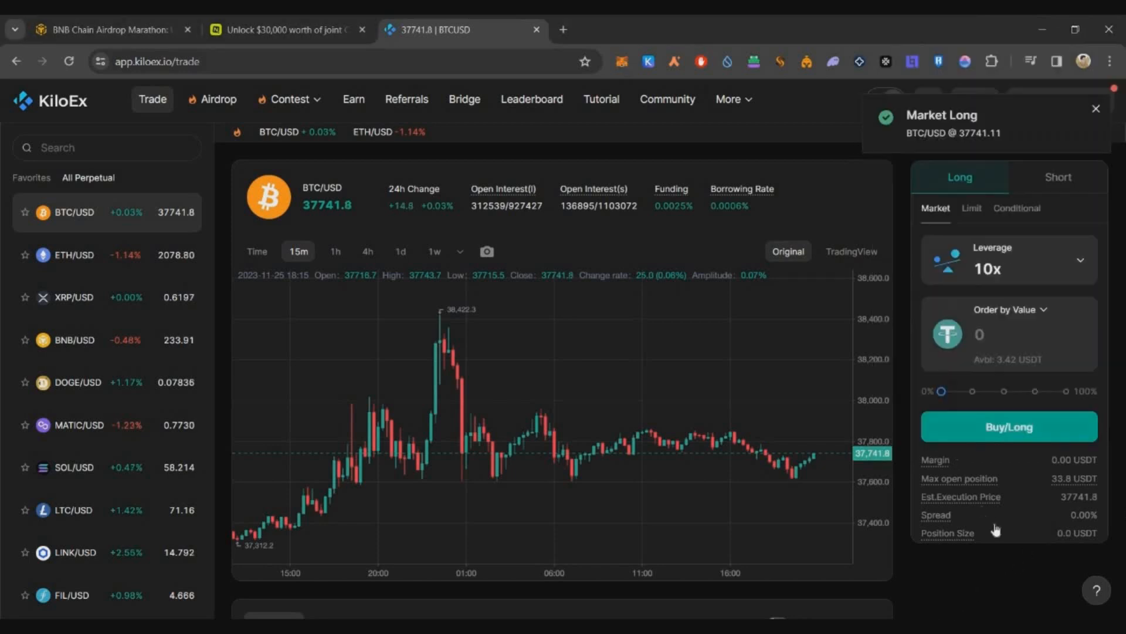
scroll(down, 3)
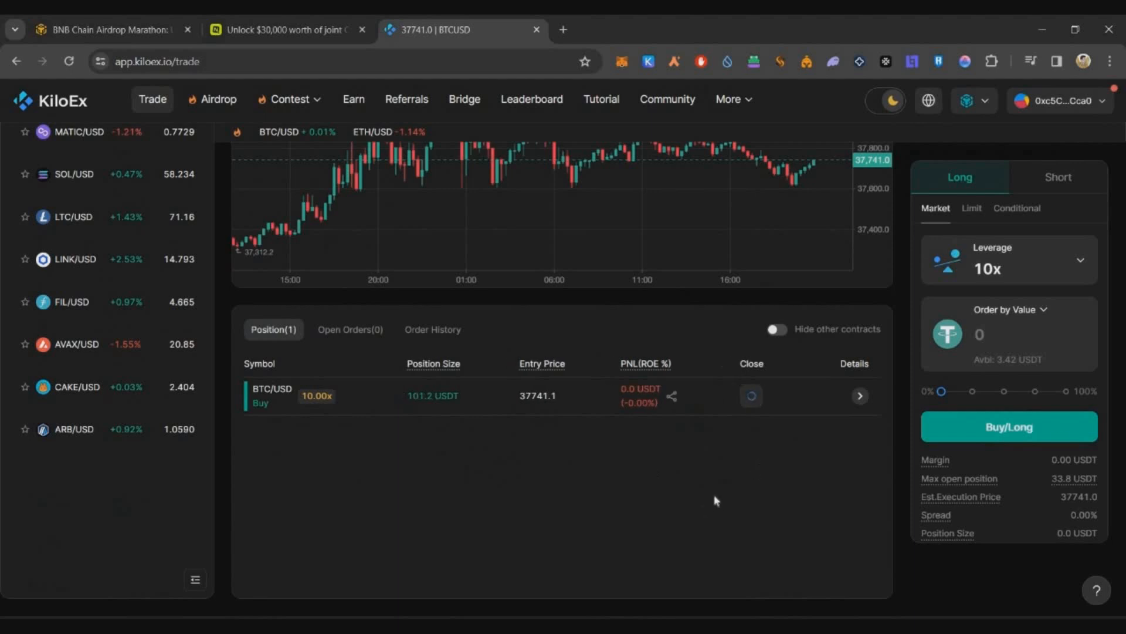
click(1008, 426)
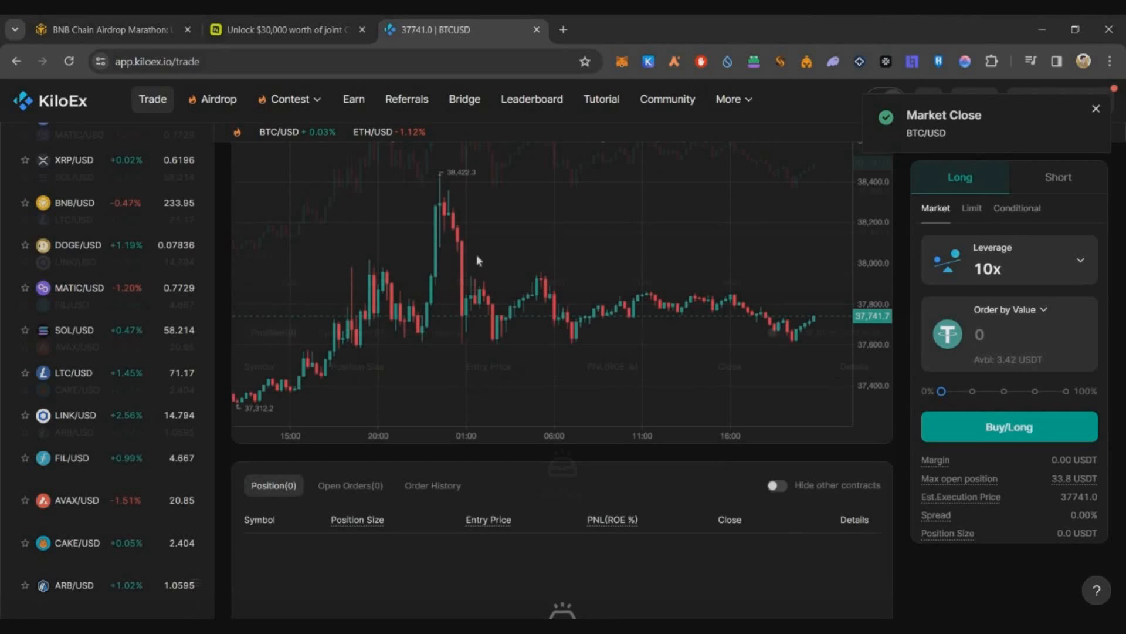
mouse_move(806, 321)
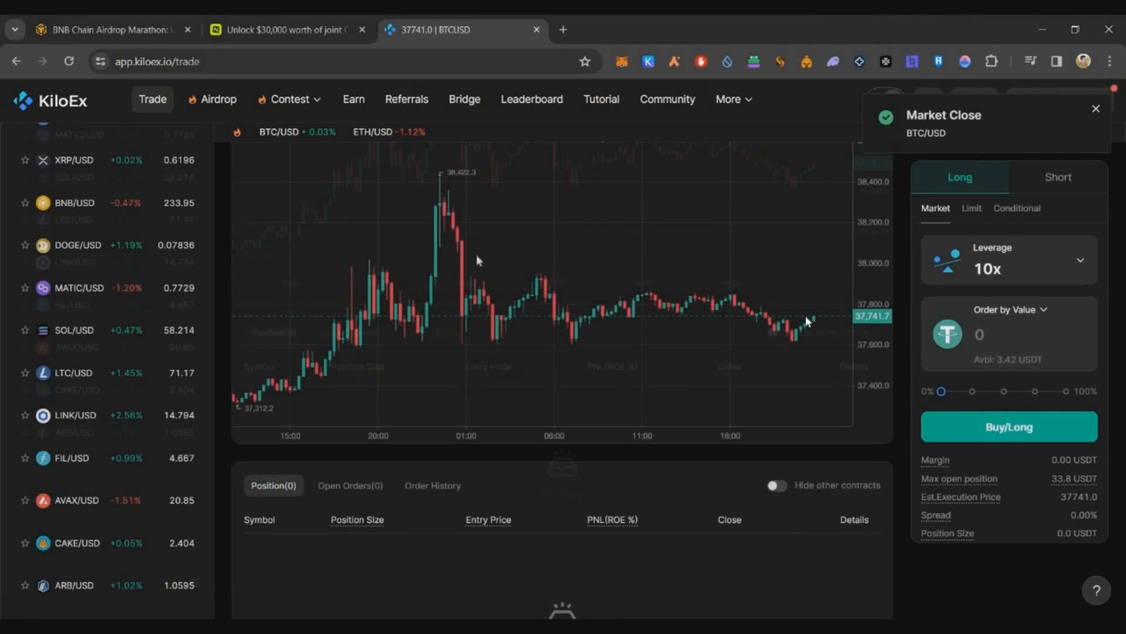
mouse_move(793, 582)
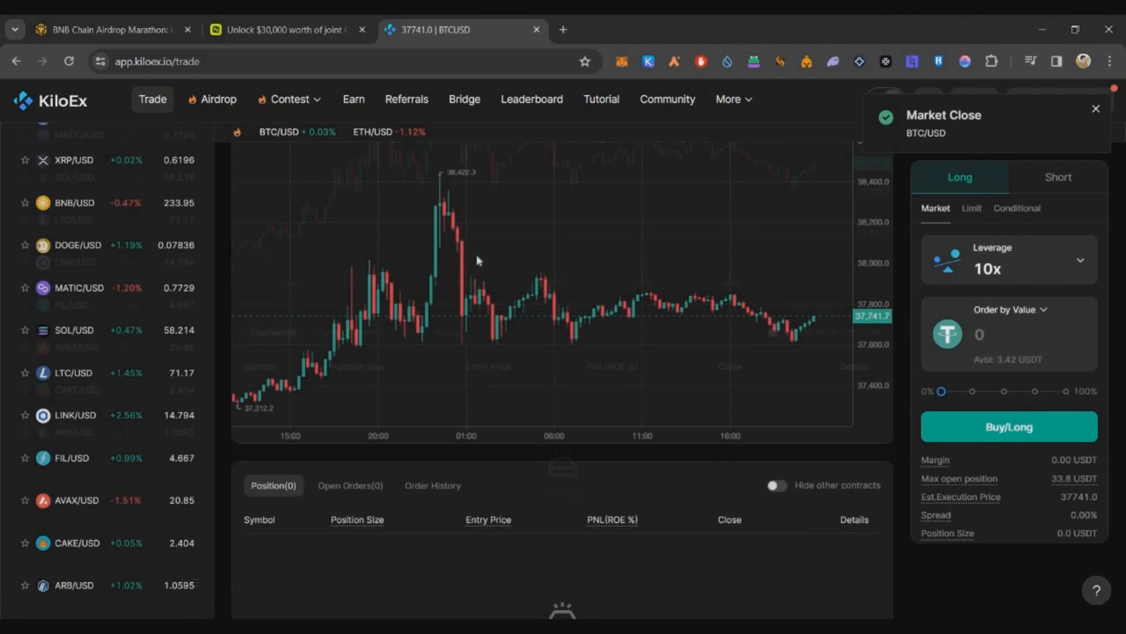
mouse_move(754, 544)
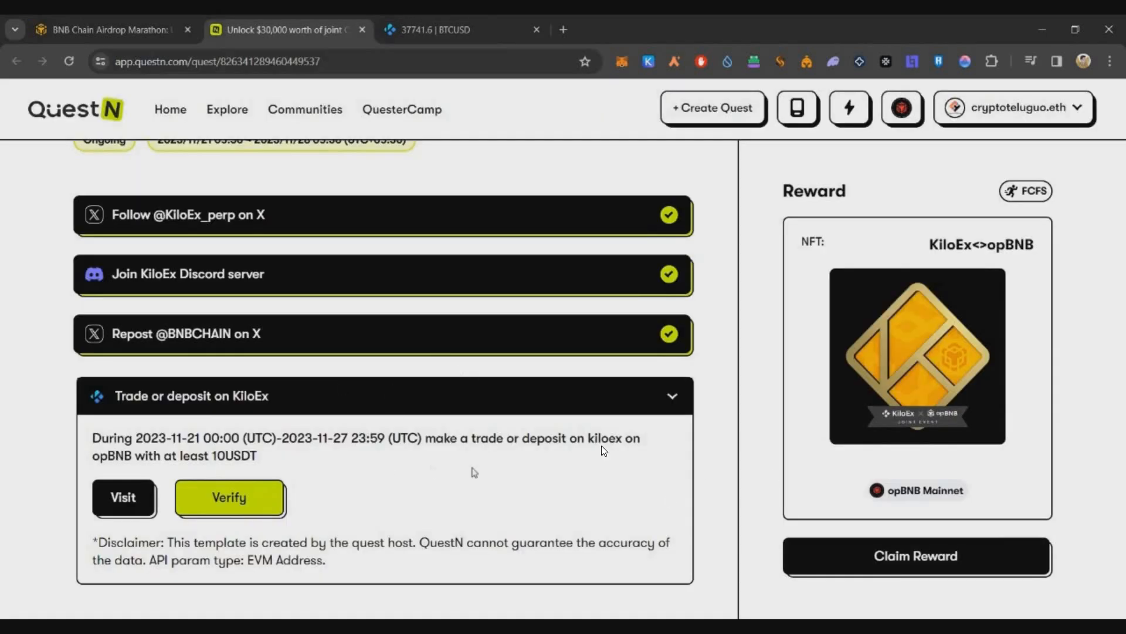
Verify the KiloEx trade task and claim the 50-point KiloEx<>opBNB NFT reward
click(230, 497)
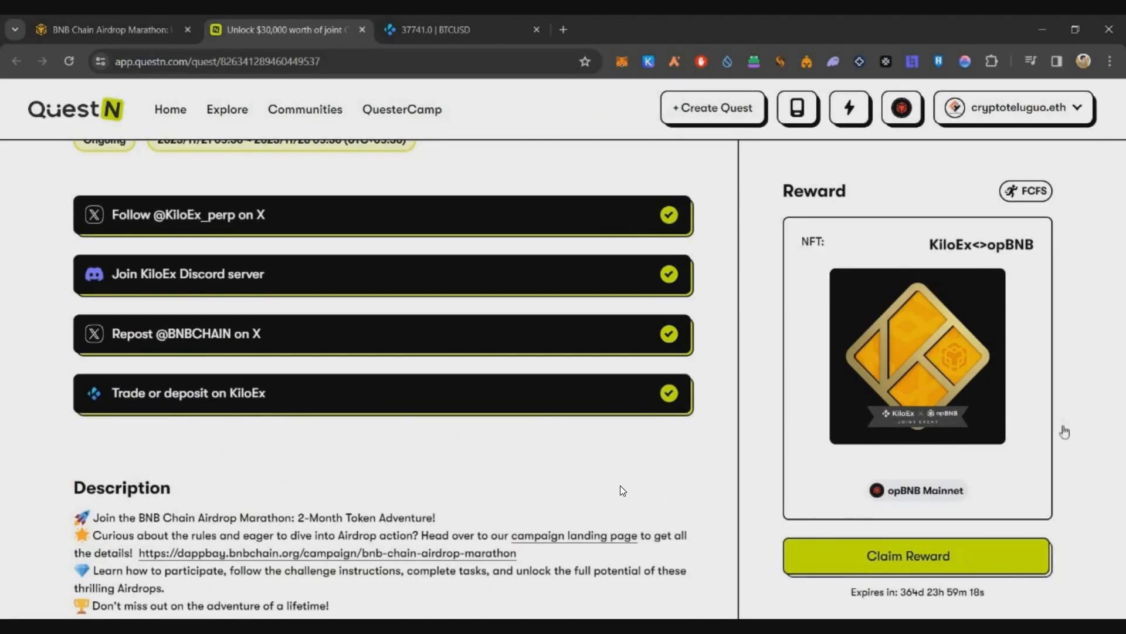
click(916, 556)
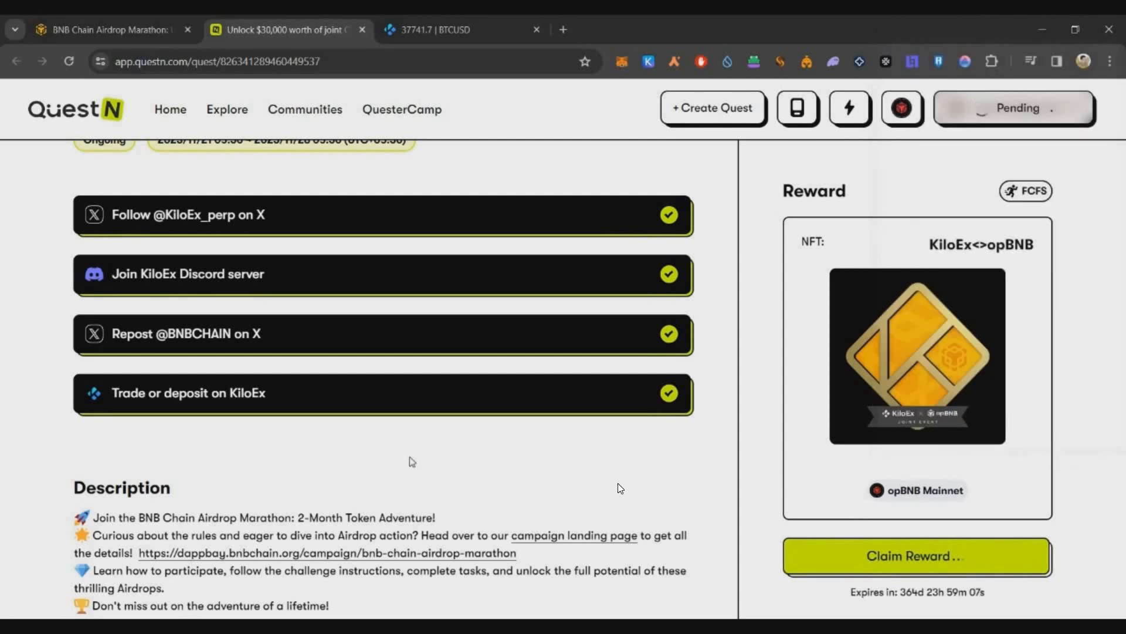
click(915, 556)
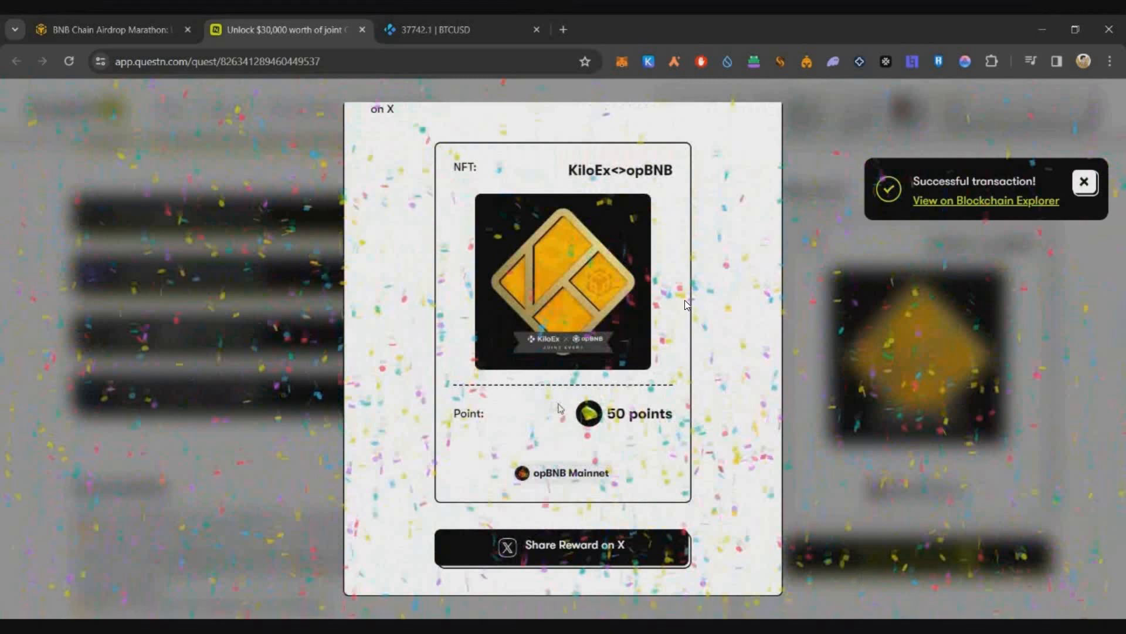
mouse_move(703, 295)
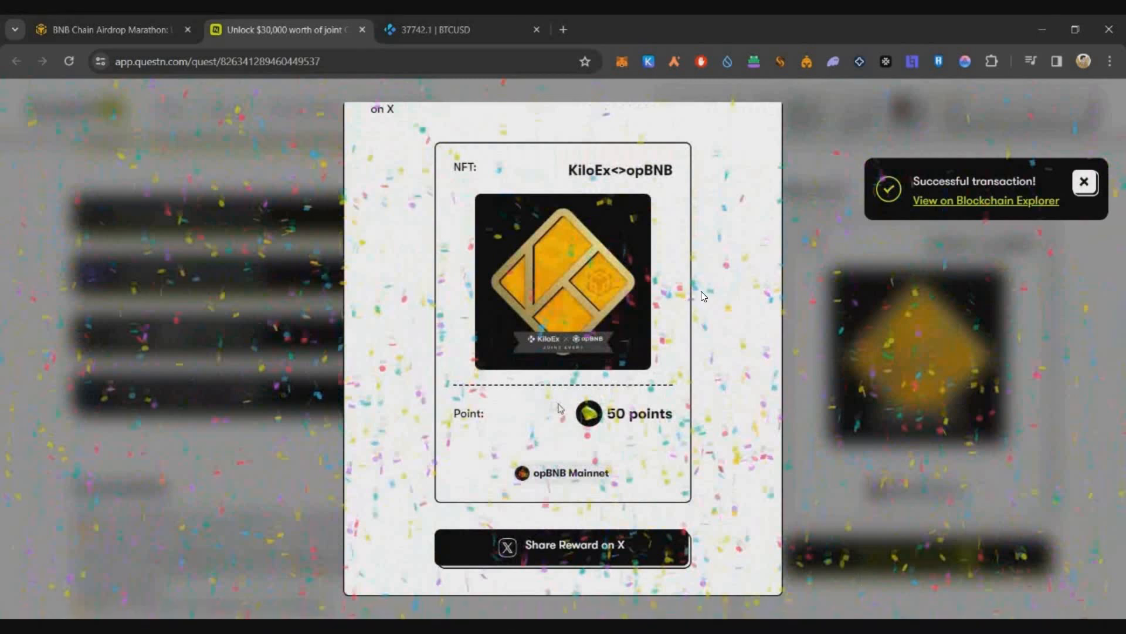
mouse_move(824, 404)
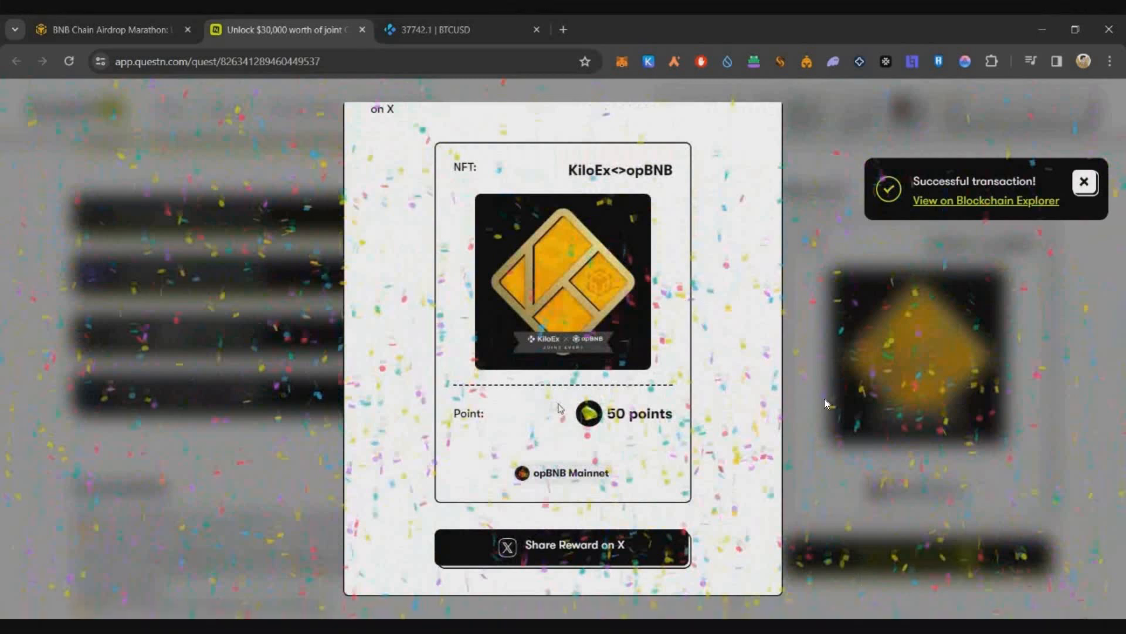
View the kiloex.io homepage tab, then switch to CoinGecko's GMX price tab
click(65, 44)
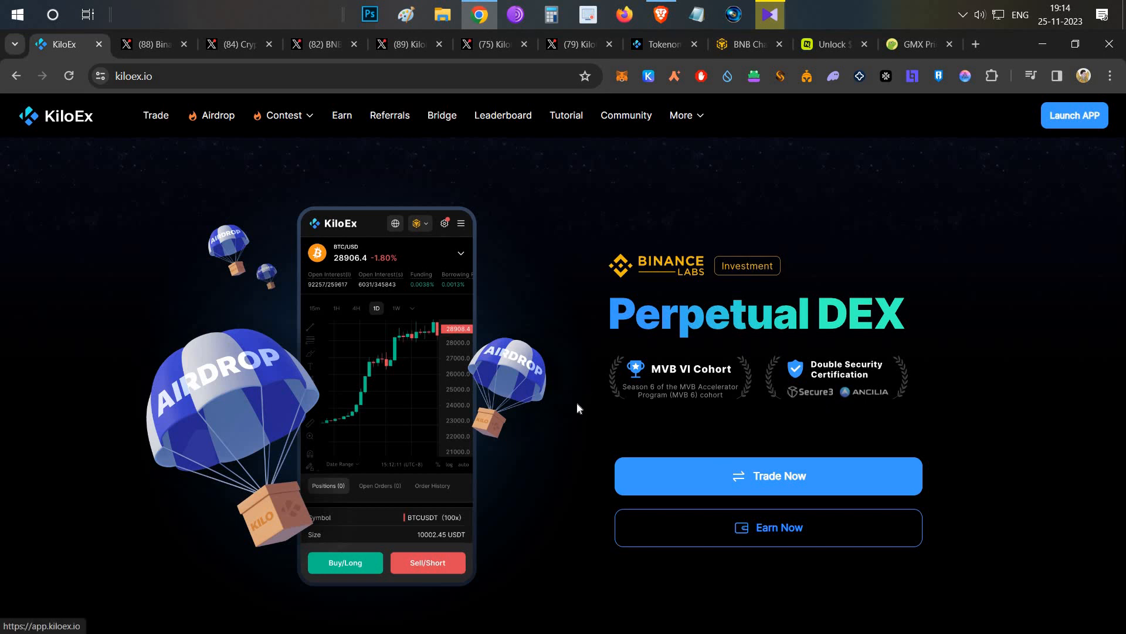
mouse_move(563, 419)
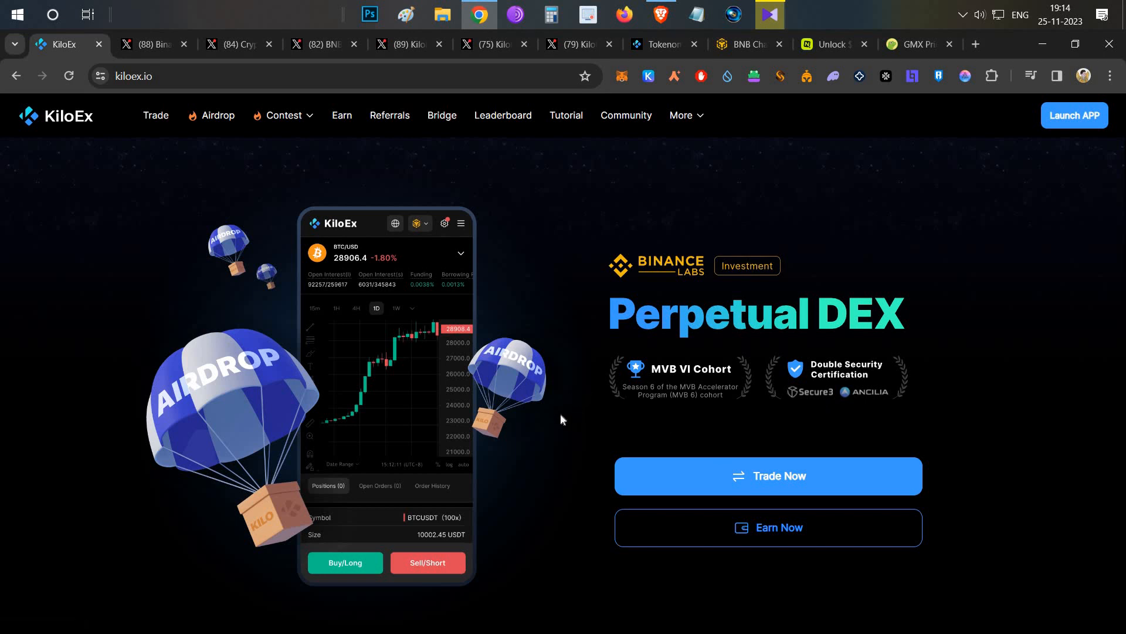
mouse_move(198, 109)
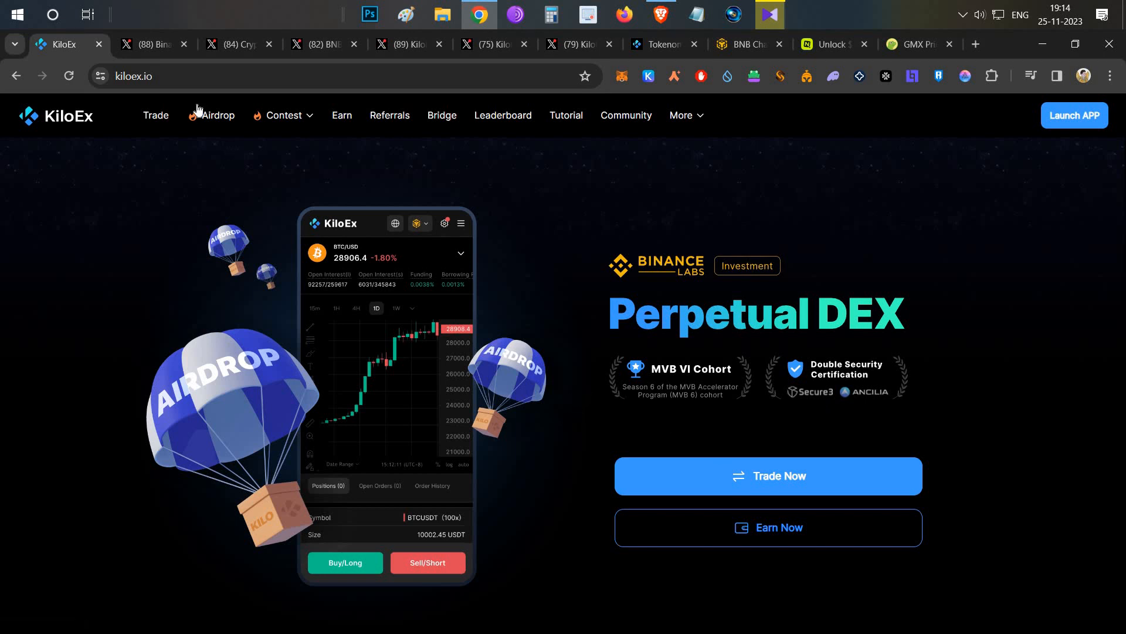
mouse_move(68, 357)
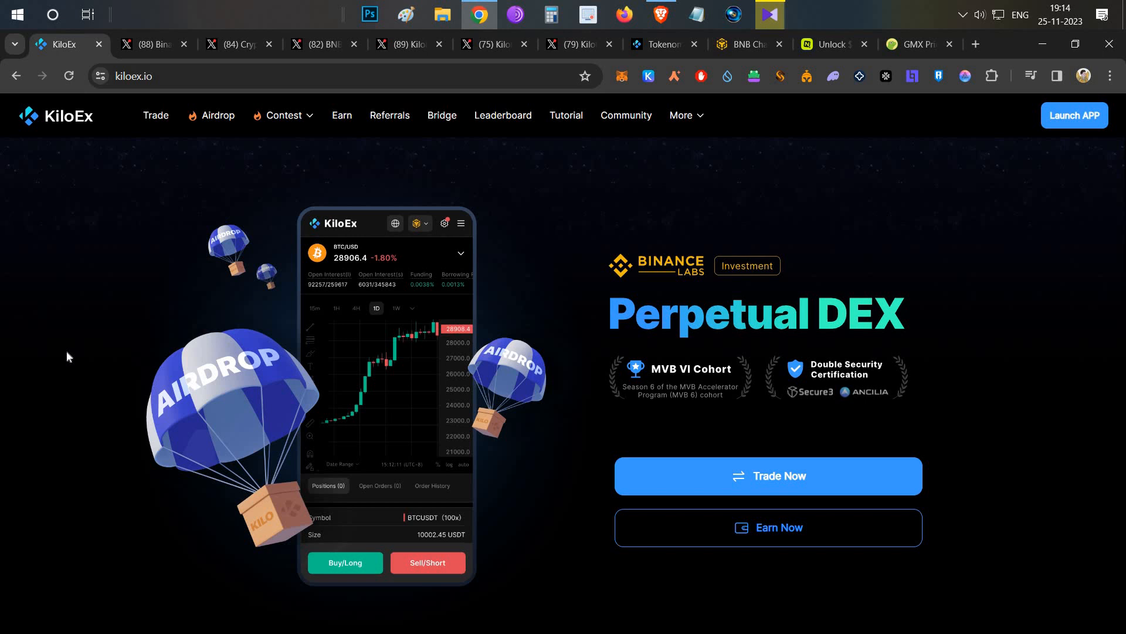
mouse_move(814, 112)
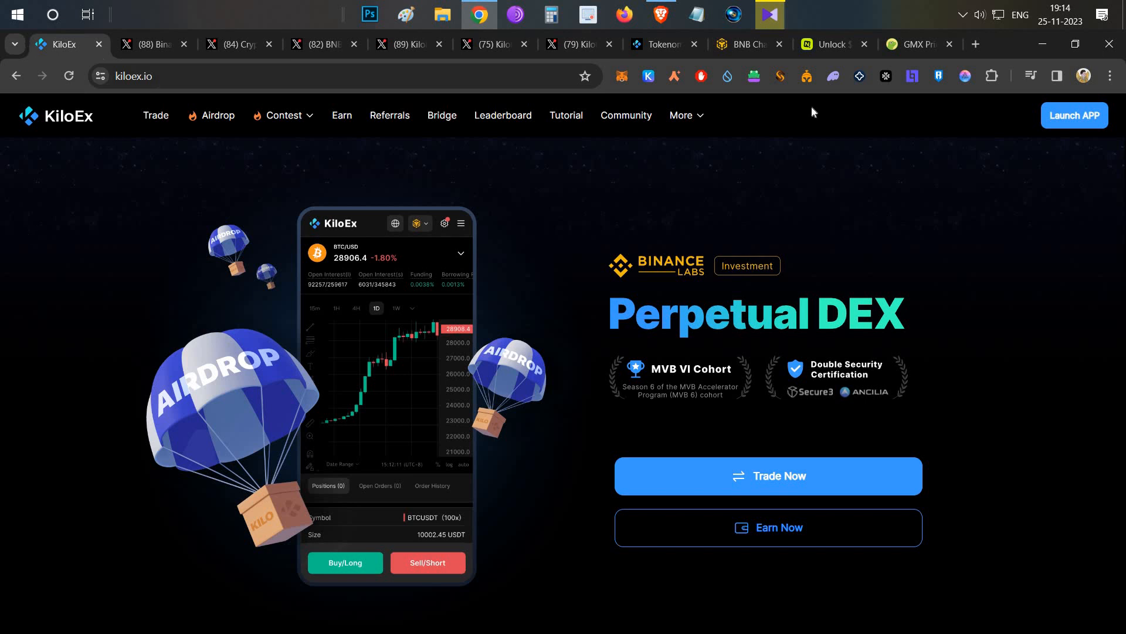
click(912, 44)
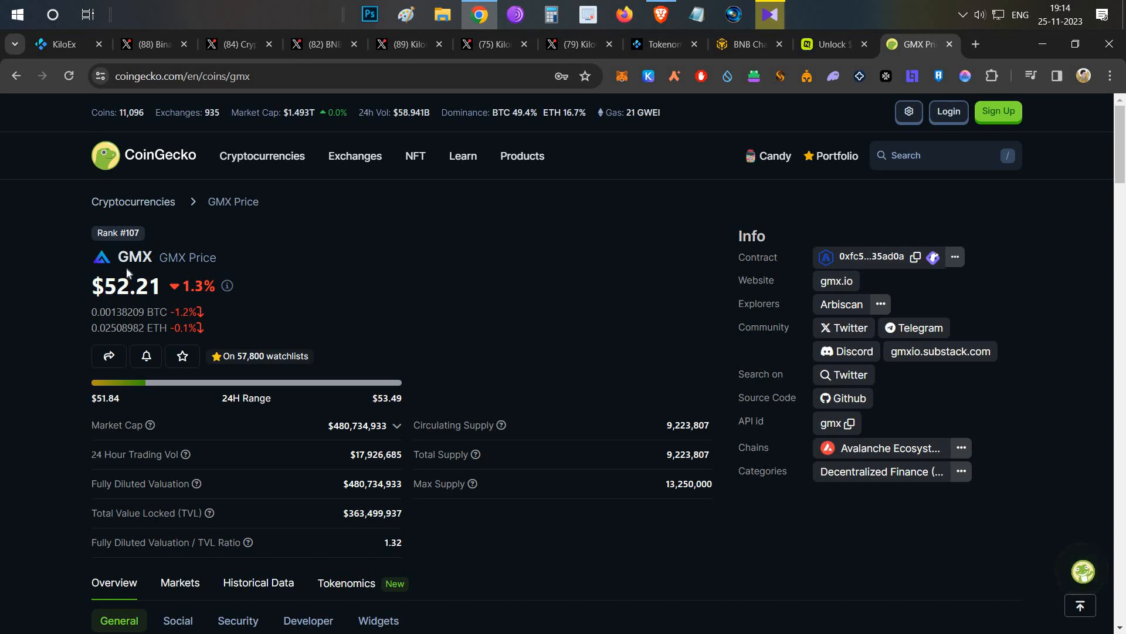
mouse_move(167, 293)
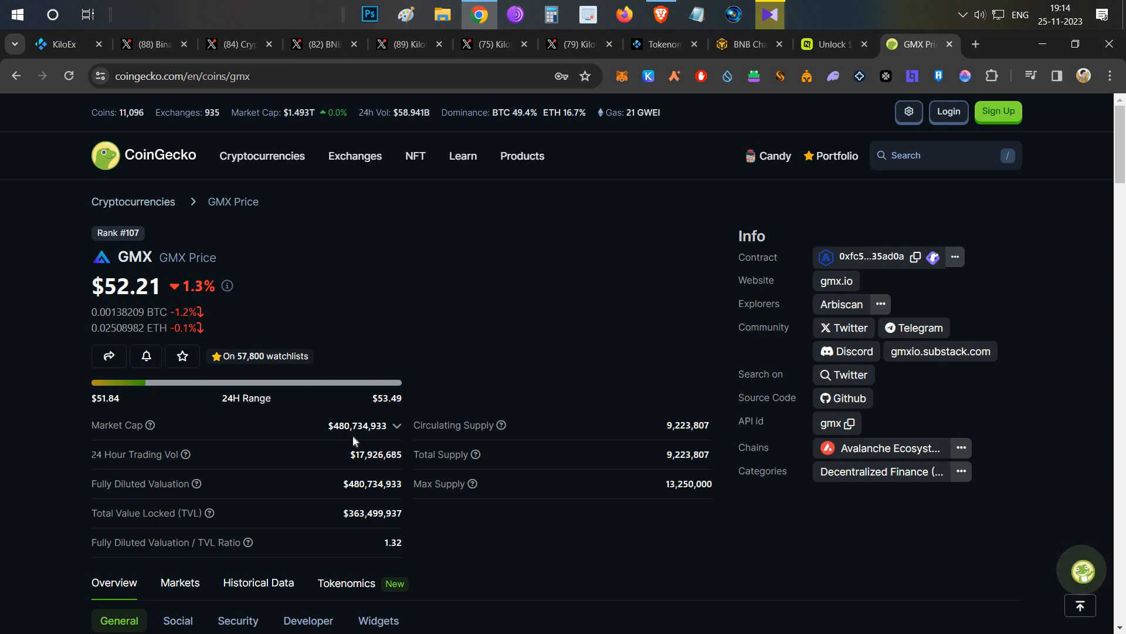
mouse_move(48, 57)
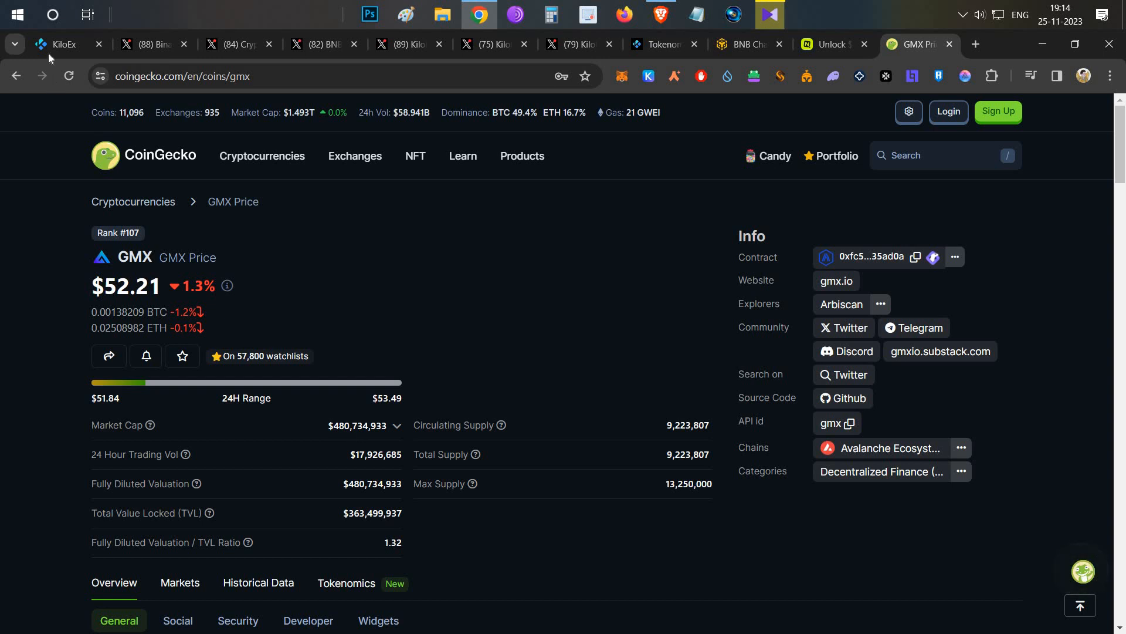
Return from CoinGecko's GMX page to the KiloEx homepage tab
click(61, 44)
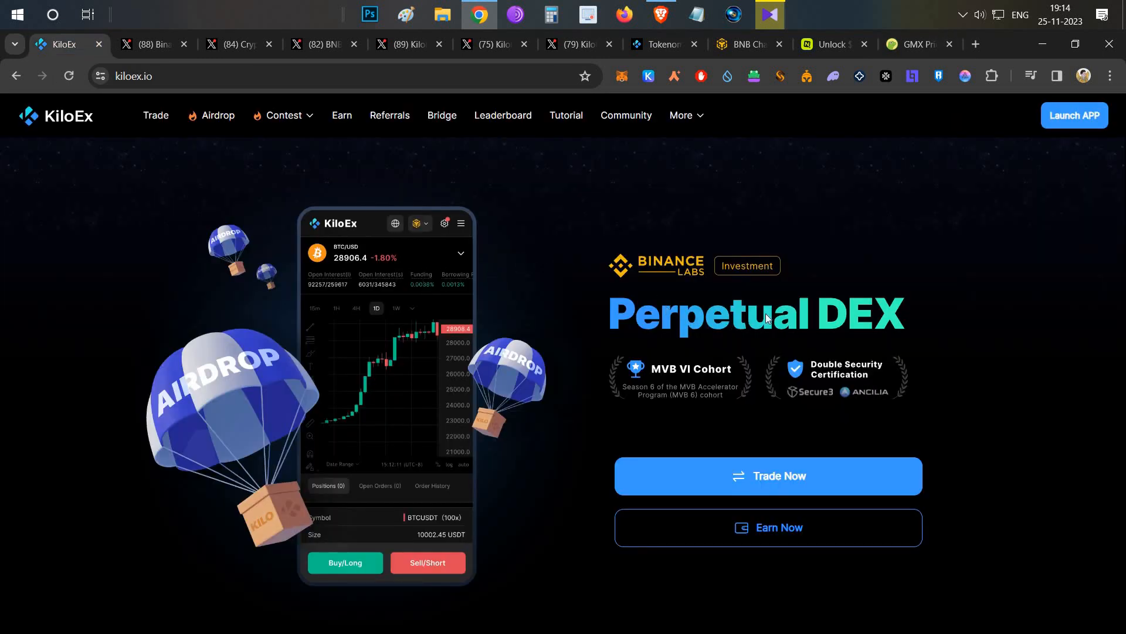
mouse_move(831, 223)
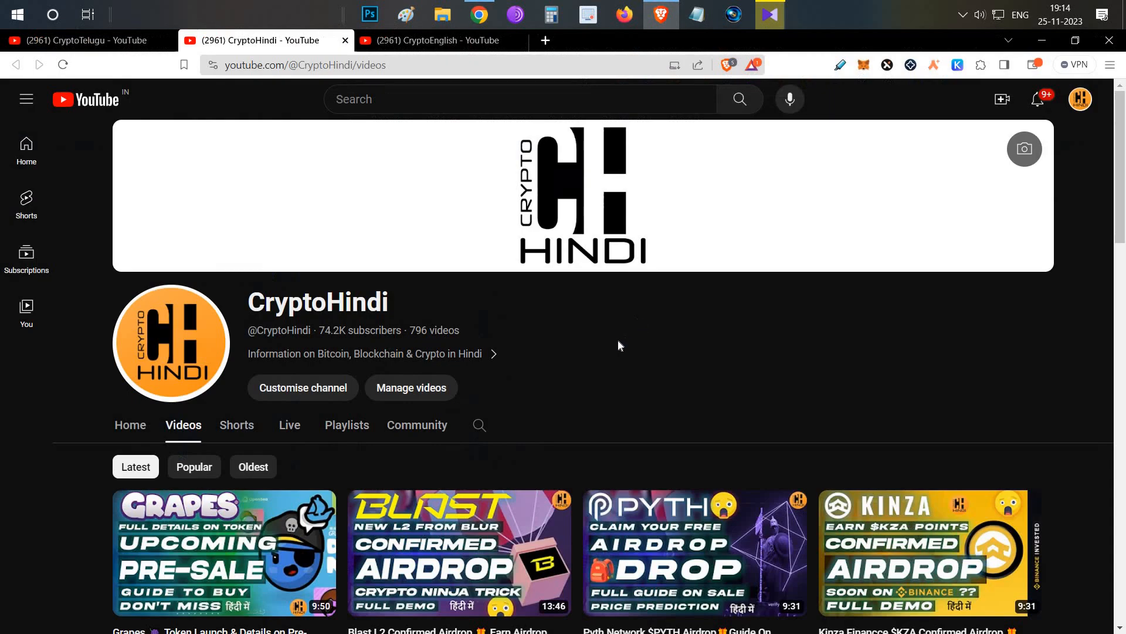
mouse_move(615, 359)
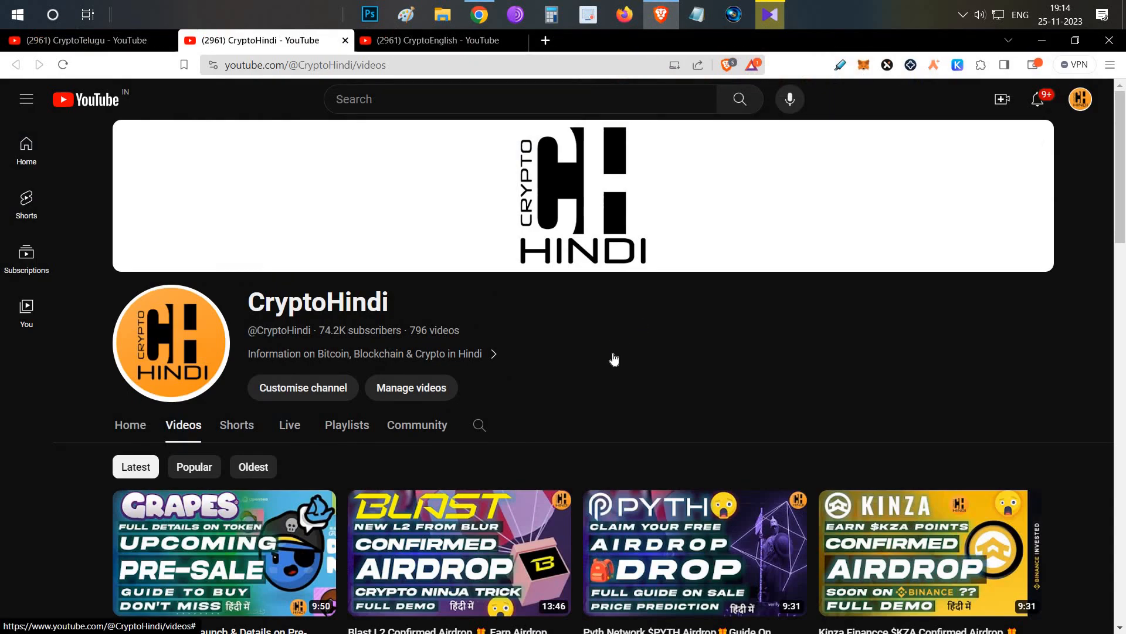